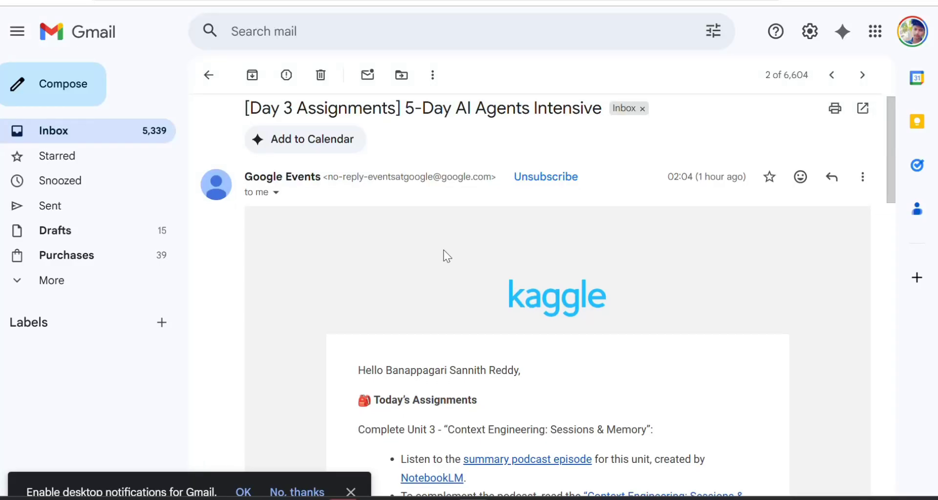
# Step: Open the Unit 3 Sessions & Memory podcast episode on YouTube and skip the ad
pyautogui.scroll(-3)
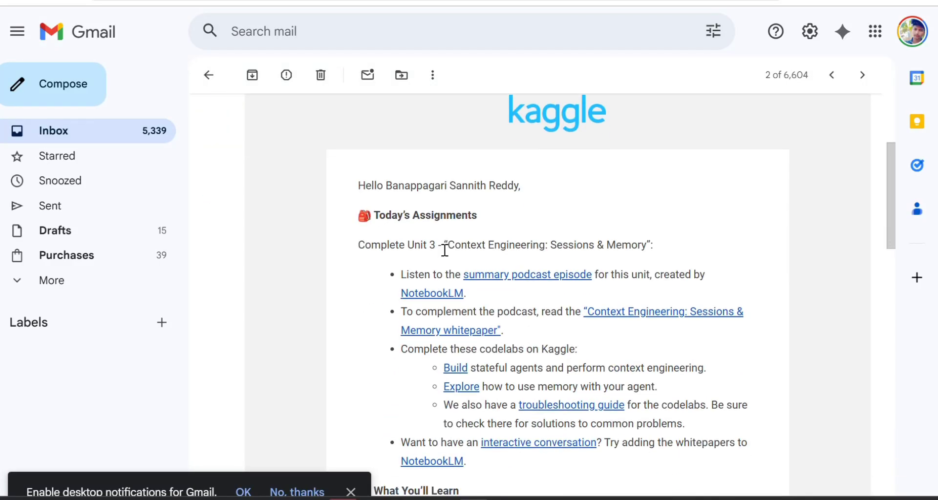
pyautogui.scroll(-3)
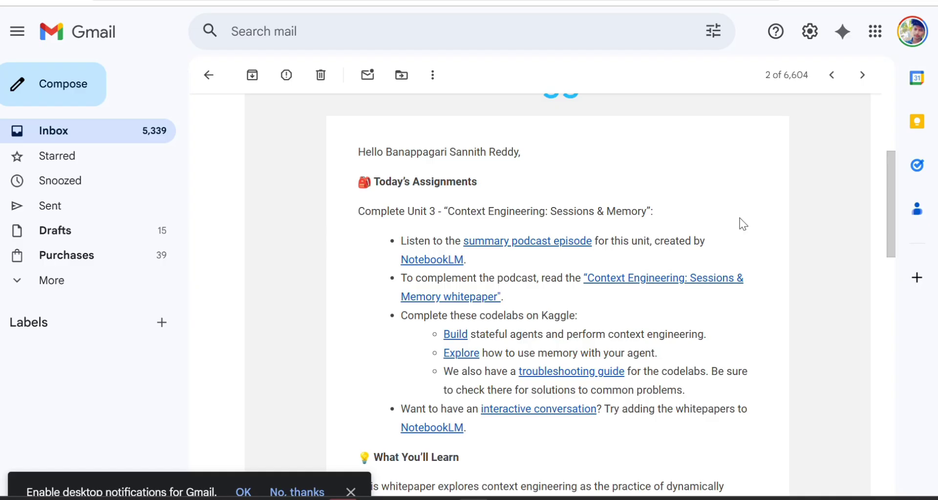
pyautogui.scroll(-3)
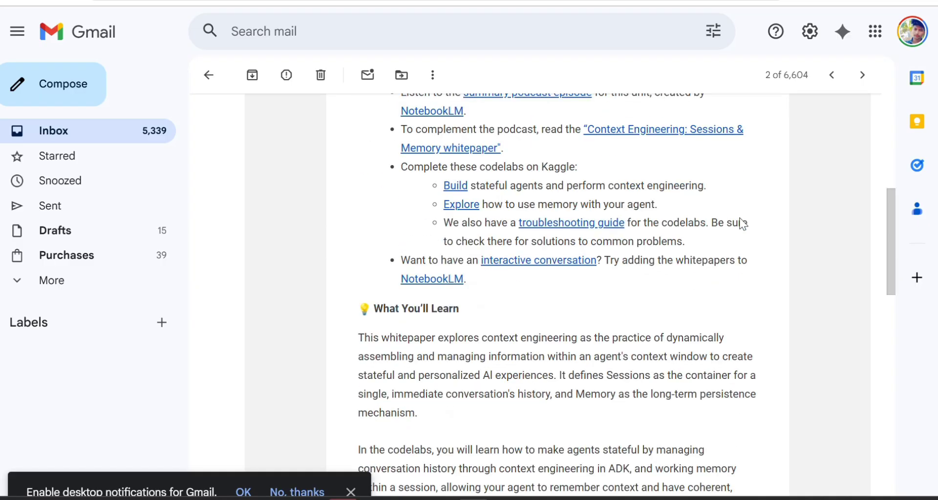
pyautogui.scroll(-3)
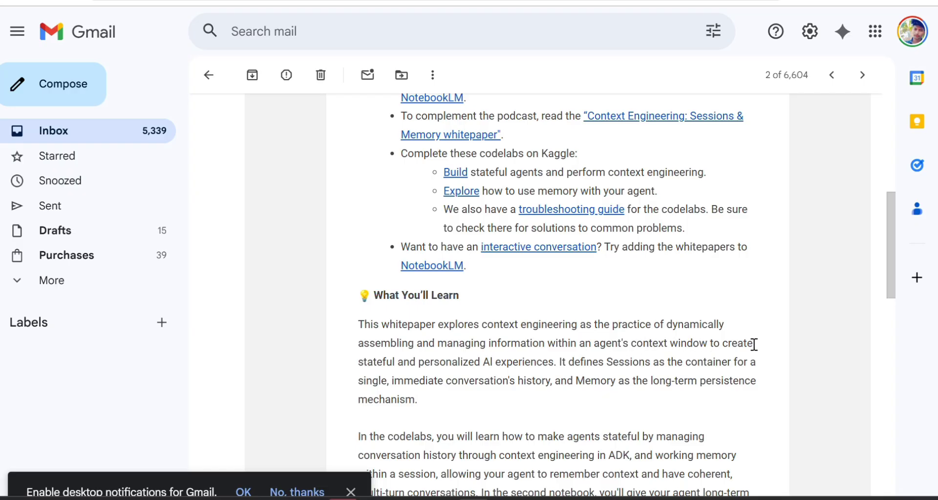
pyautogui.scroll(-3)
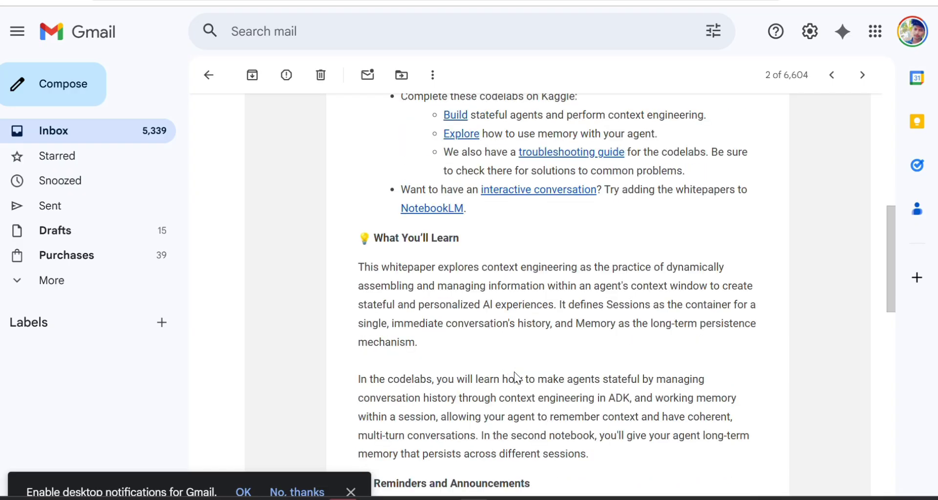
pyautogui.scroll(-3)
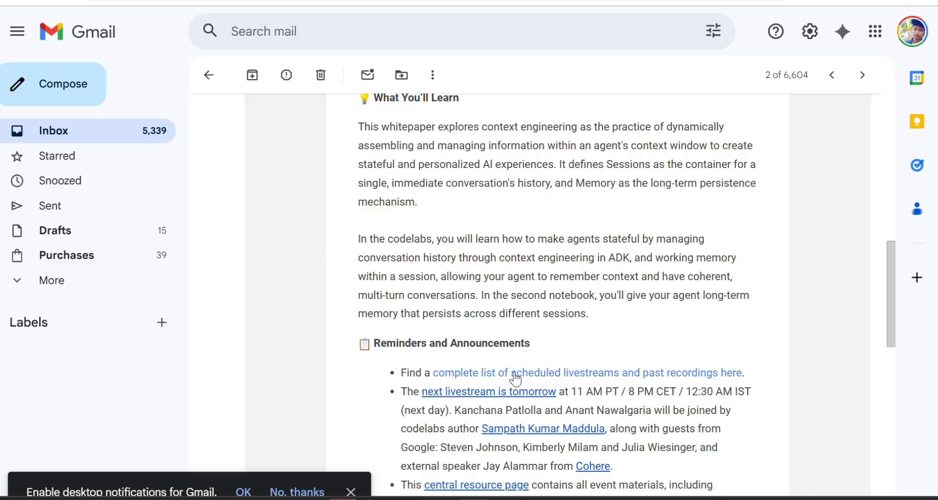
pyautogui.scroll(-3)
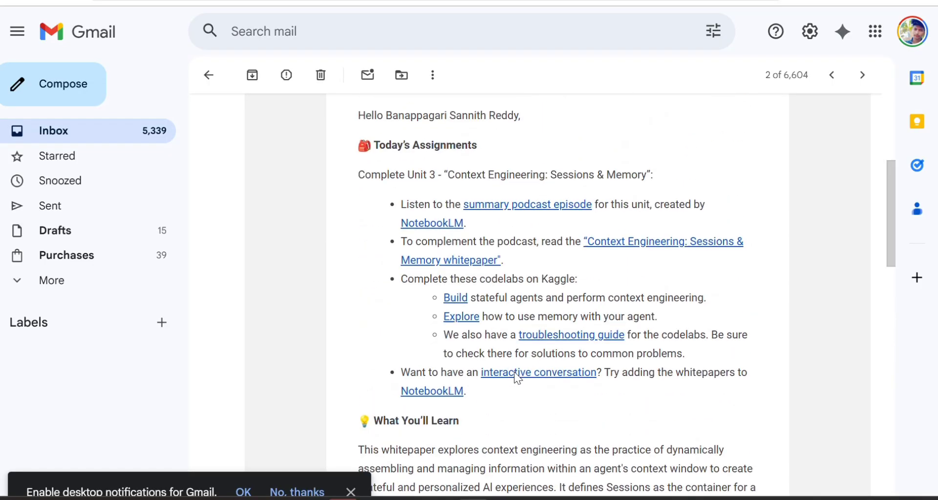
pyautogui.moveTo(543, 209)
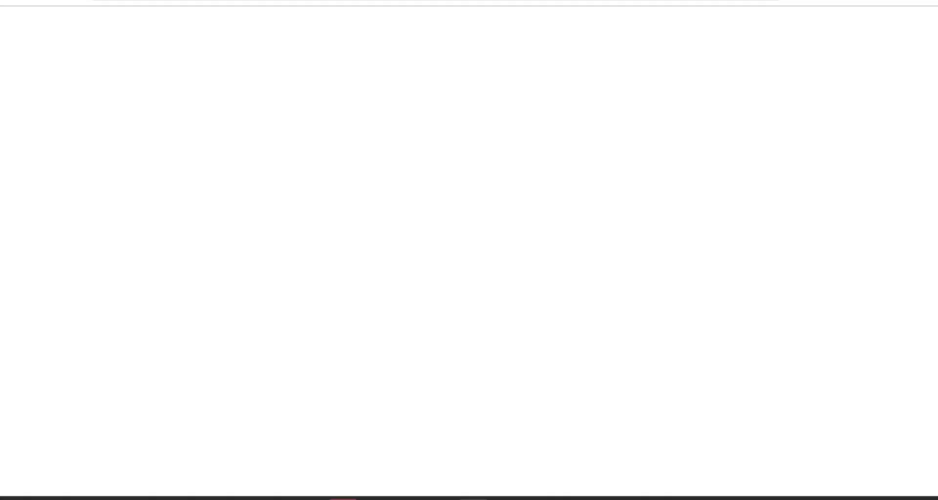
pyautogui.moveTo(311, 106)
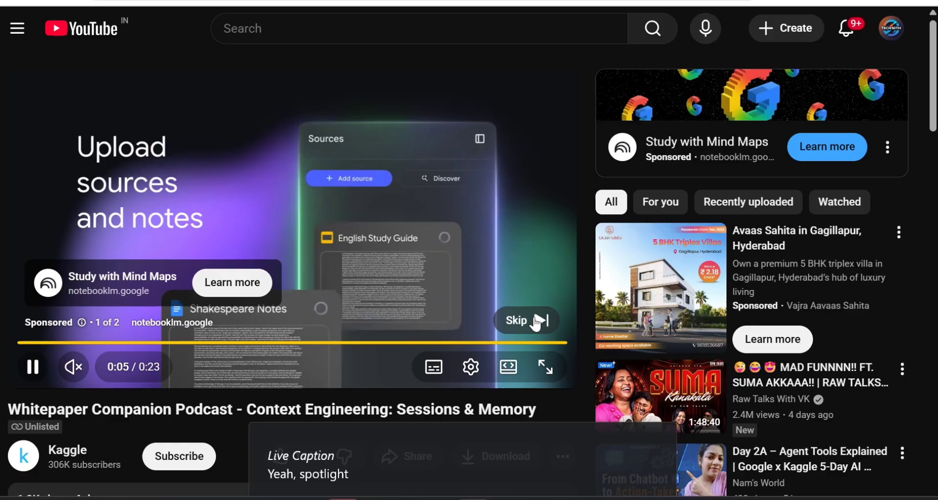
pyautogui.click(527, 321)
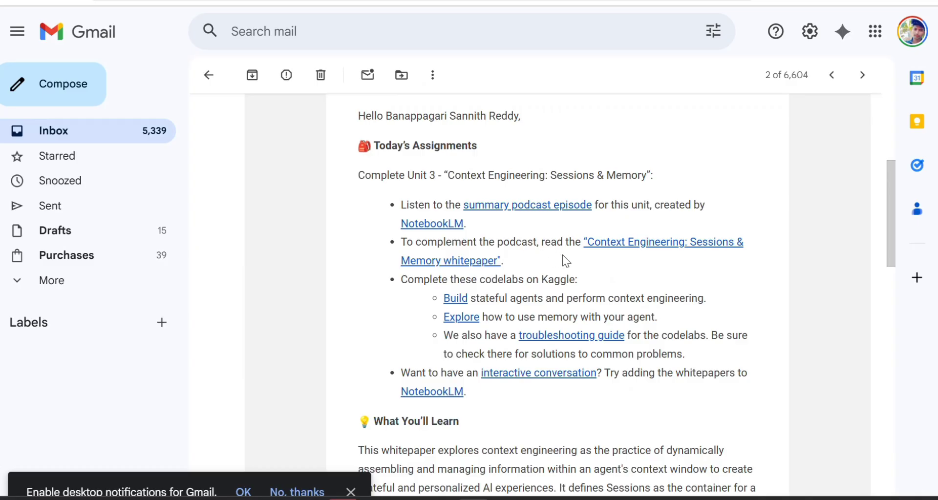
pyautogui.moveTo(492, 262)
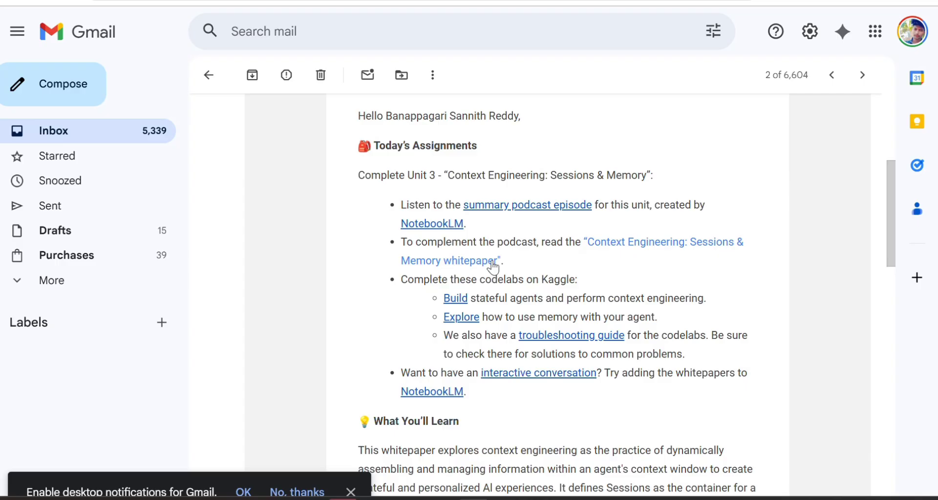
pyautogui.moveTo(653, 263)
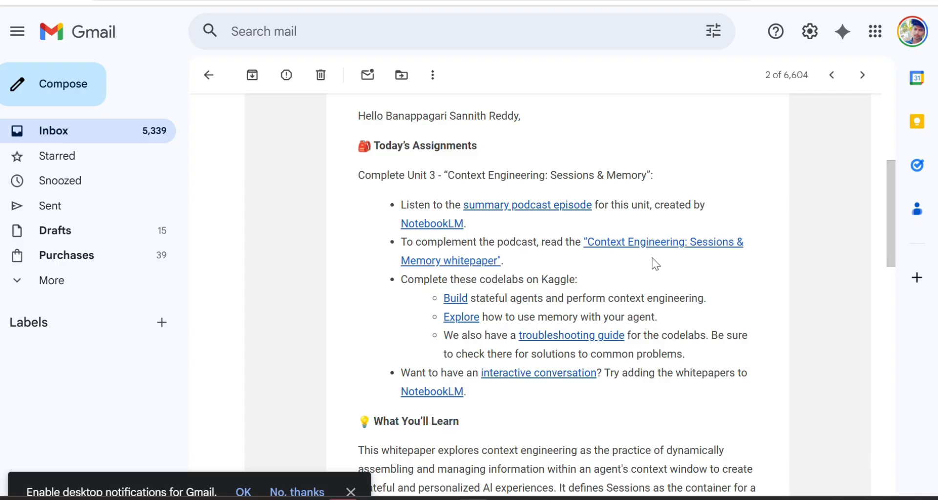
pyautogui.moveTo(574, 288)
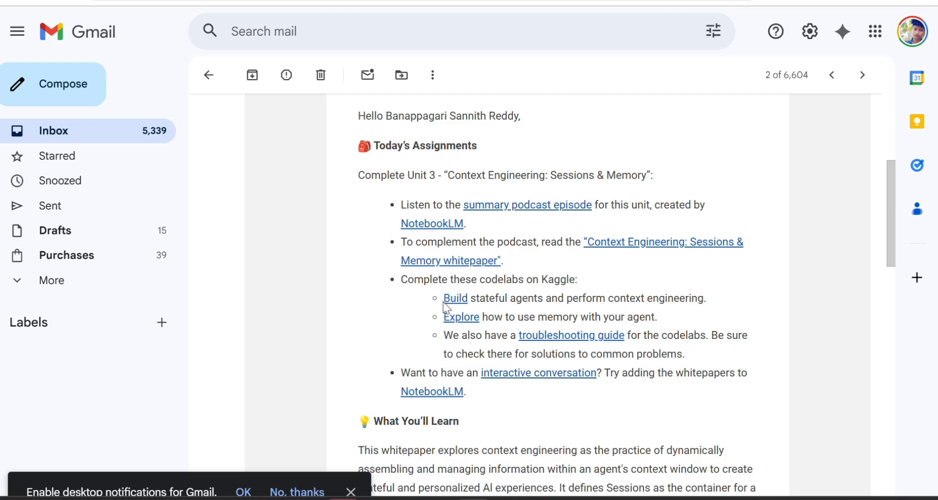
pyautogui.moveTo(452, 305)
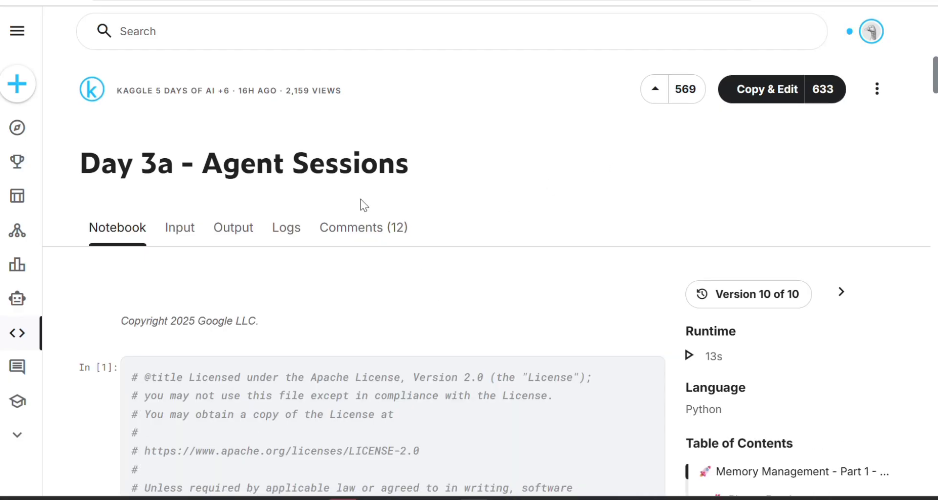
# Step: Scroll through the Day 3a - Agent Sessions 'Please Read' introductory notes
pyautogui.scroll(-3)
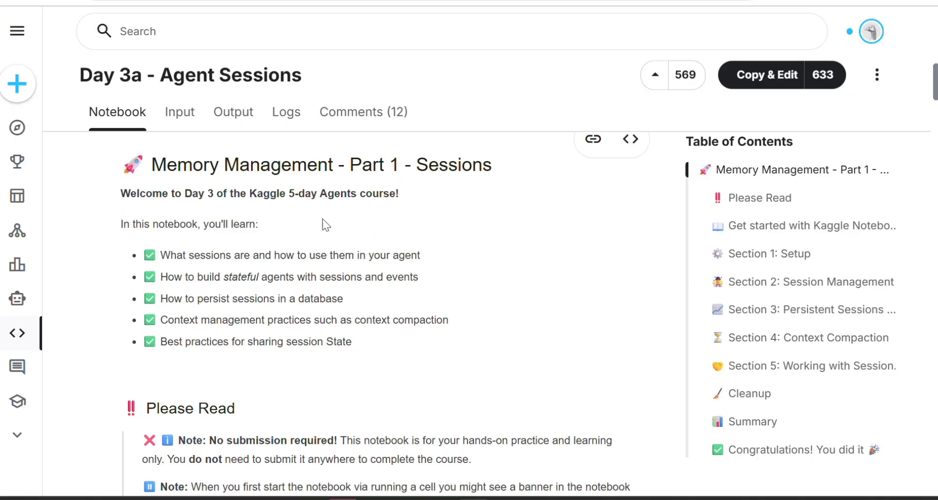
pyautogui.scroll(-3)
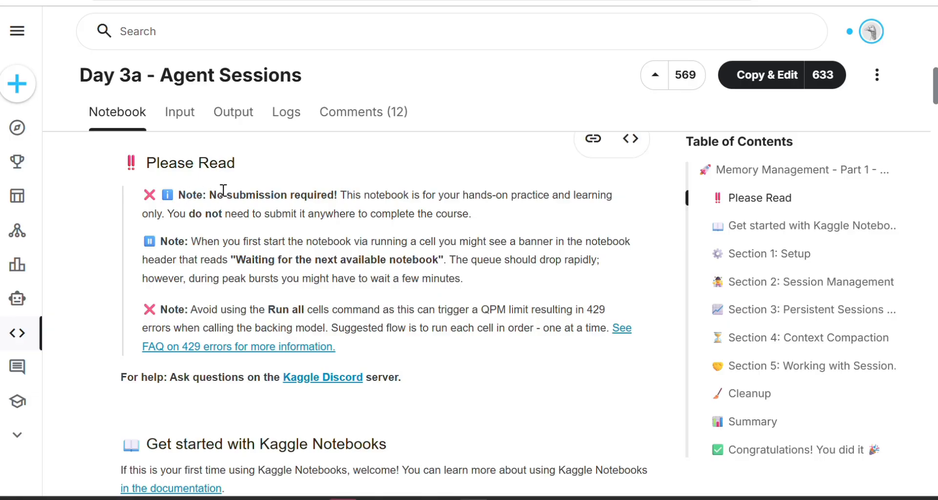
pyautogui.moveTo(603, 197)
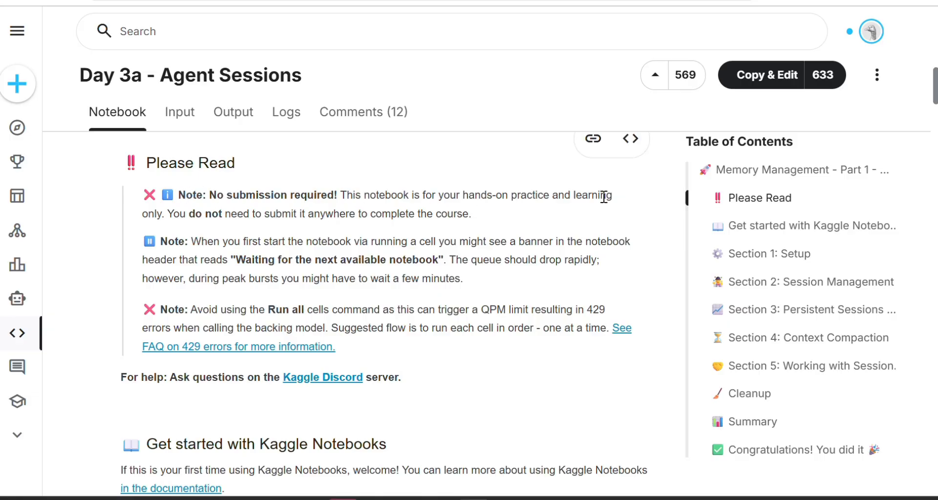
pyautogui.scroll(-3)
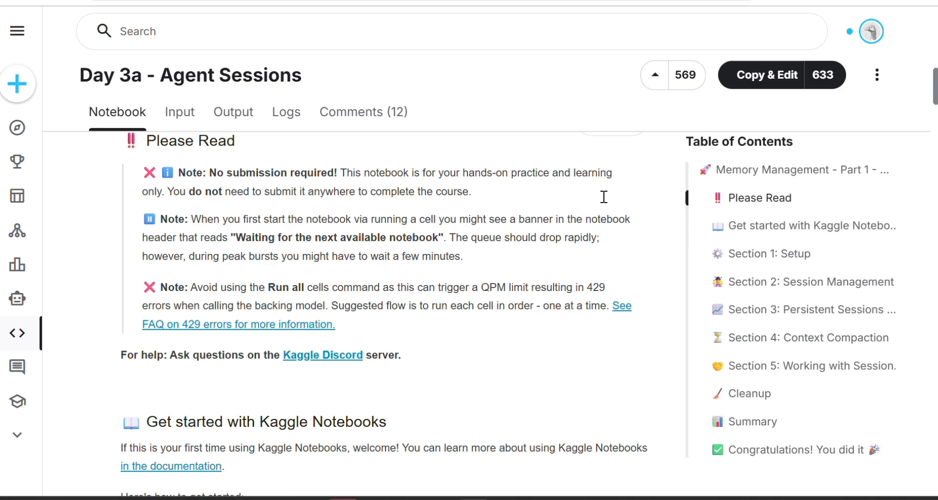
pyautogui.scroll(-3)
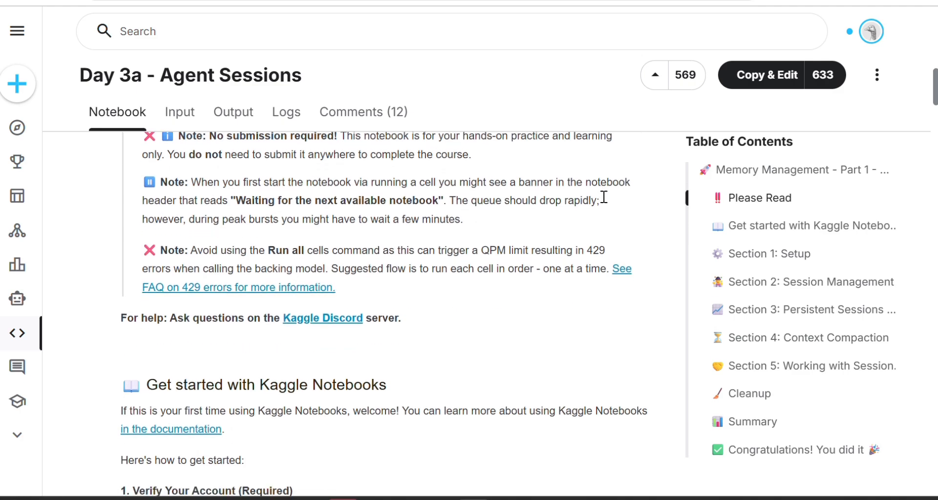
pyautogui.scroll(-3)
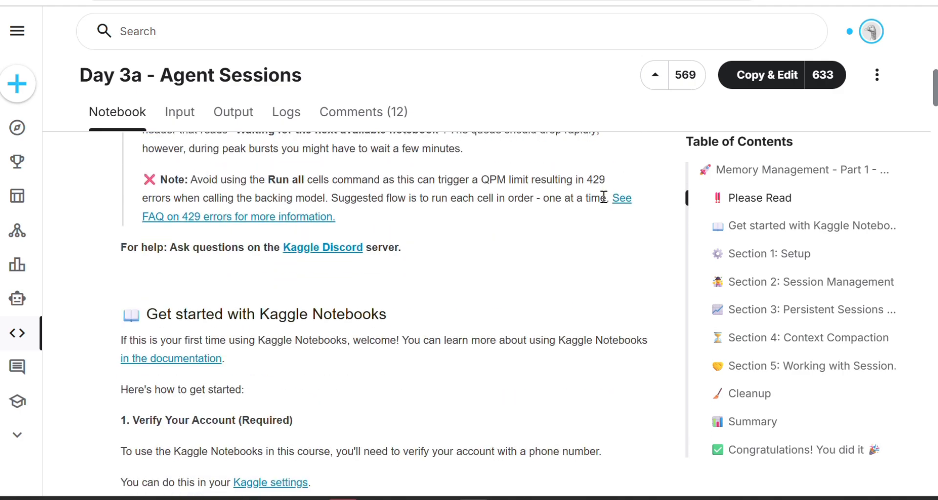
pyautogui.scroll(-3)
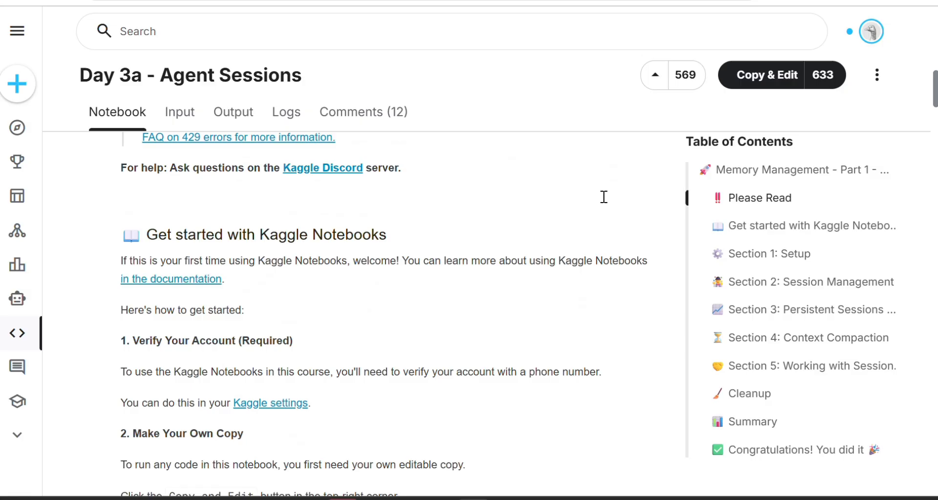
pyautogui.scroll(-3)
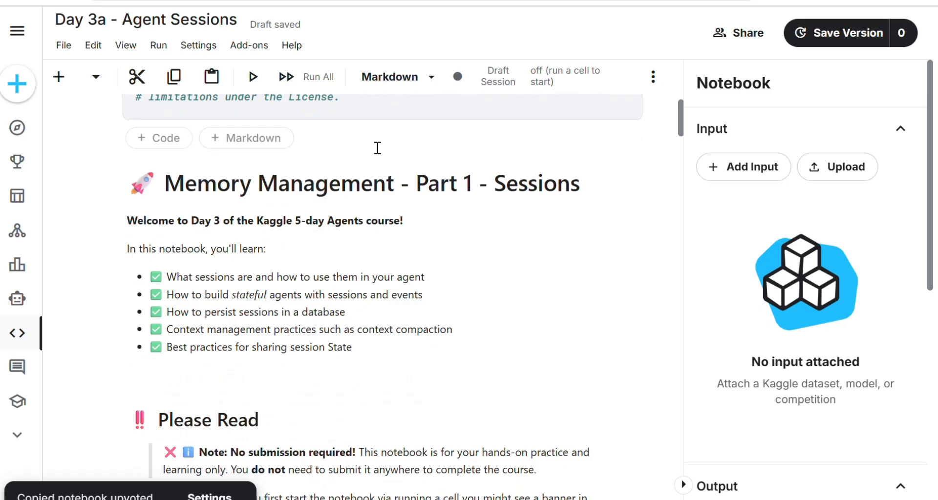
# Step: Scroll the editable copy's setup notes down to the Gemini API key authentication cell
pyautogui.scroll(-3)
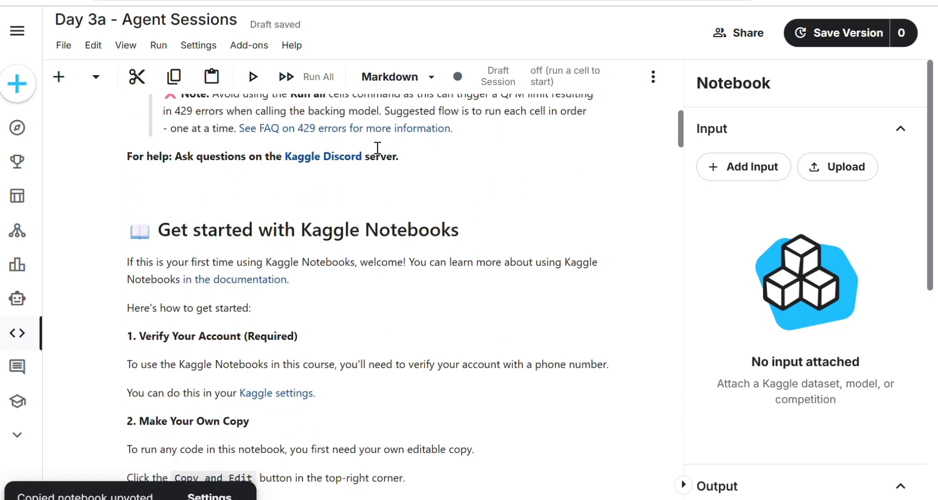
pyautogui.scroll(-3)
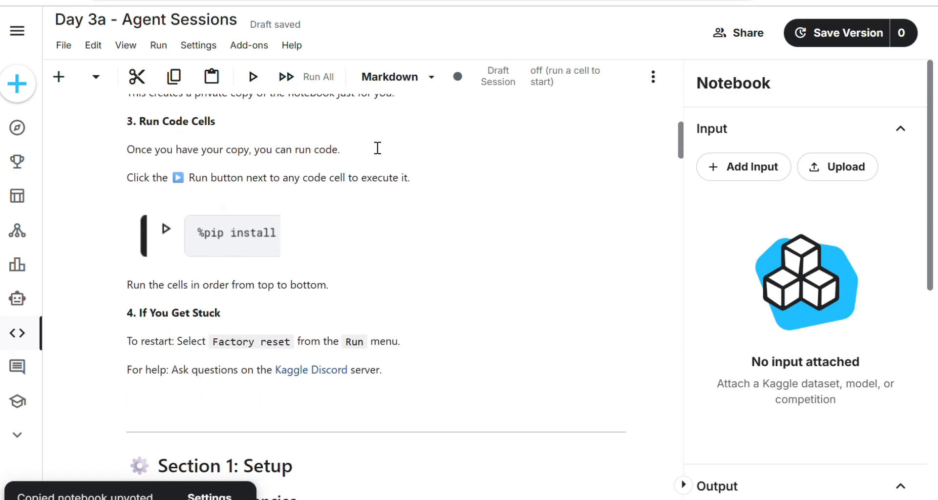
pyautogui.scroll(-3)
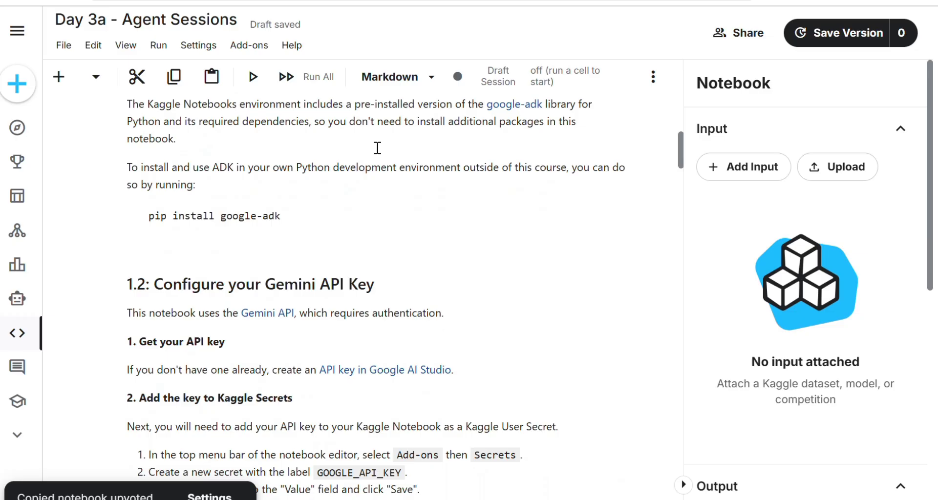
pyautogui.scroll(3)
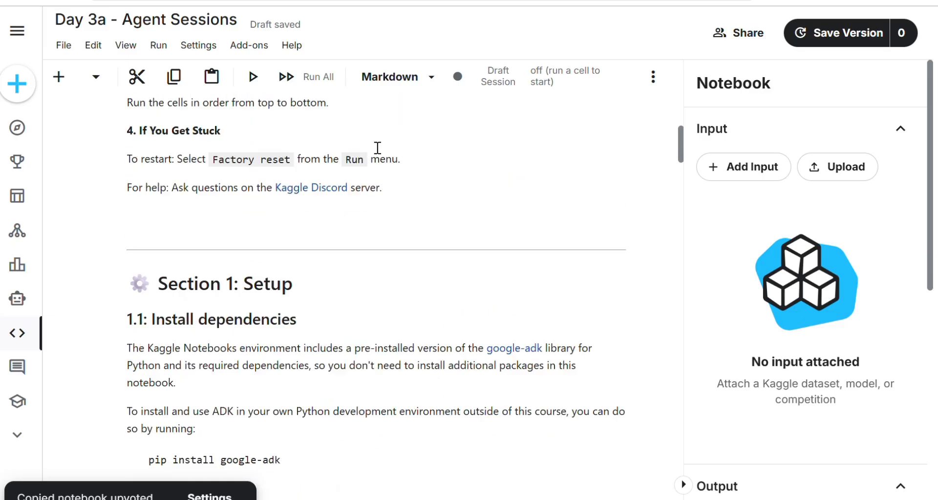
pyautogui.scroll(-3)
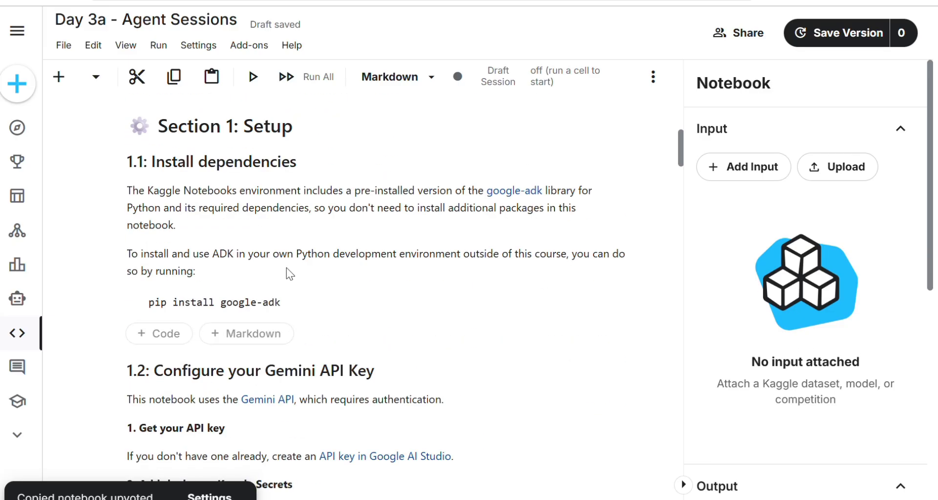
pyautogui.scroll(-3)
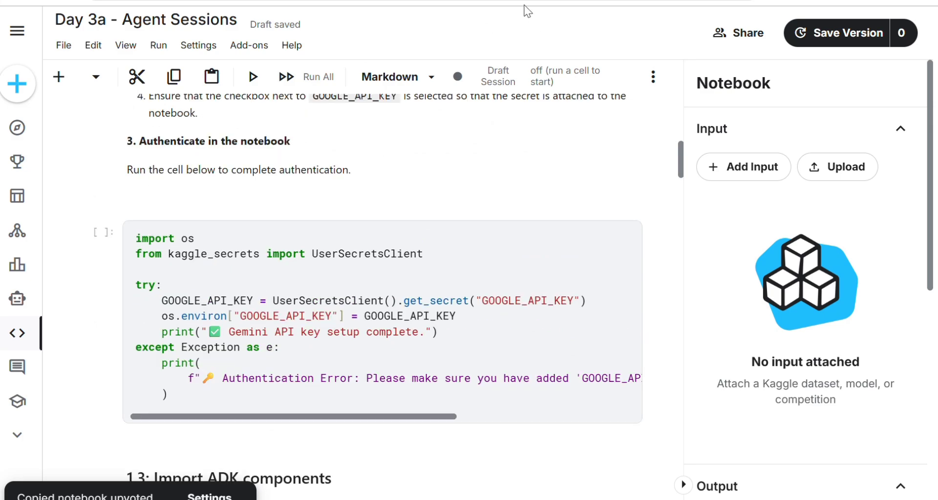
pyautogui.moveTo(58, 75)
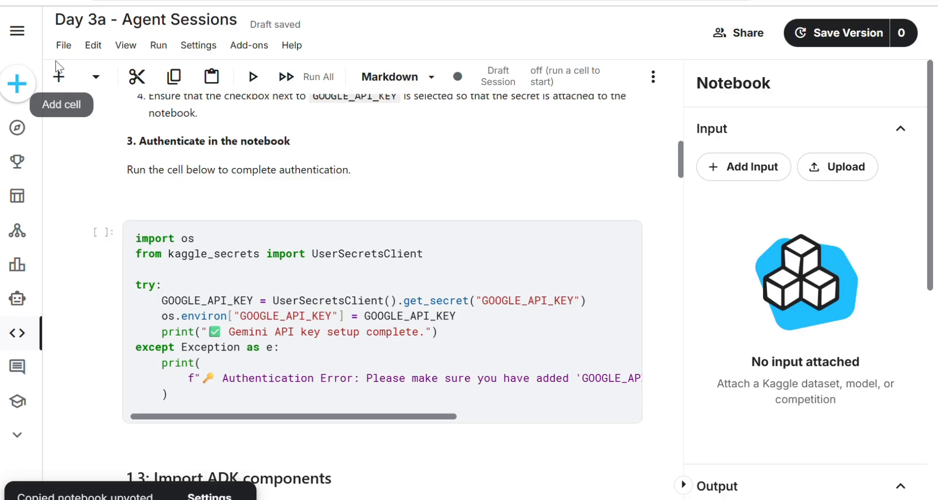
pyautogui.moveTo(197, 54)
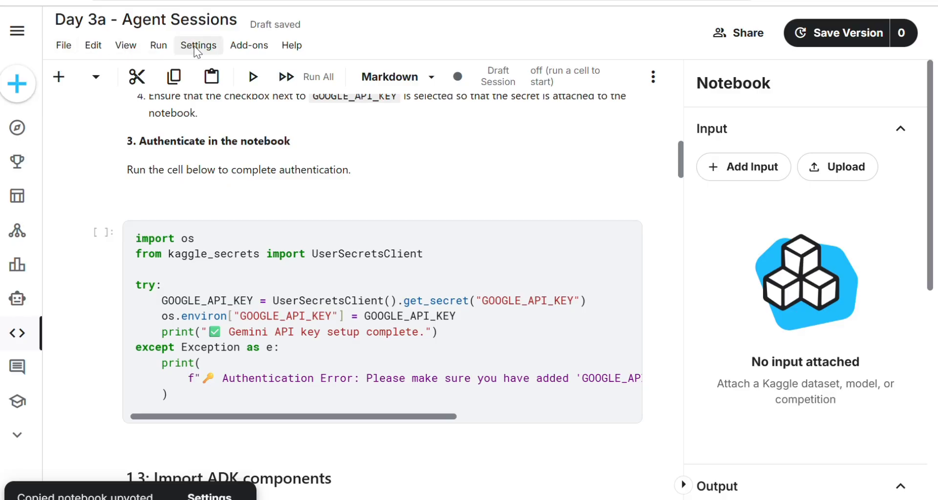
# Step: Copy the secrets code snippet from Add-ons > Secrets and close the panel
pyautogui.click(249, 46)
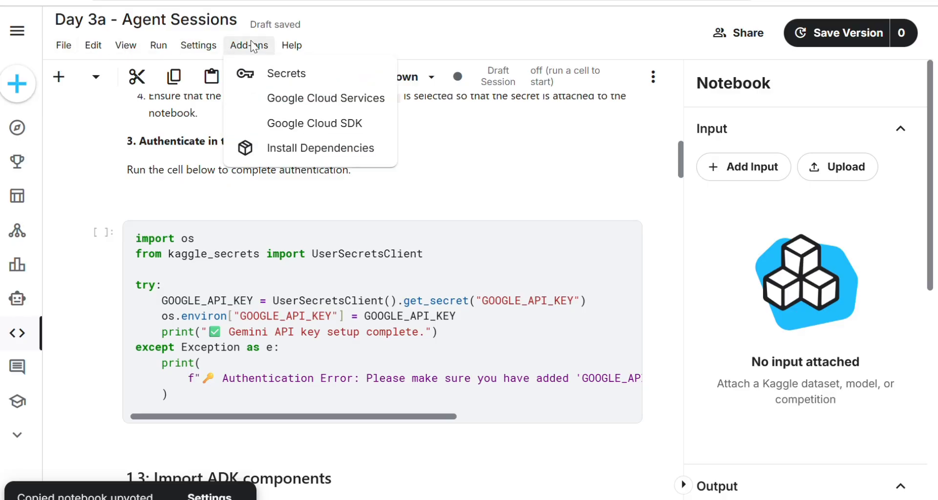
pyautogui.click(286, 73)
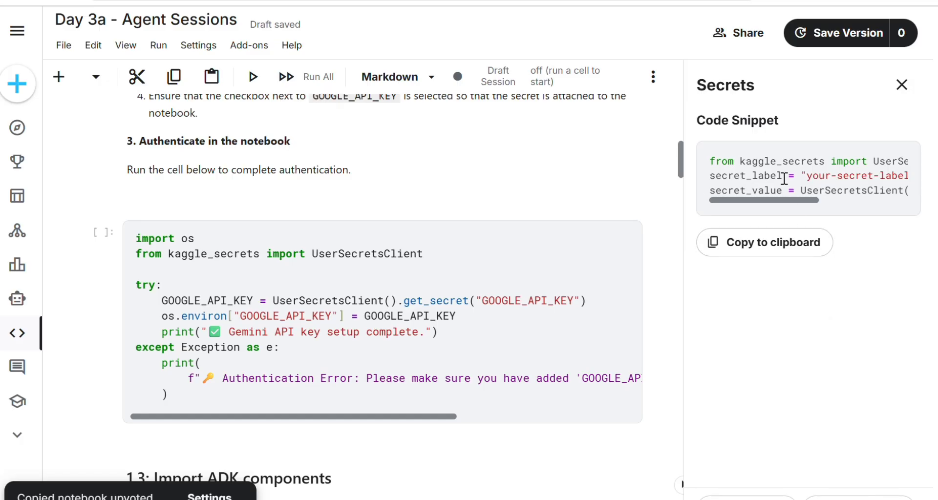
pyautogui.click(777, 242)
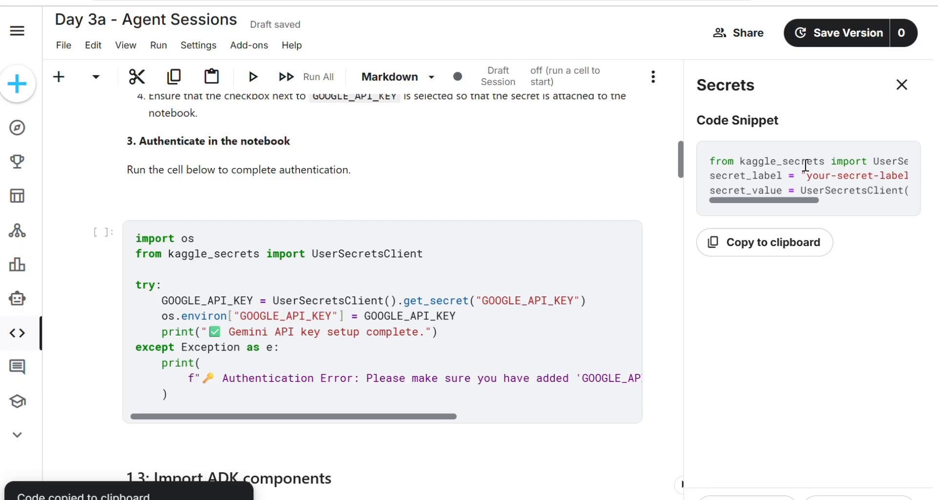
pyautogui.click(249, 45)
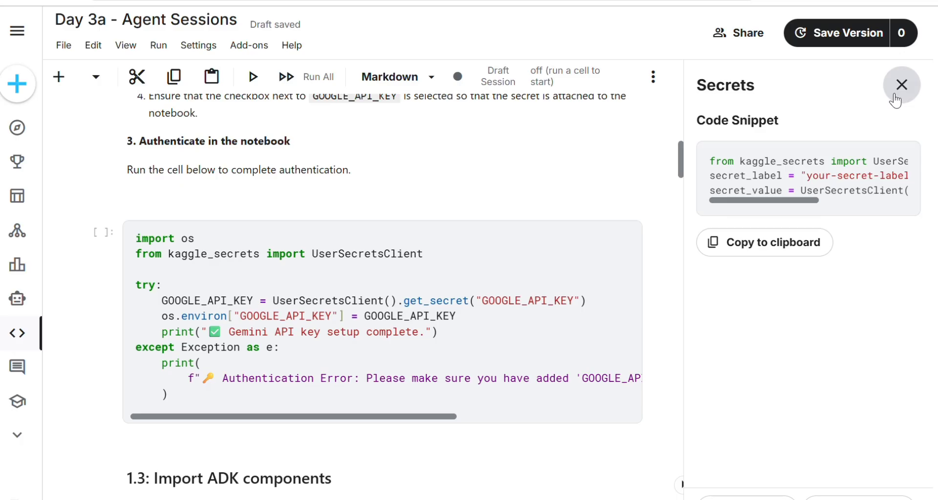
pyautogui.click(901, 84)
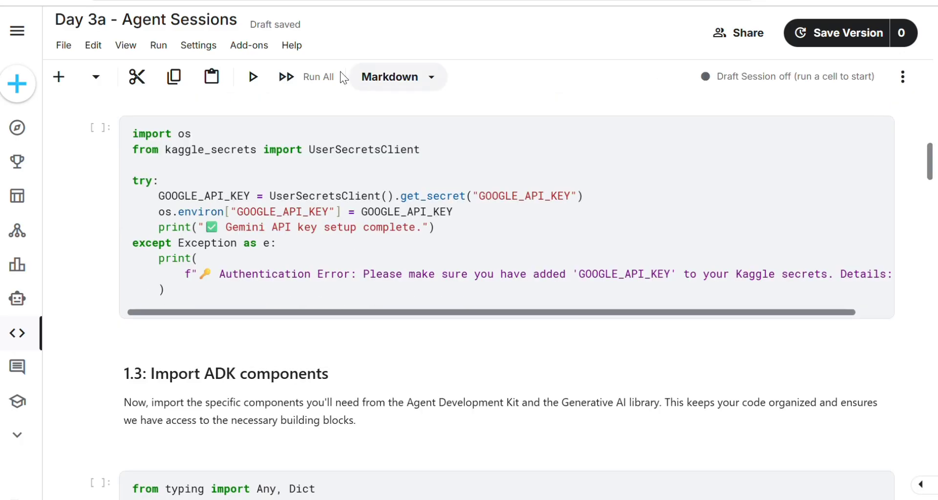
# Step: Reopen Secrets and tick the GOOGLE_API_KEY secret to attach it
pyautogui.click(248, 44)
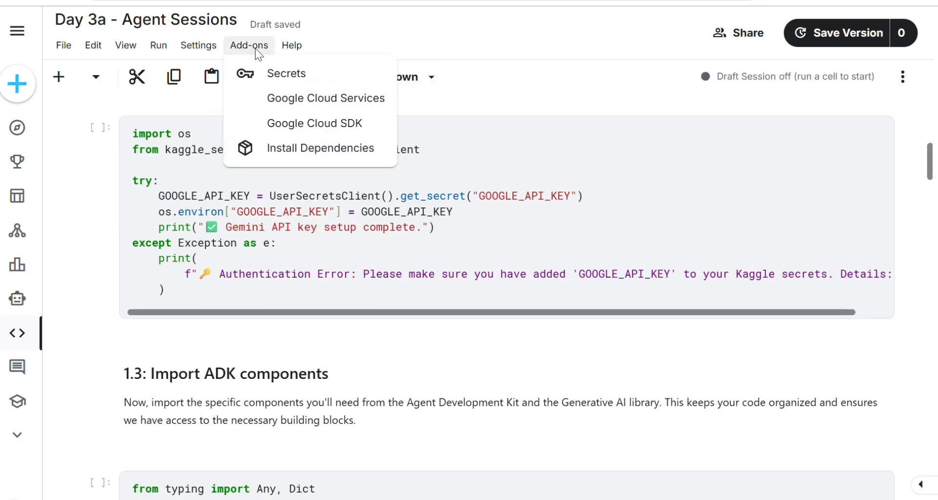
pyautogui.click(285, 73)
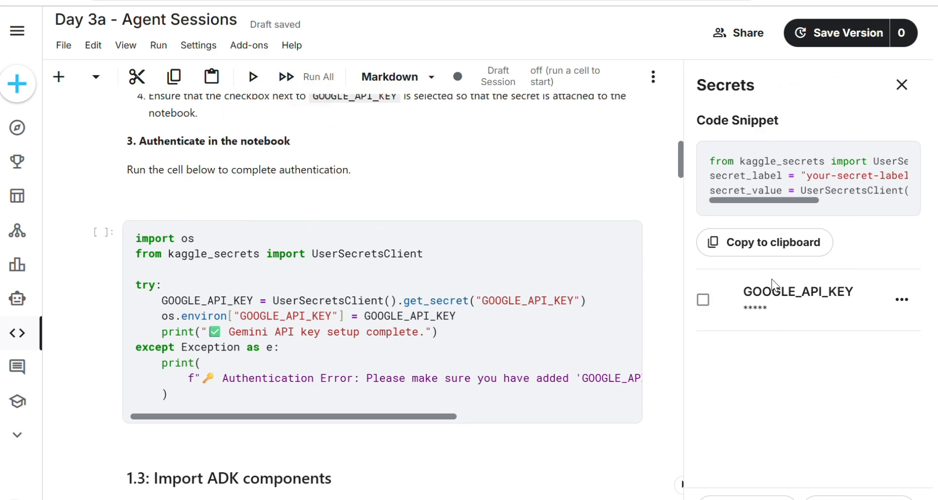
pyautogui.click(703, 299)
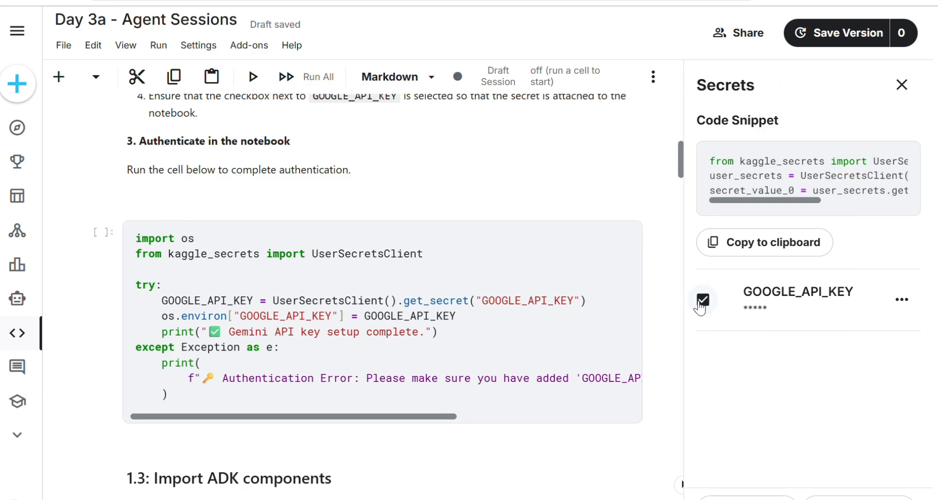
pyautogui.moveTo(703, 302)
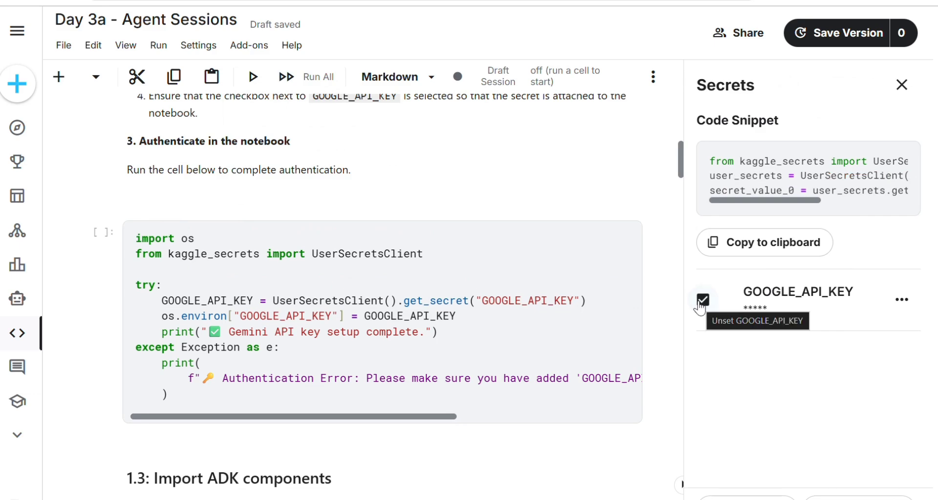
pyautogui.click(902, 298)
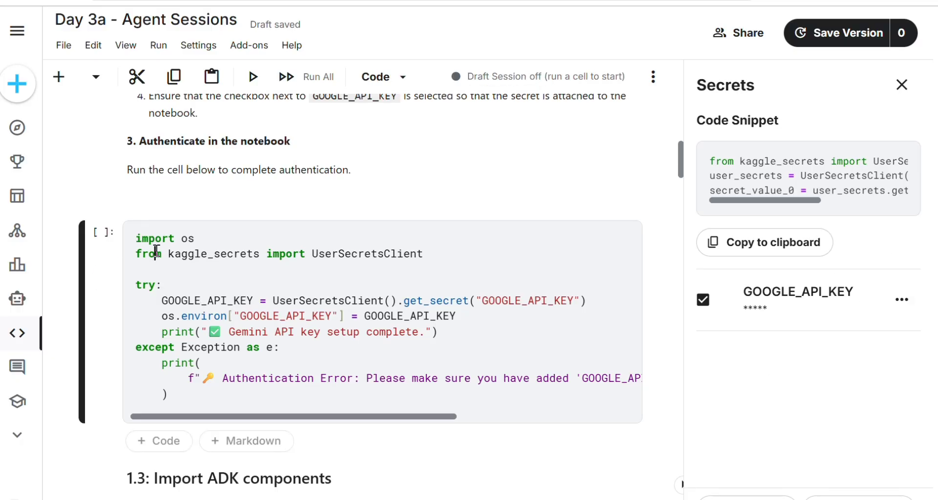
# Step: Run the authentication cell, printing 'Gemini API key setup complete', and select the ADK imports cell
pyautogui.click(104, 234)
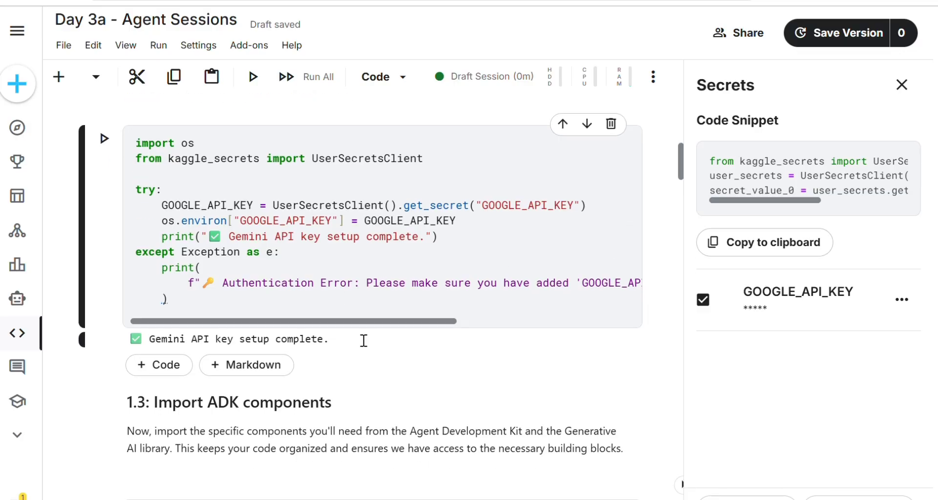
pyautogui.moveTo(495, 323)
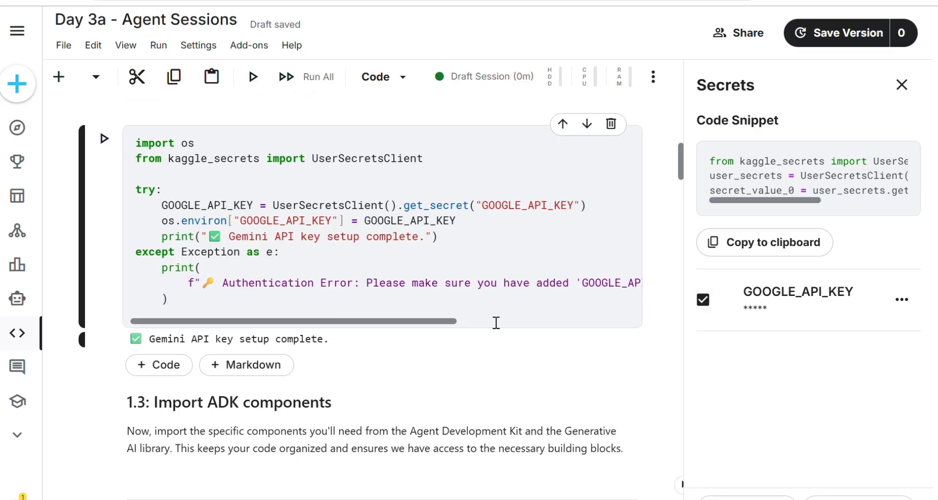
pyautogui.scroll(-3)
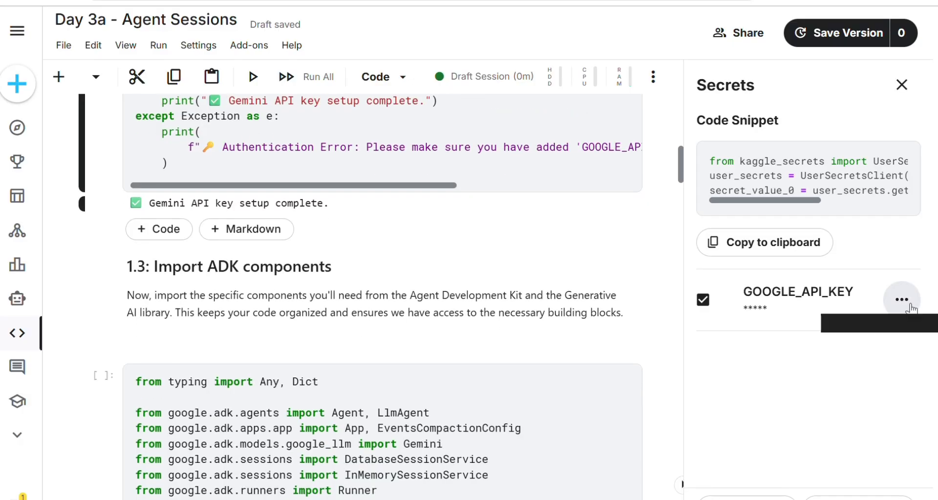
pyautogui.click(903, 299)
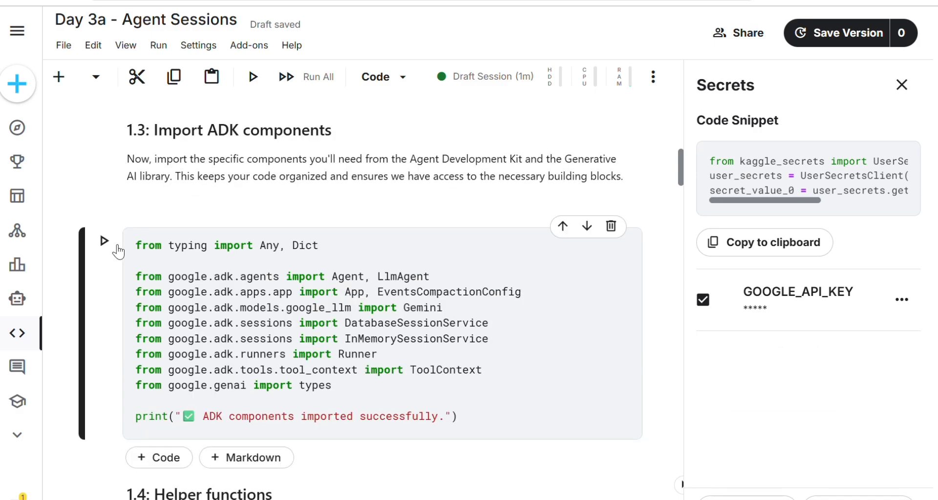
# Step: Run the ADK components import cell and scroll to the retry options cell
pyautogui.click(104, 241)
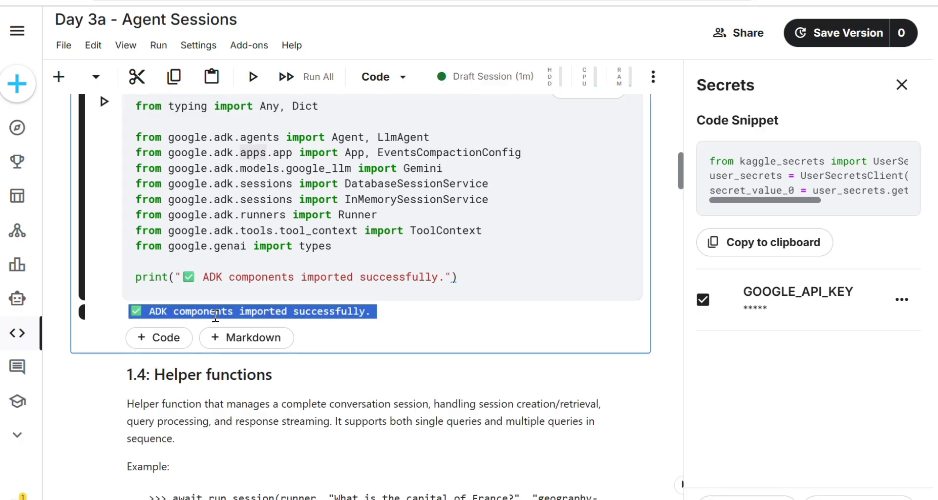
pyautogui.scroll(-3)
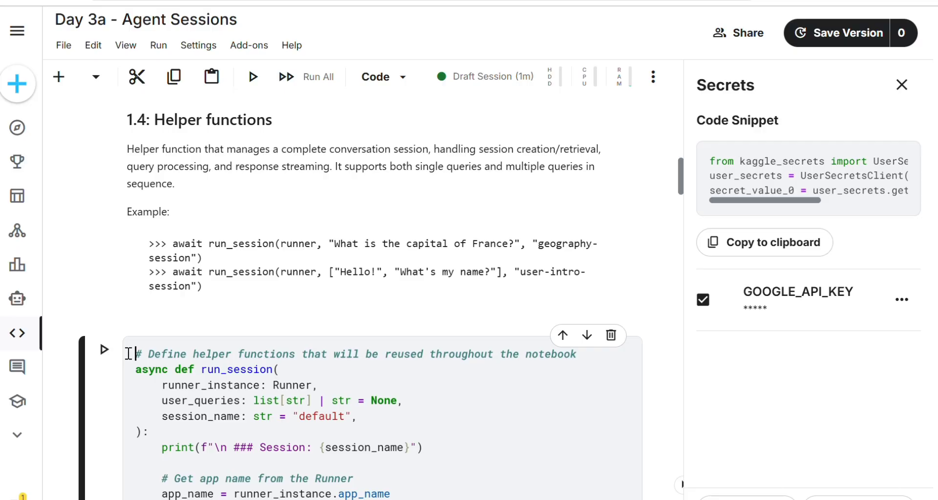
pyautogui.scroll(-3)
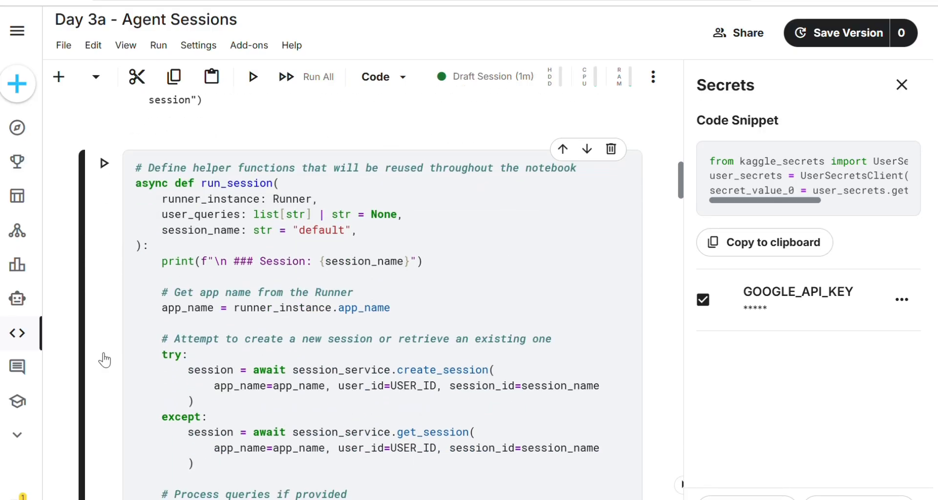
pyautogui.scroll(-3)
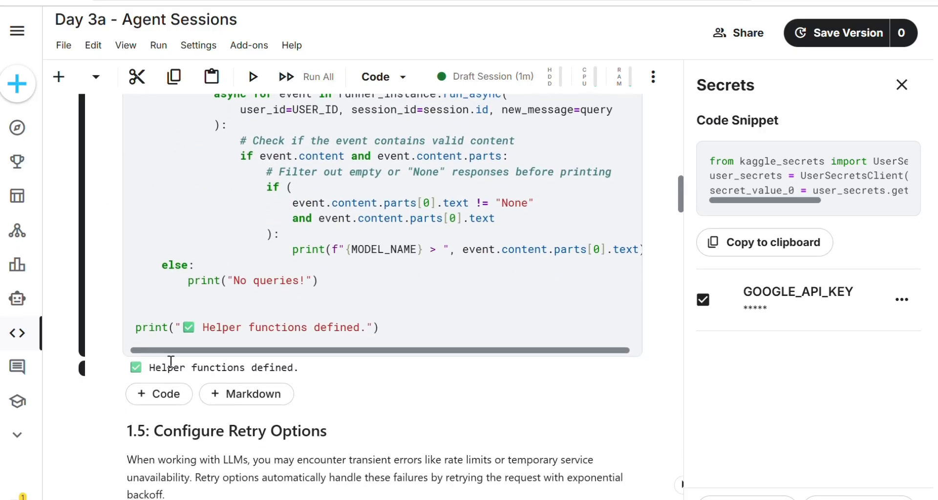
pyautogui.scroll(-3)
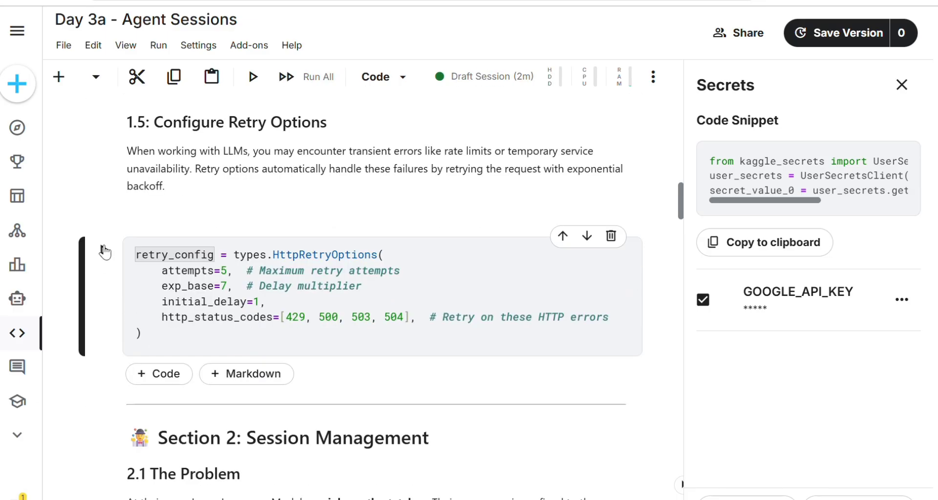
# Step: Run the retry_config cell and read Section 2 down to the 2.4 stateful agent cell
pyautogui.click(252, 76)
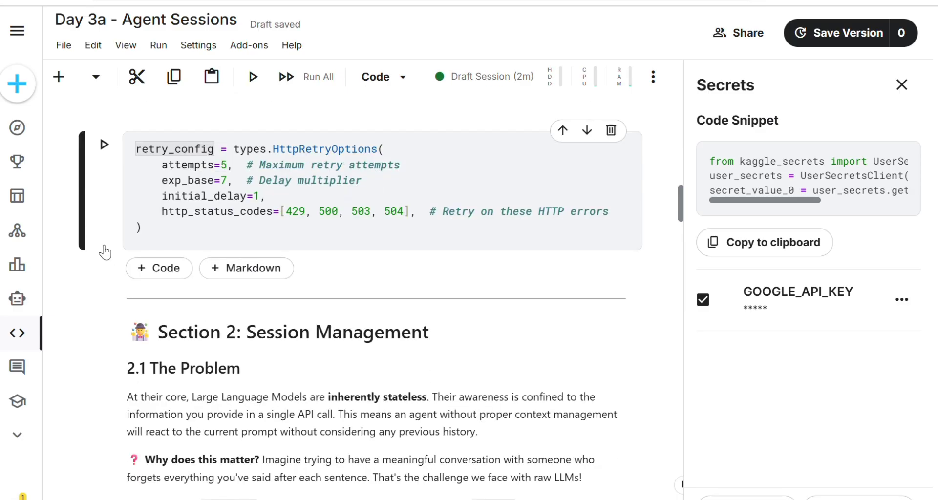
pyautogui.scroll(-3)
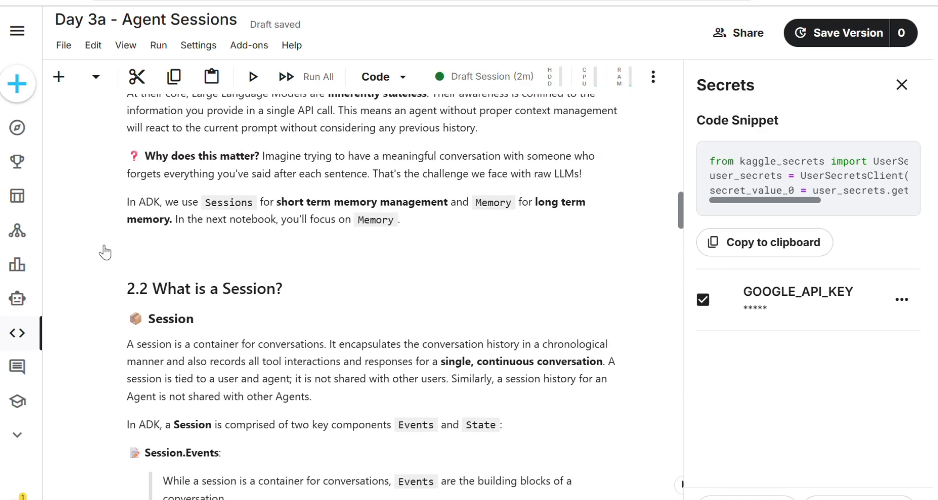
pyautogui.scroll(-3)
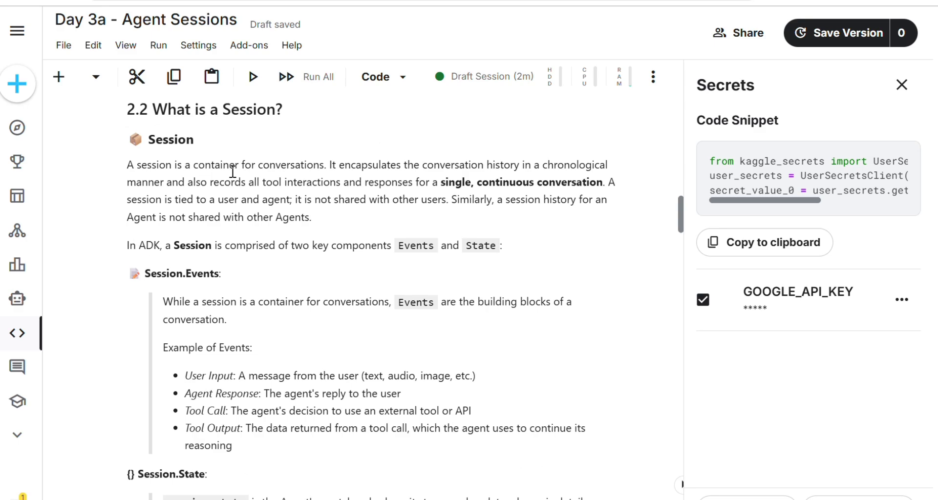
pyautogui.moveTo(502, 179)
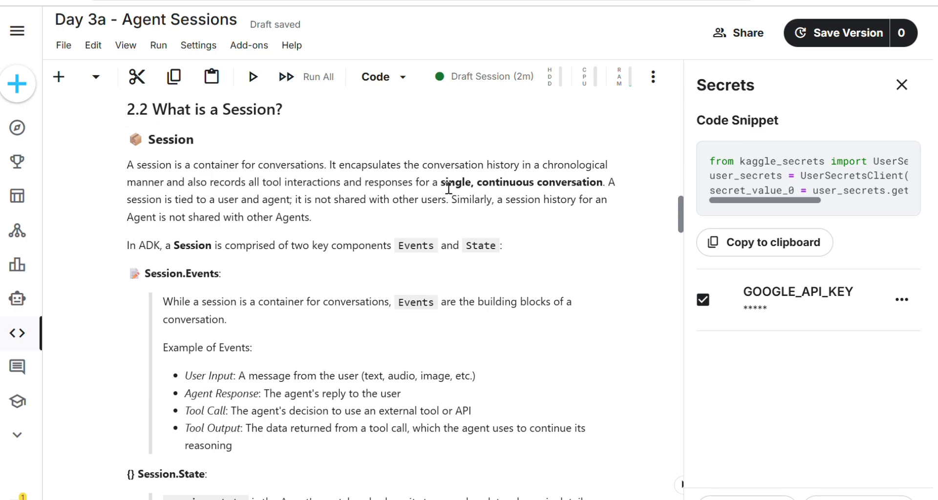
pyautogui.moveTo(229, 201)
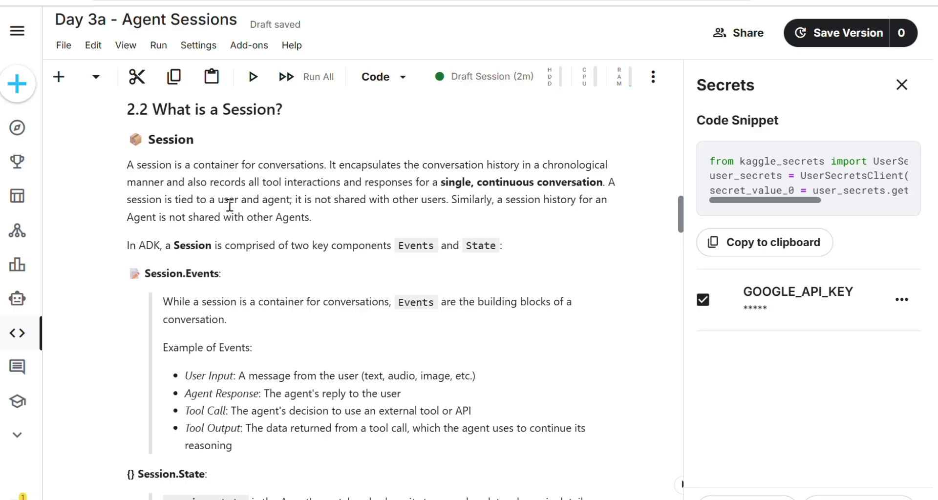
pyautogui.moveTo(401, 213)
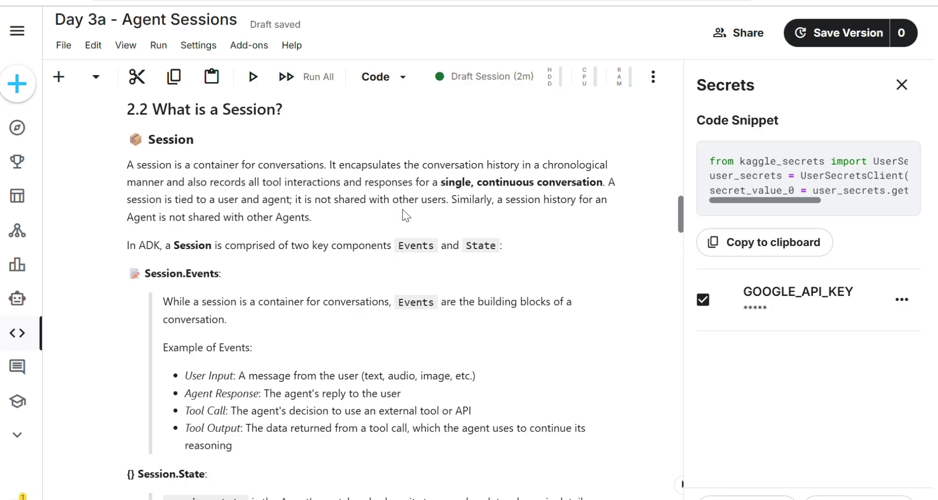
pyautogui.scroll(-3)
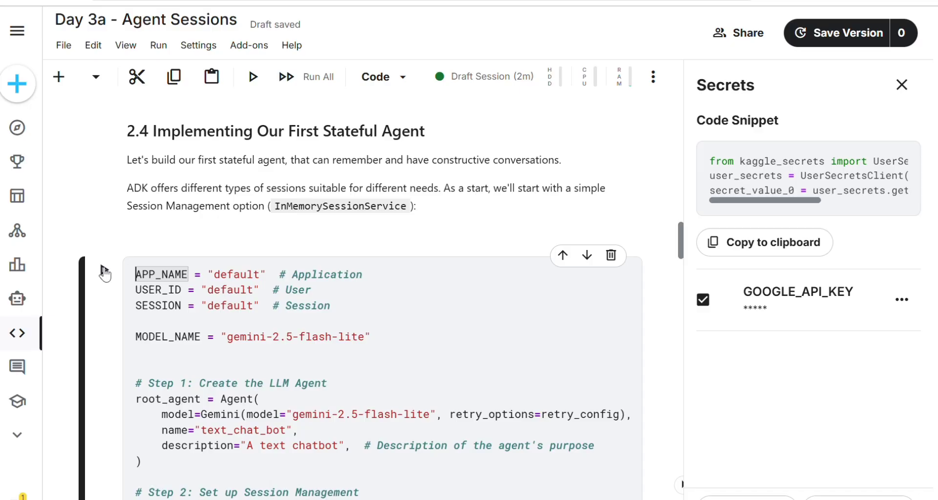
# Step: Run the two-query stateful session test and scroll through its output
pyautogui.scroll(-3)
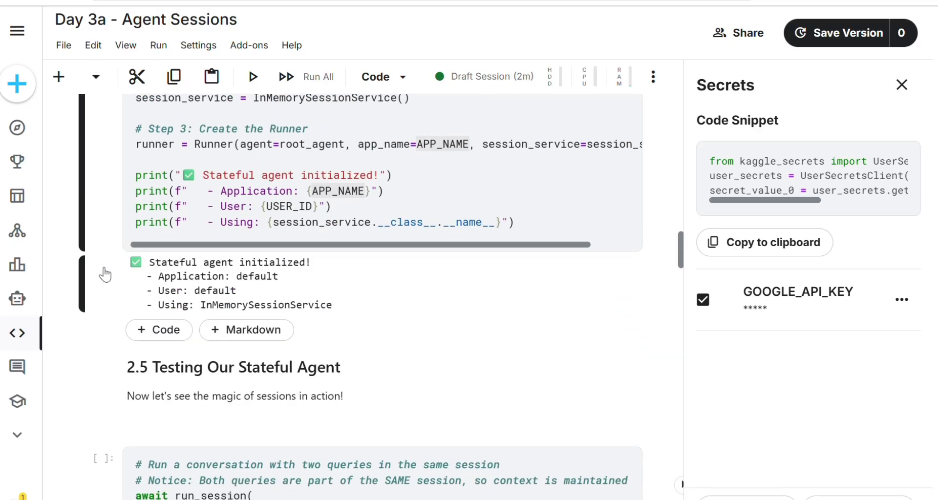
pyautogui.rightClick(162, 261)
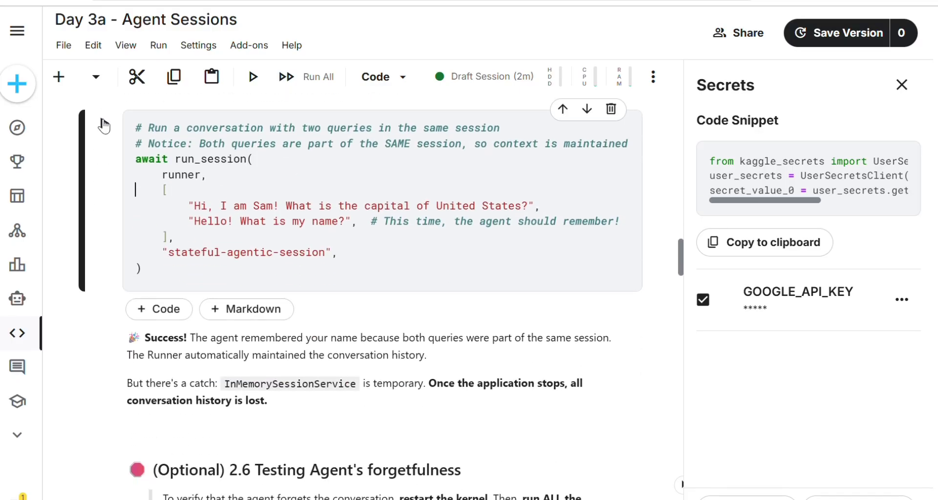
pyautogui.click(252, 77)
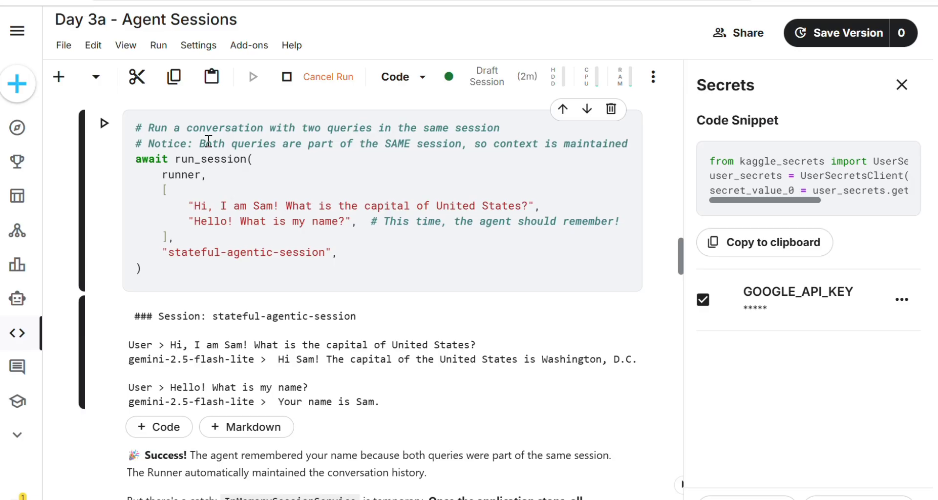
pyautogui.scroll(-3)
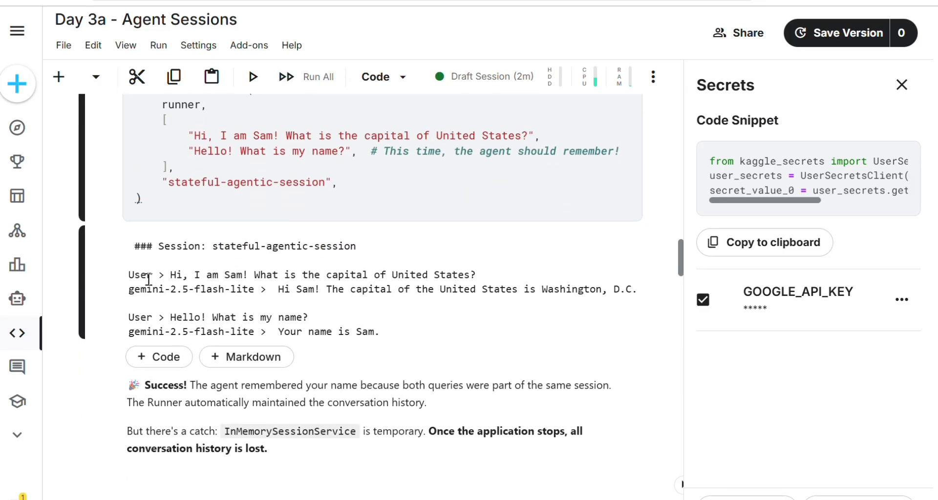
pyautogui.moveTo(470, 286)
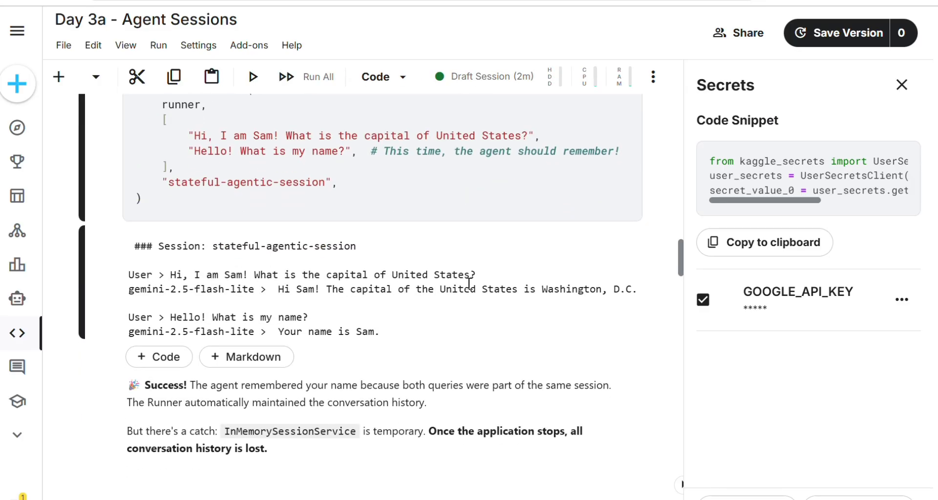
pyautogui.scroll(-3)
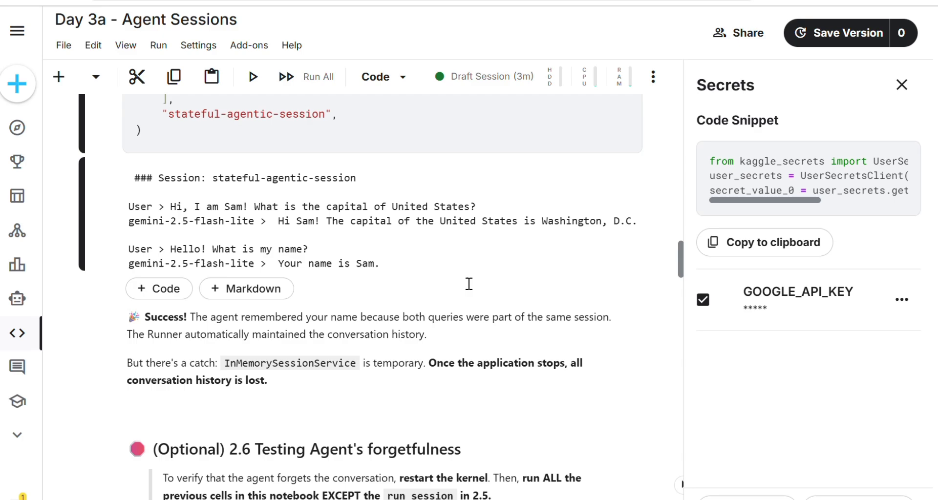
pyautogui.scroll(-3)
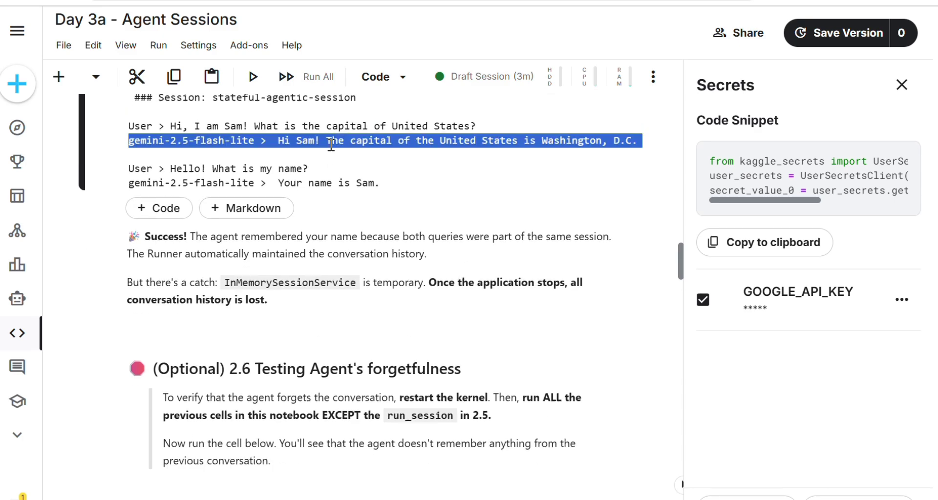
pyautogui.scroll(-3)
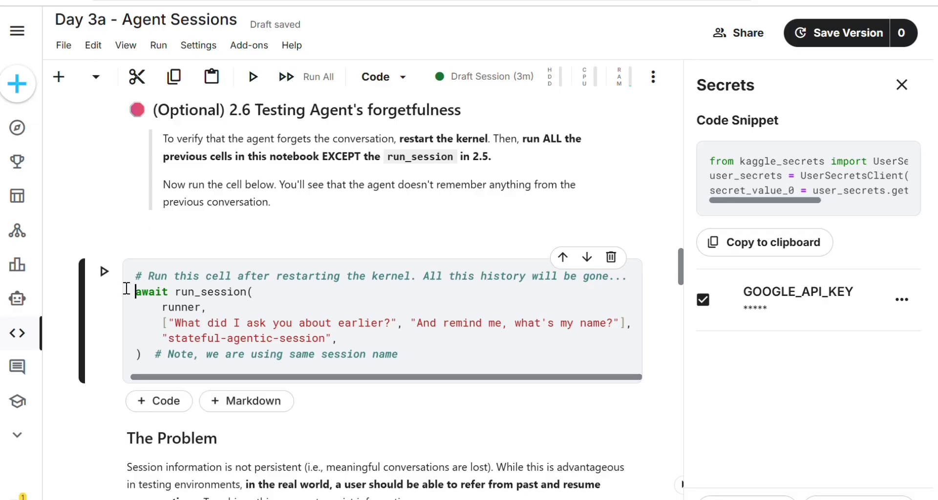
# Step: Run the forgetfulness test recalling the capital question and Sam, then scroll to Section 3
pyautogui.click(104, 273)
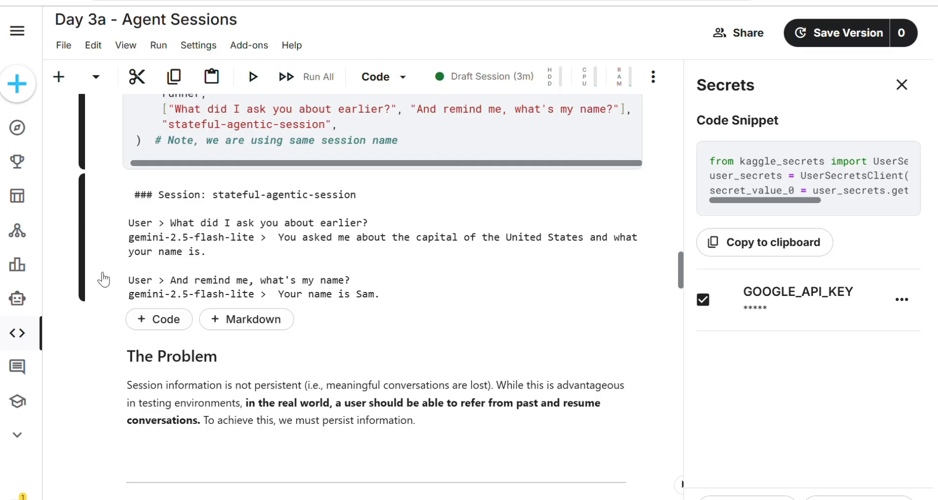
pyautogui.scroll(-3)
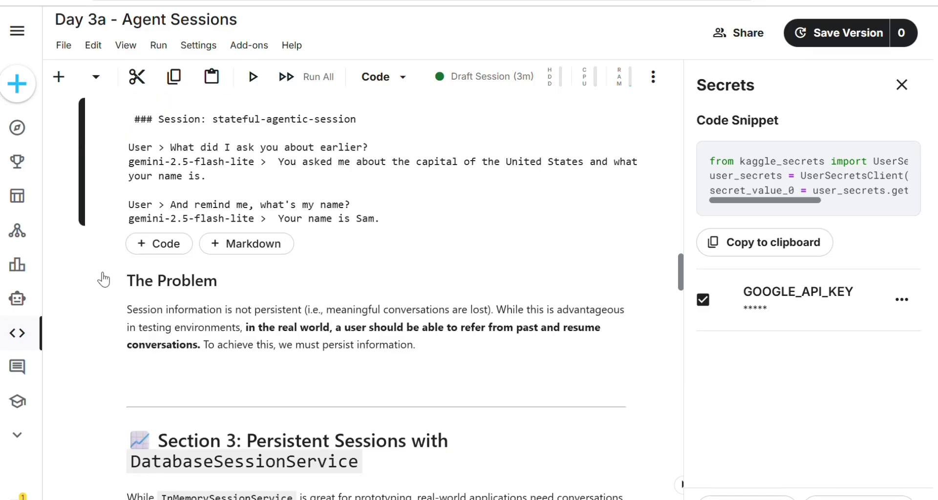
pyautogui.scroll(-3)
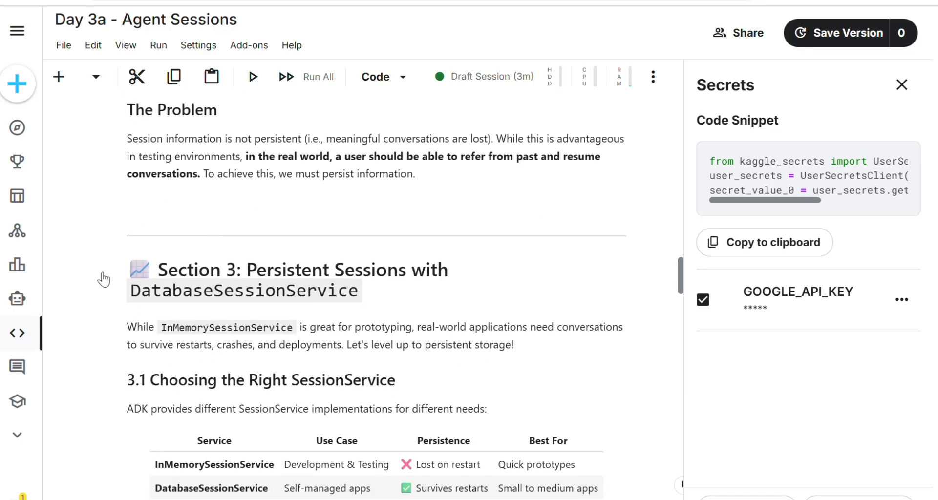
pyautogui.scroll(-3)
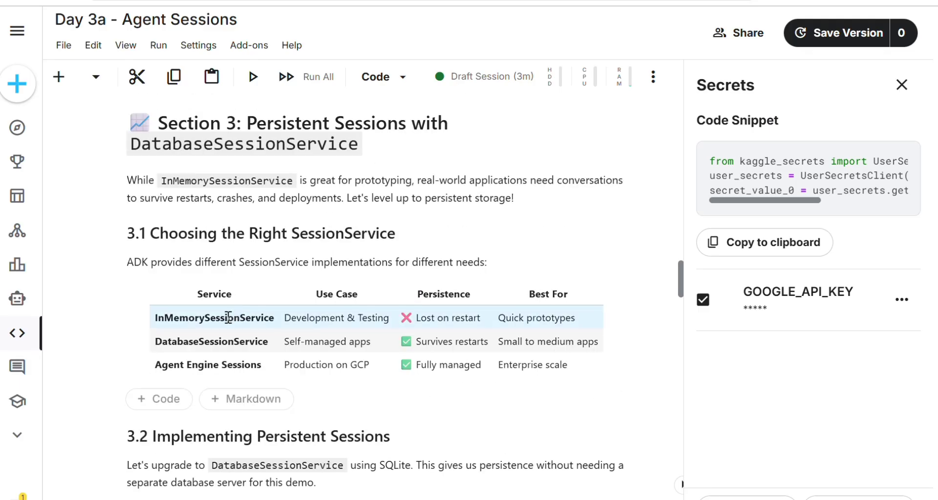
pyautogui.moveTo(431, 332)
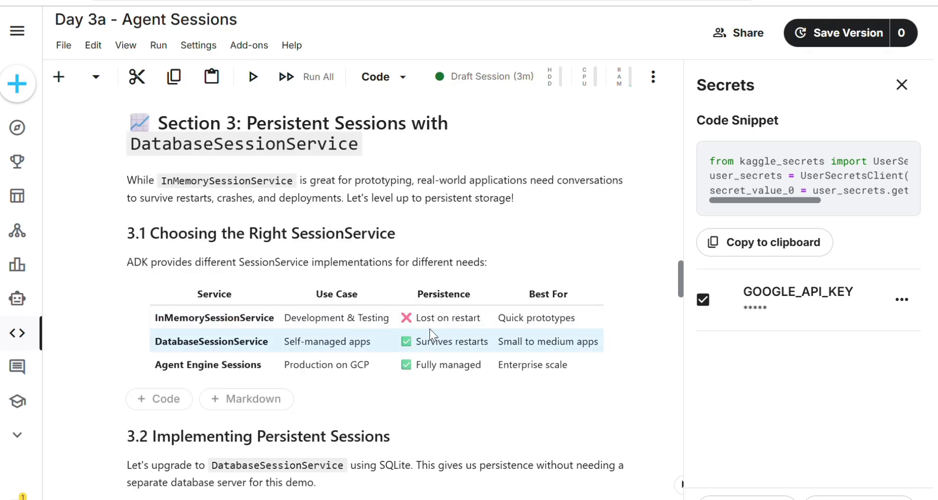
pyautogui.moveTo(447, 343)
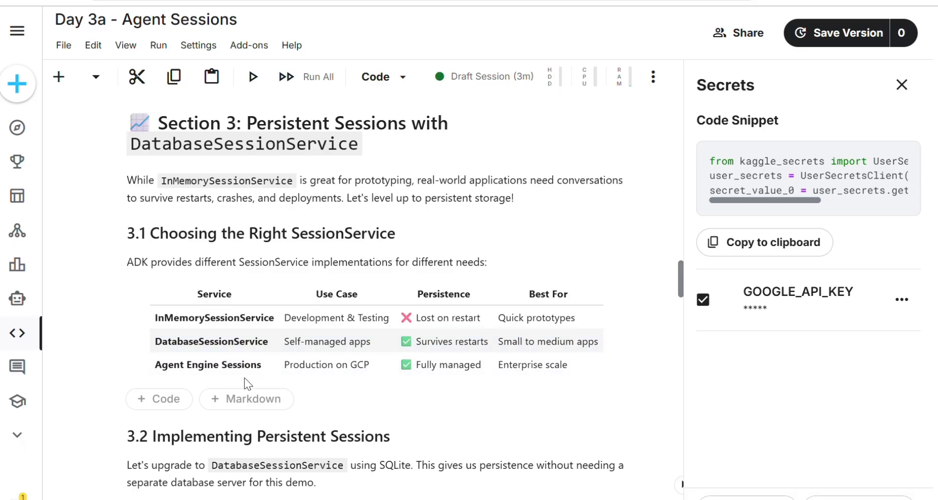
pyautogui.scroll(-3)
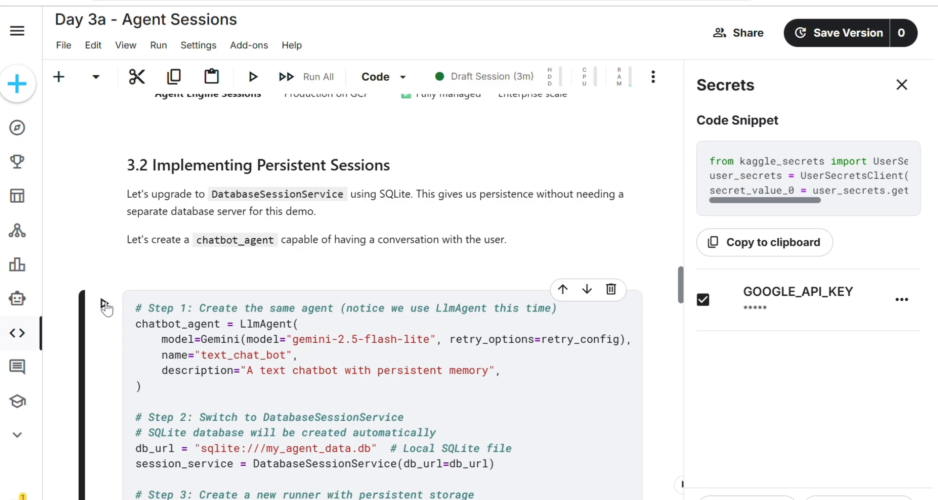
# Step: Review the SQLite persistent-session confirmation in the 3.3 output
pyautogui.scroll(-3)
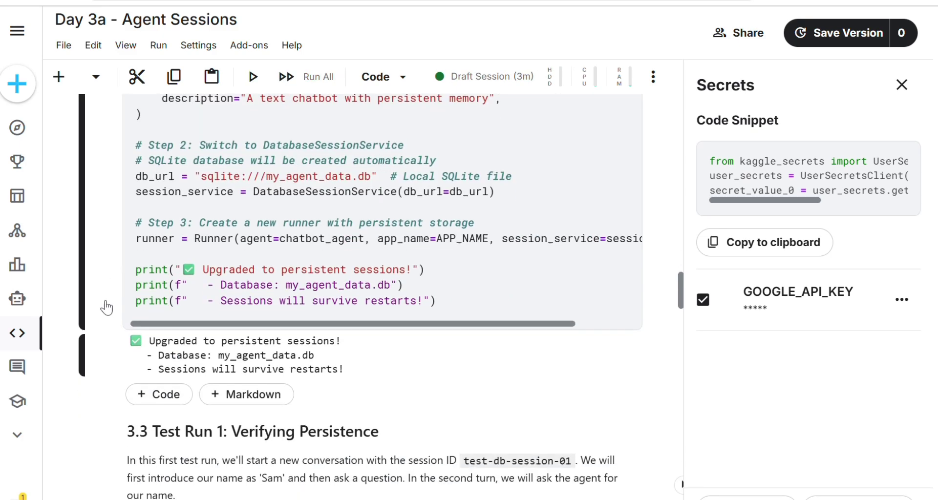
pyautogui.doubleClick(212, 332)
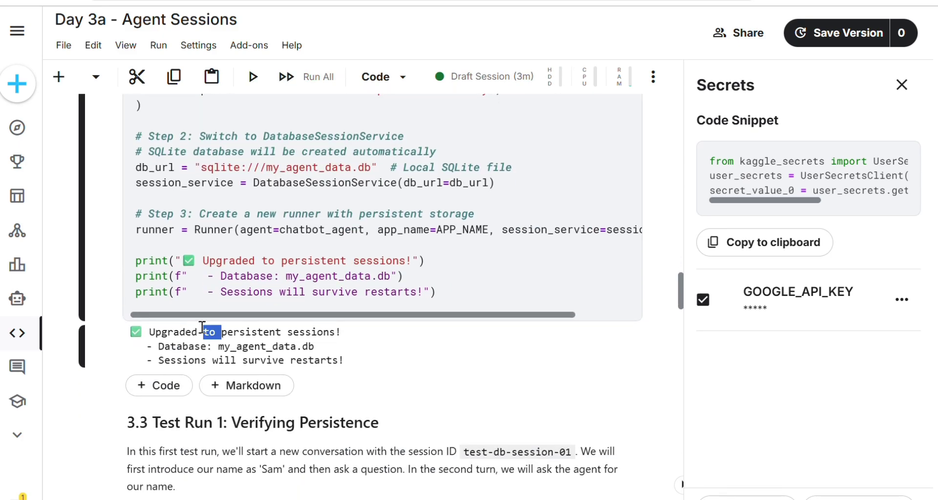
pyautogui.scroll(-3)
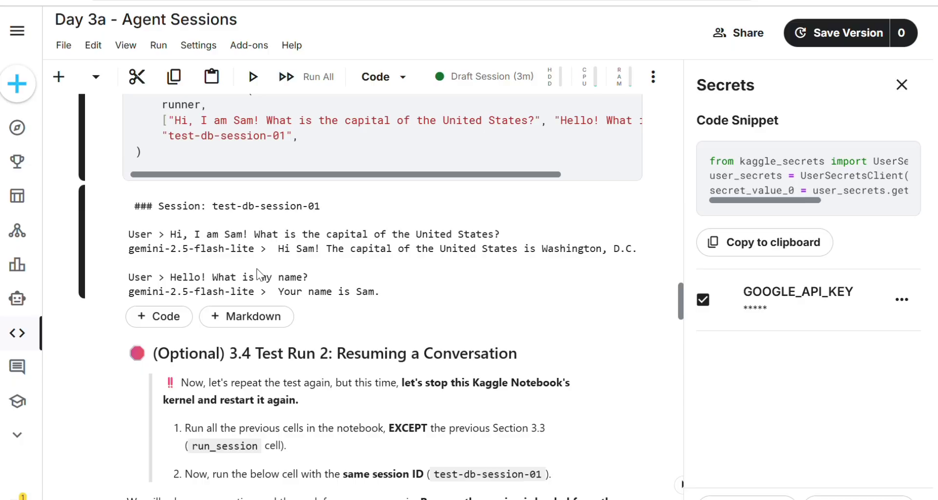
pyautogui.scroll(-3)
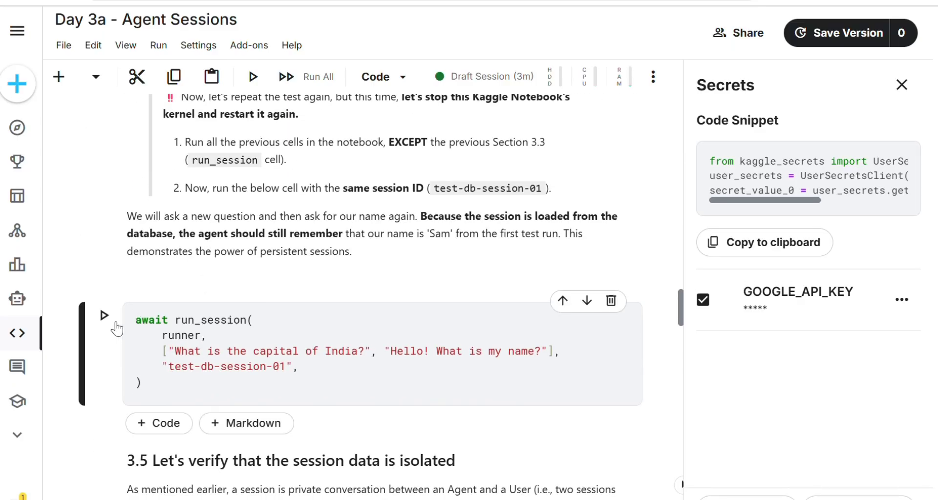
# Step: Continue test-db-session-01 and check the agent's answer recalling the name Sam
pyautogui.click(103, 316)
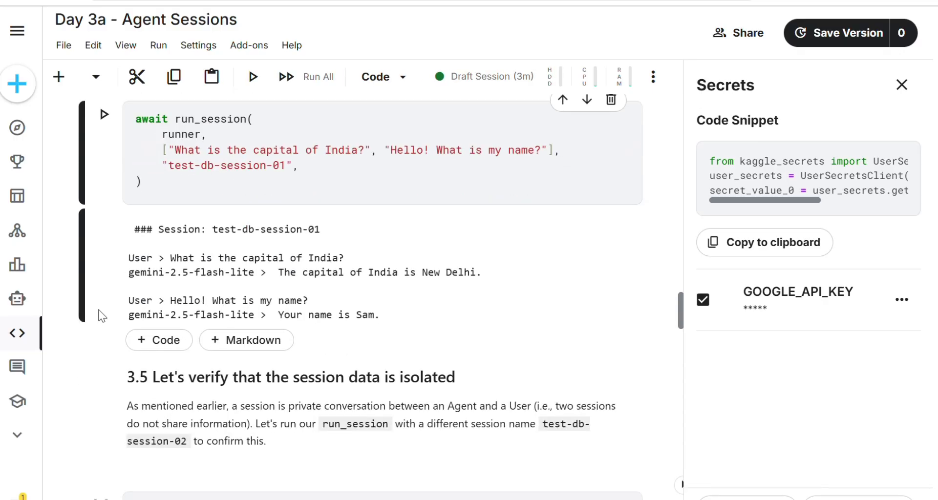
pyautogui.scroll(-3)
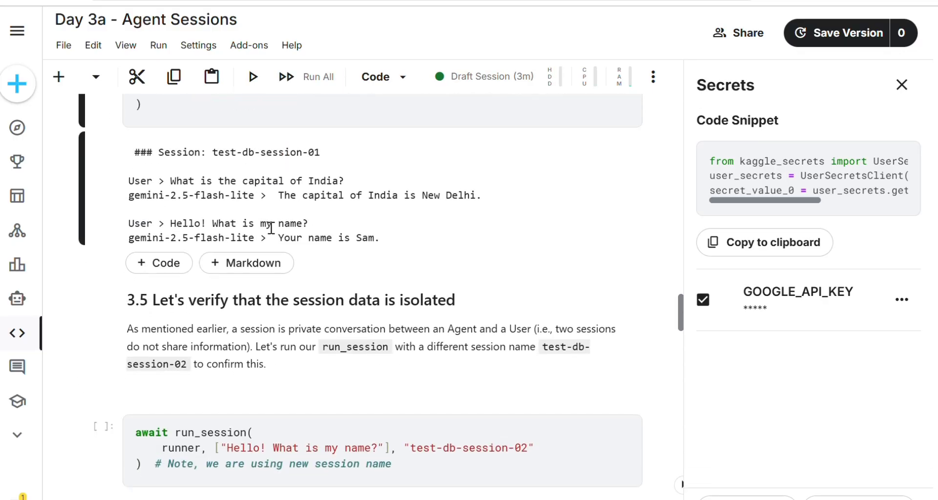
pyautogui.doubleClick(322, 238)
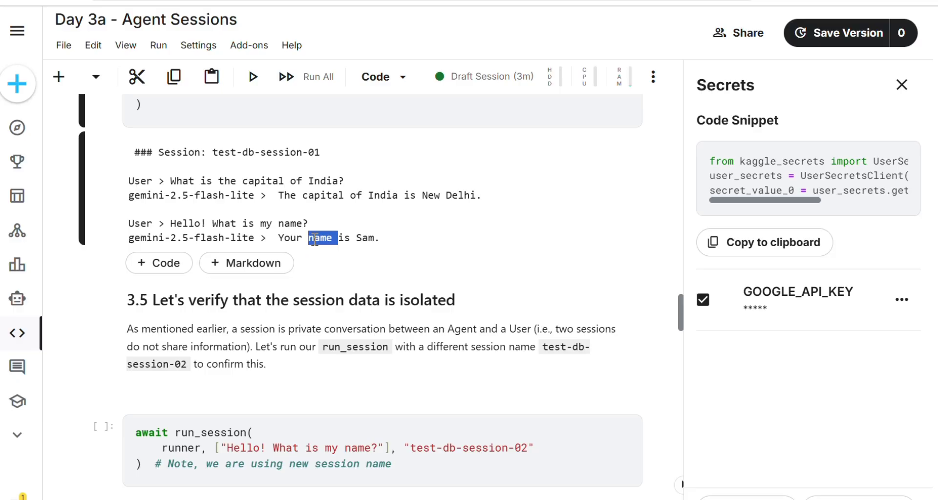
pyautogui.scroll(-3)
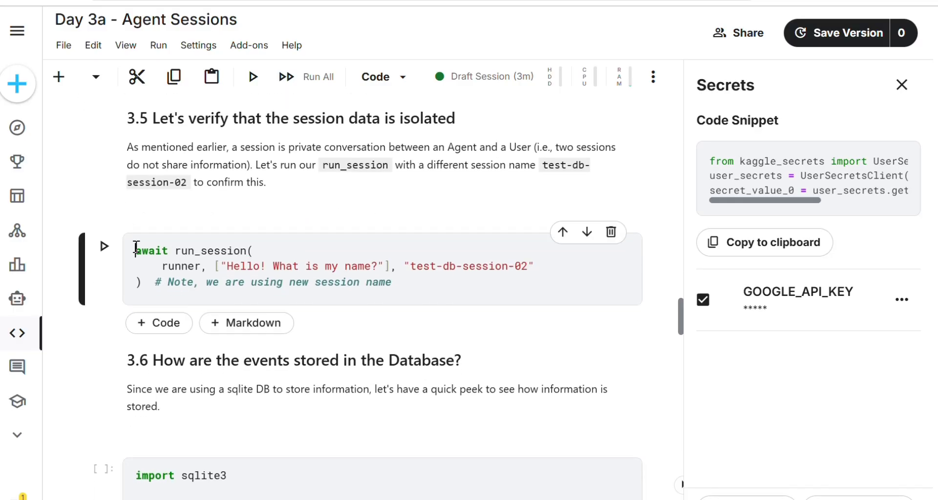
# Step: Run the test-db-session-02 conversation and print the stored events from the SQLite database
pyautogui.click(103, 248)
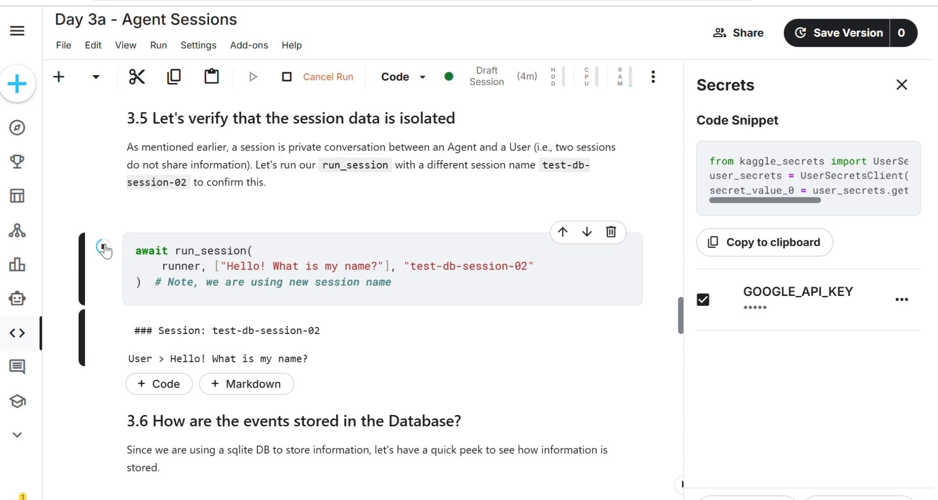
pyautogui.scroll(-3)
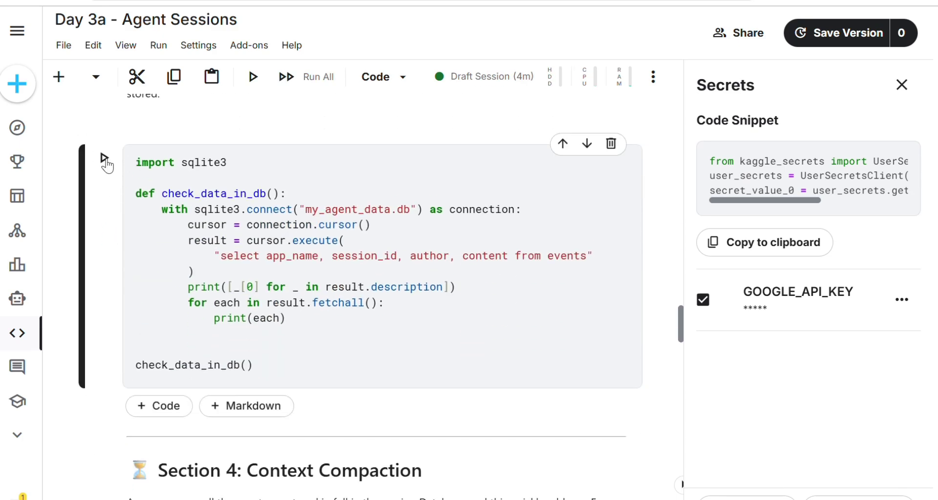
pyautogui.click(252, 77)
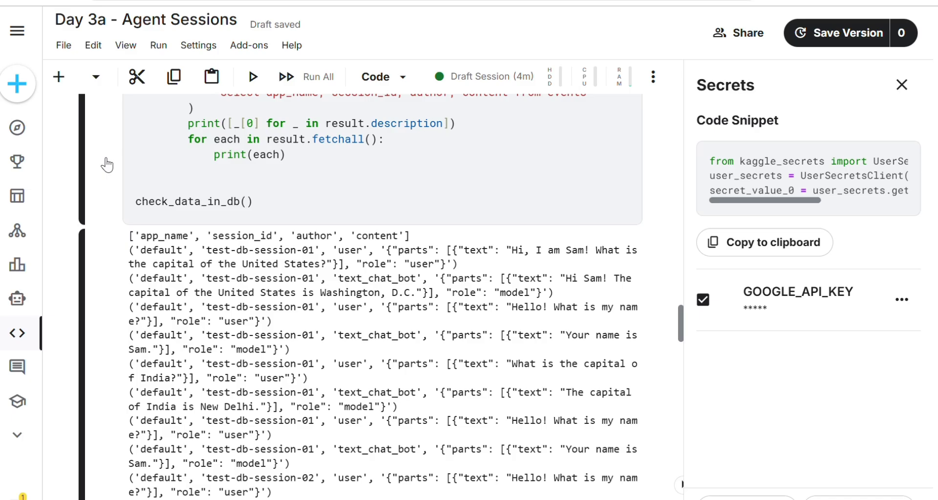
pyautogui.scroll(-3)
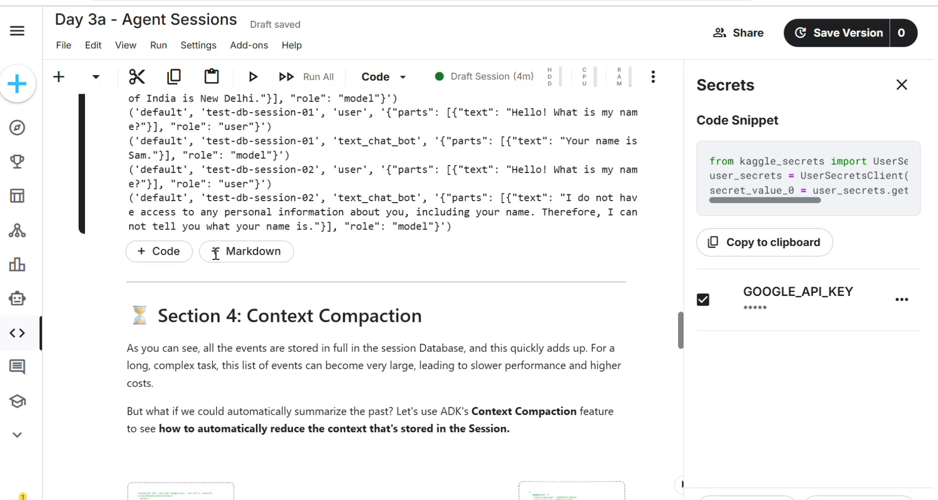
pyautogui.scroll(-3)
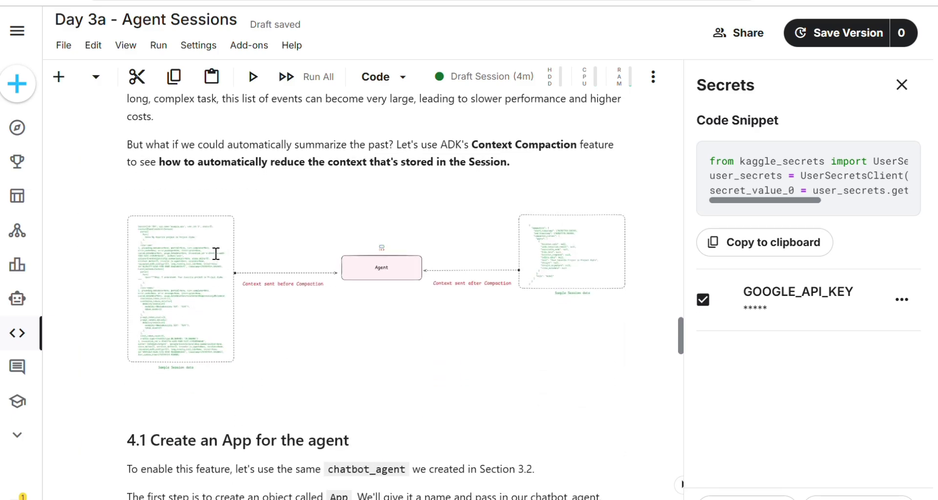
pyautogui.scroll(-3)
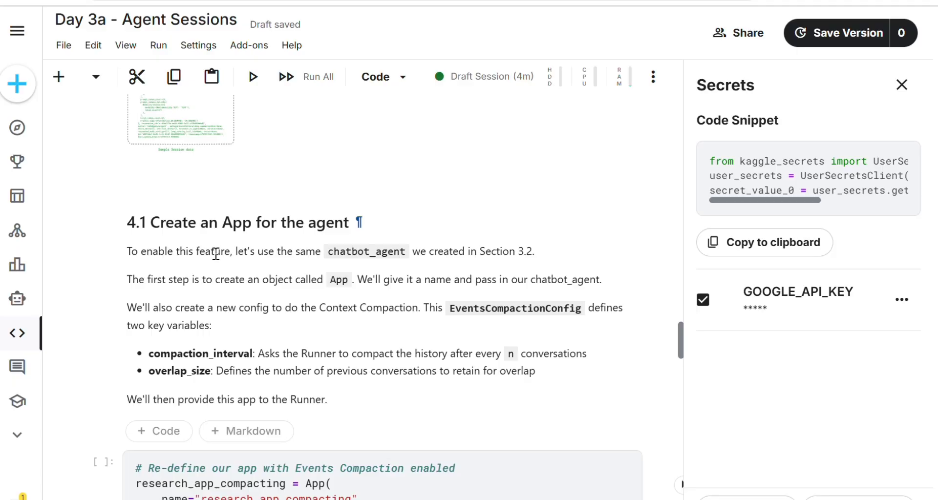
pyautogui.scroll(-3)
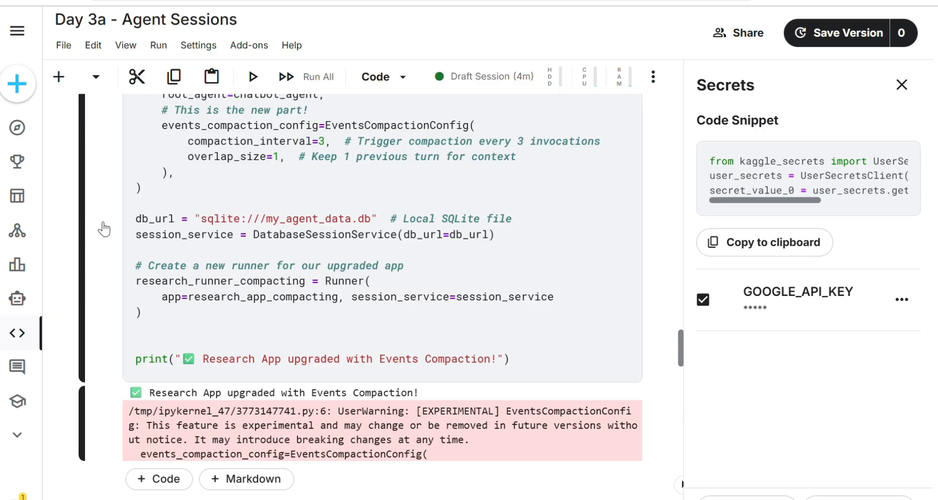
pyautogui.scroll(-3)
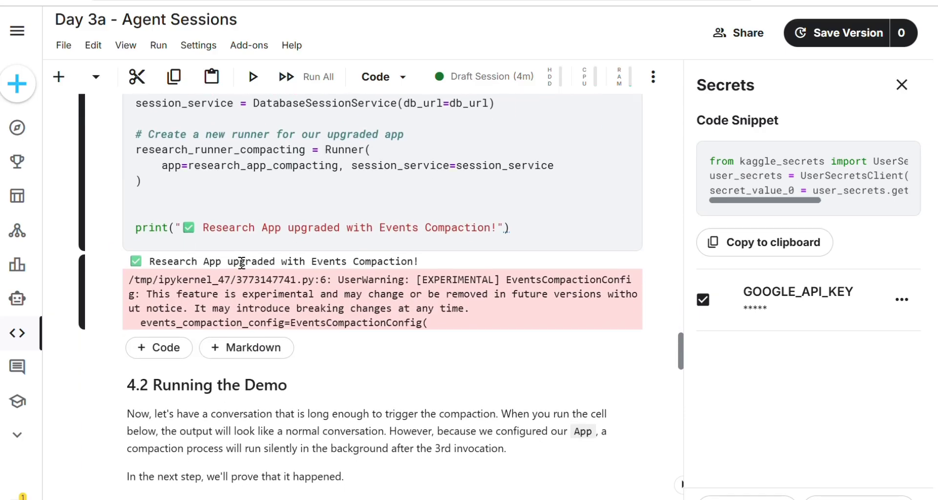
pyautogui.scroll(-3)
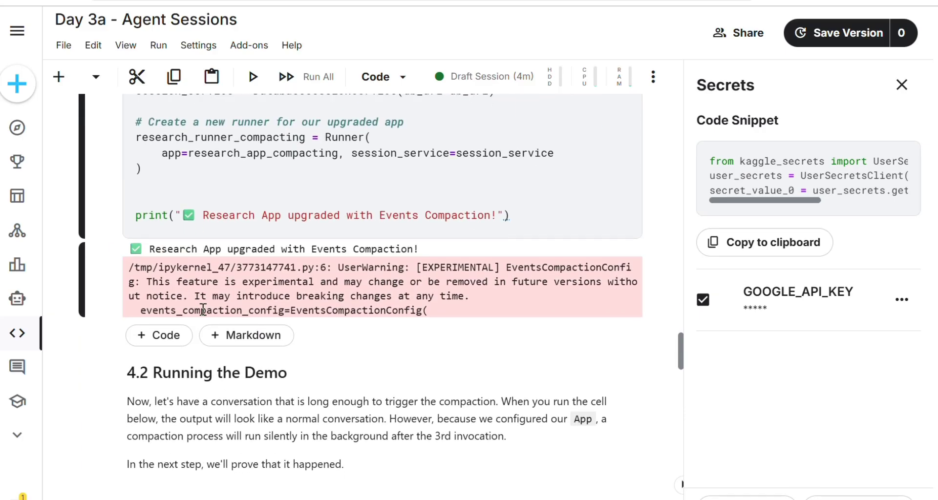
pyautogui.scroll(-3)
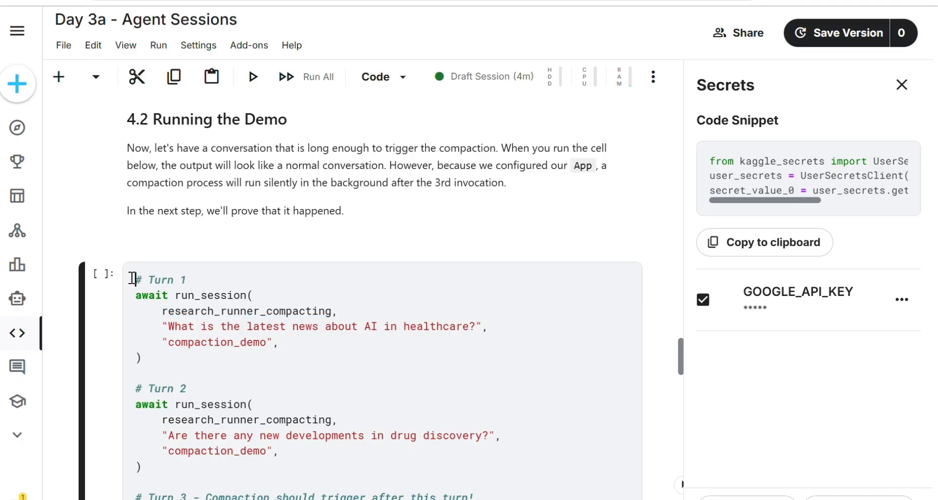
# Step: Run the four-turn compaction demo conversation and scroll through its output
pyautogui.click(253, 76)
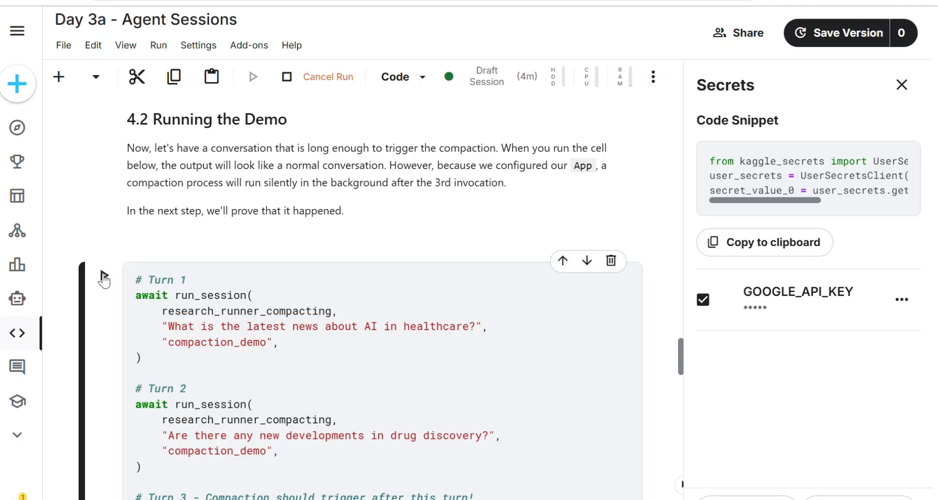
pyautogui.scroll(-3)
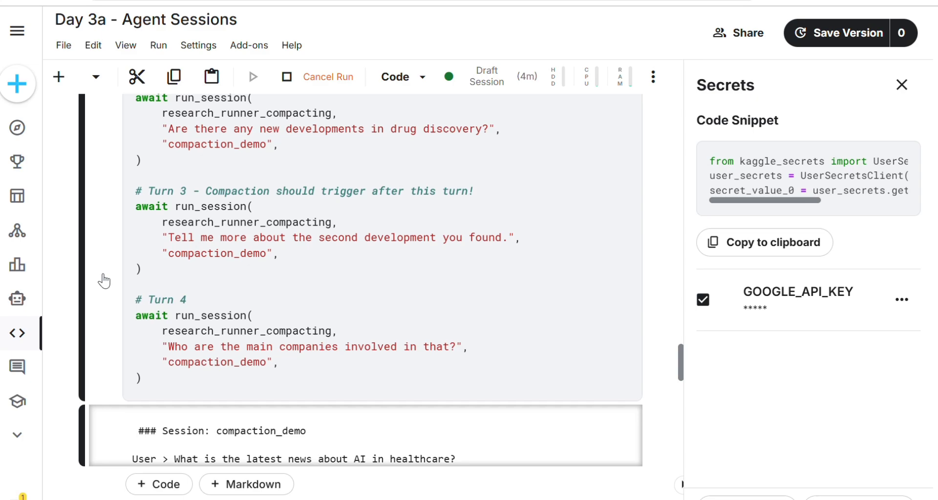
pyautogui.scroll(-3)
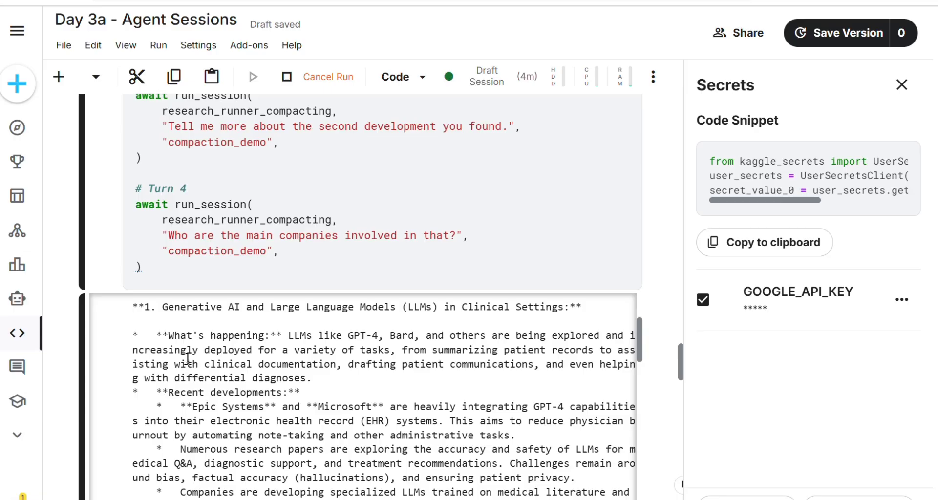
pyautogui.scroll(-3)
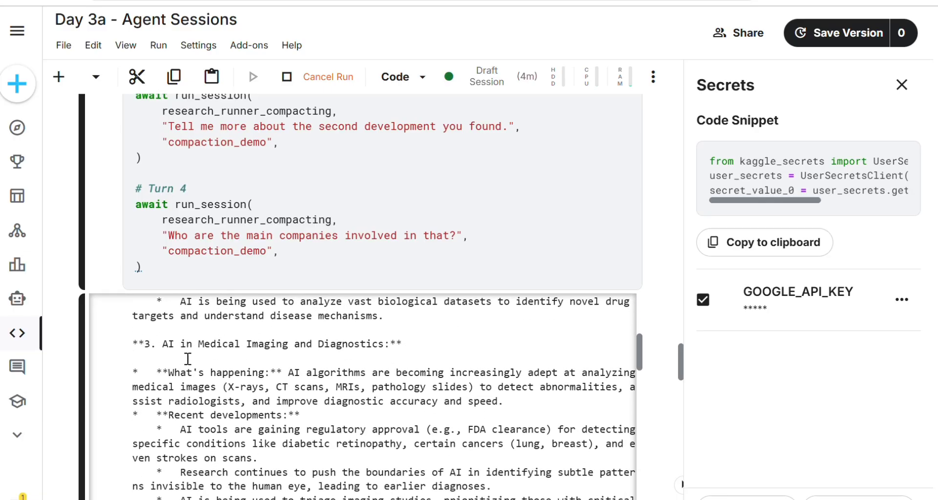
pyautogui.scroll(-3)
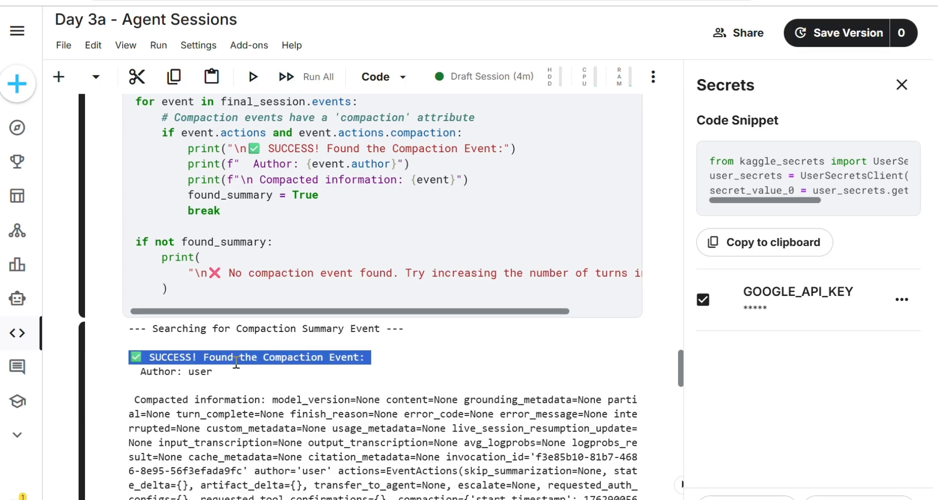
# Step: Run the 5.1 save_userinfo/retrieve_userinfo cell so it prints 'Tools created.'
pyautogui.scroll(-3)
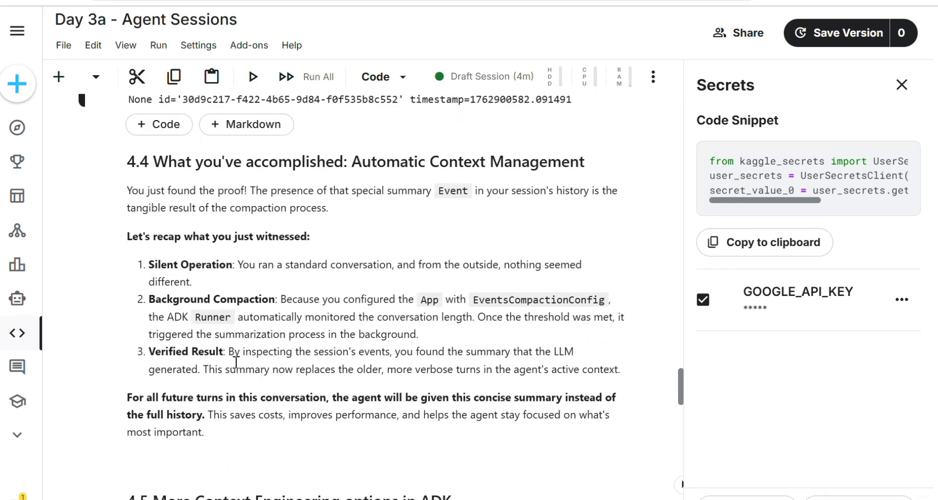
pyautogui.scroll(-3)
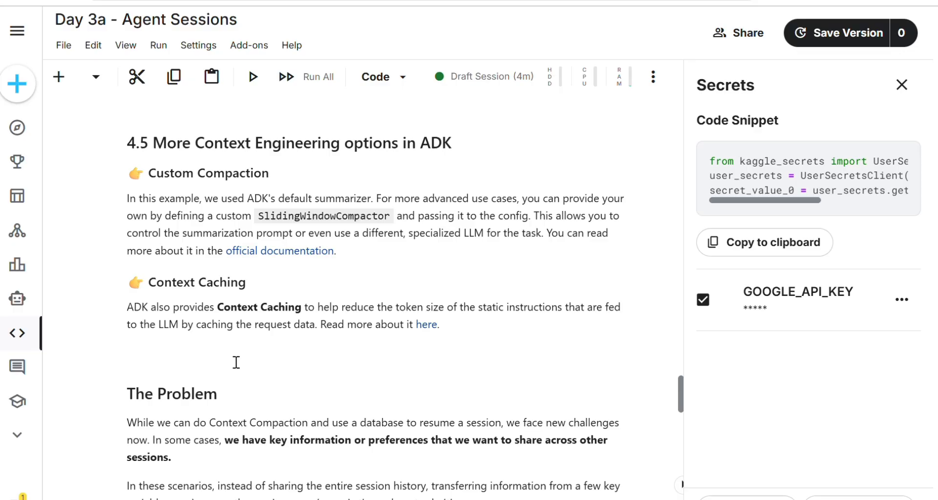
pyautogui.scroll(-3)
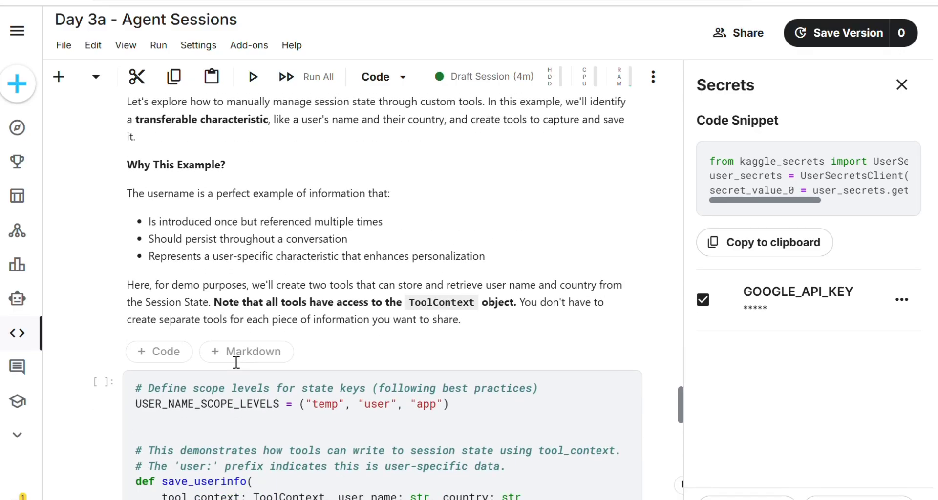
pyautogui.scroll(-3)
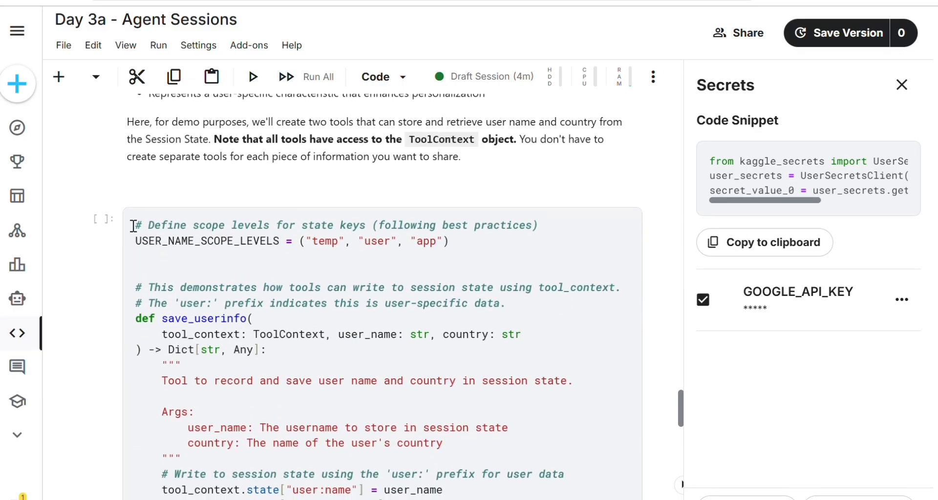
pyautogui.click(253, 76)
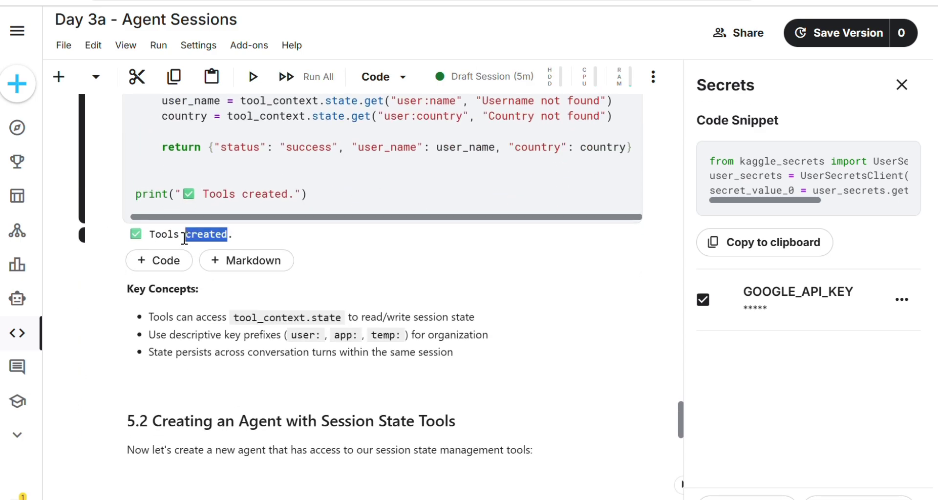
# Step: Scroll through sections 5.2–5.5, where session state stores Sam and Poland
pyautogui.scroll(-3)
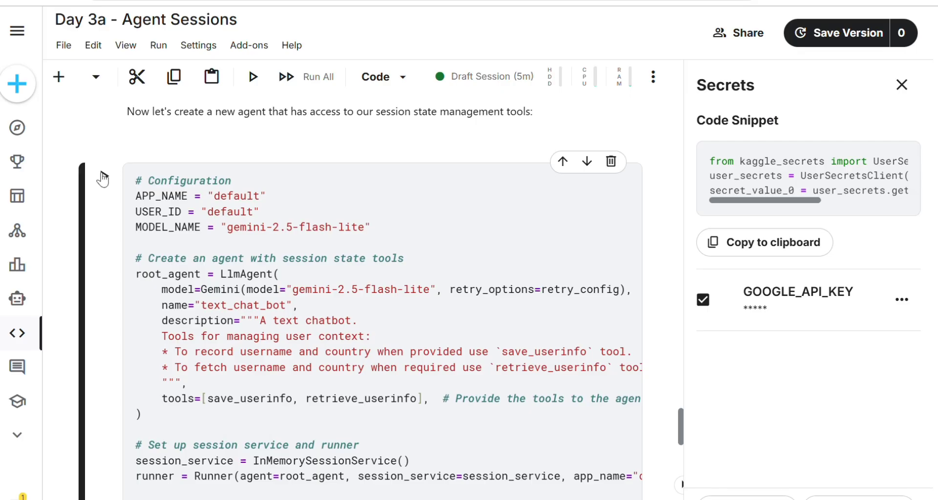
pyautogui.scroll(-3)
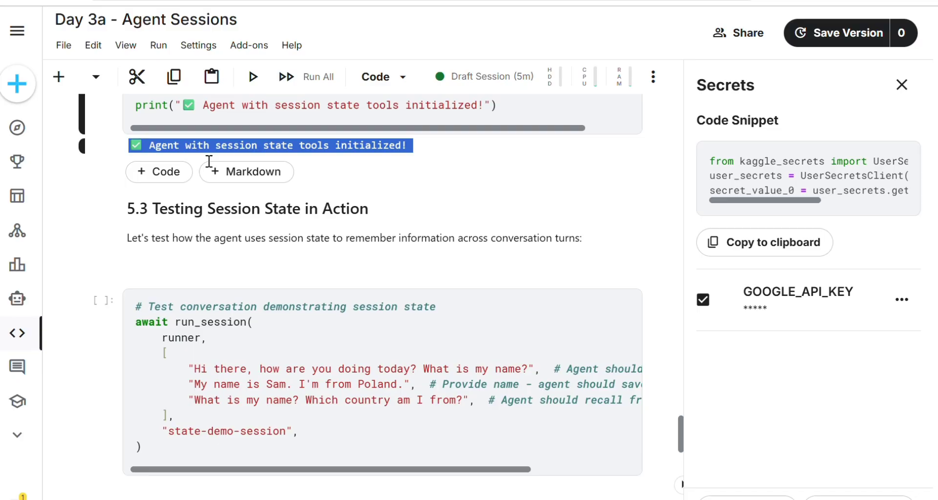
pyautogui.scroll(-3)
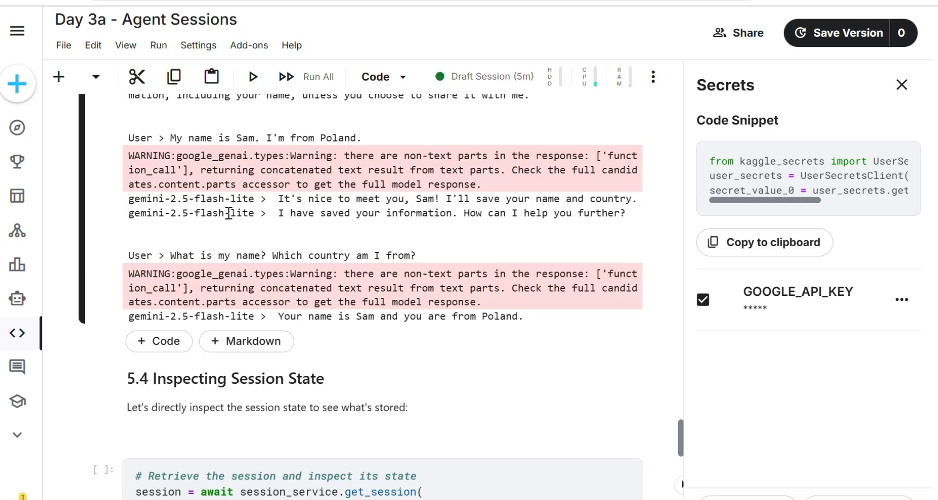
pyautogui.scroll(-3)
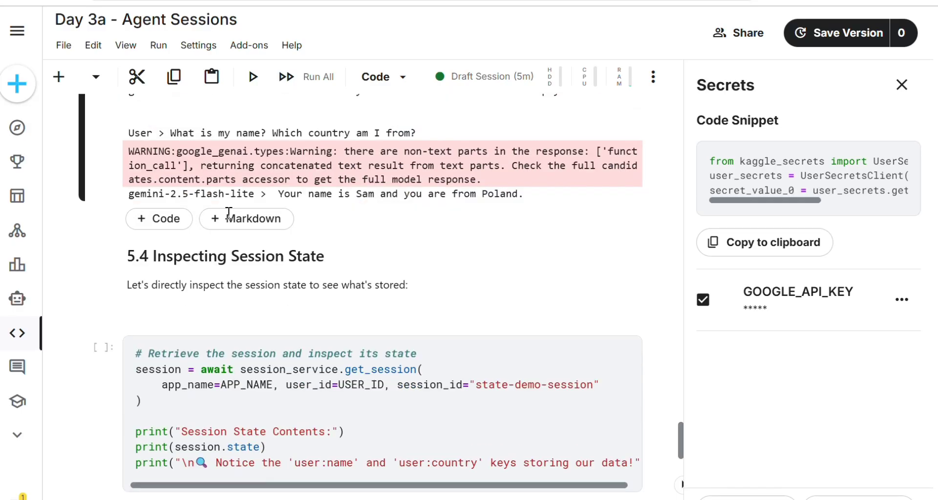
pyautogui.scroll(-3)
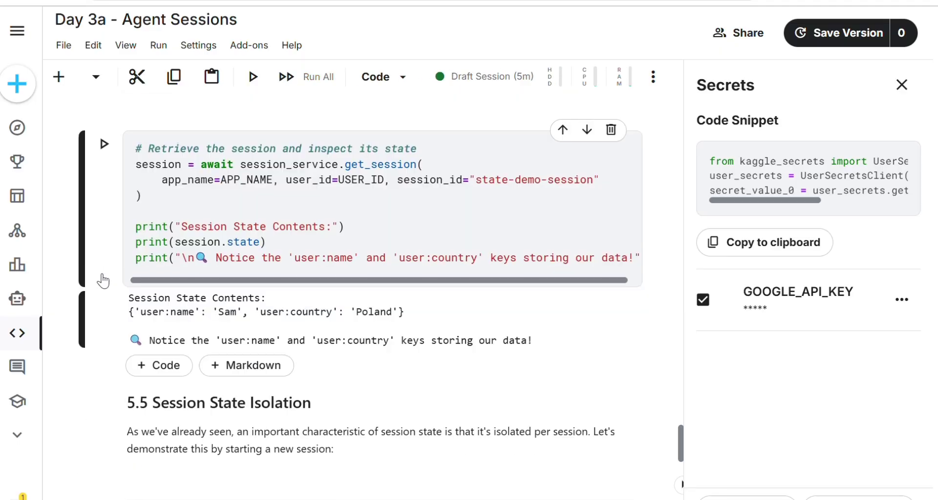
pyautogui.scroll(-3)
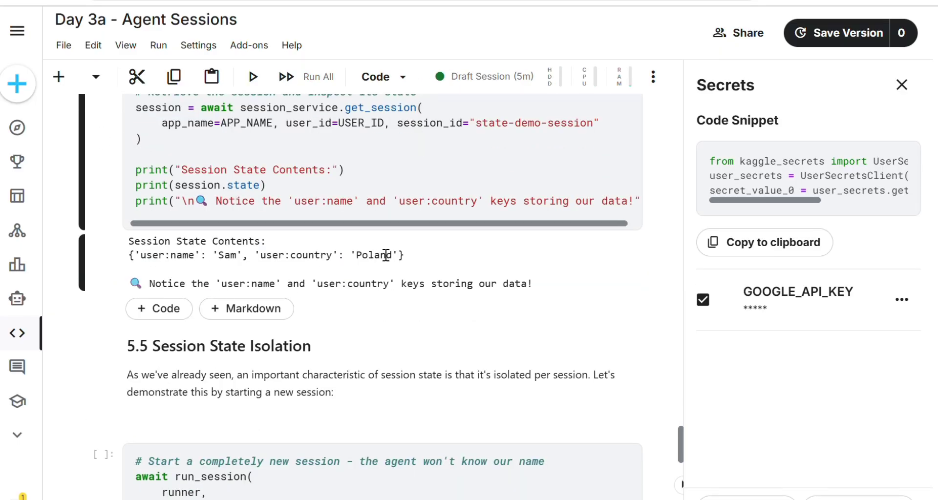
pyautogui.scroll(-3)
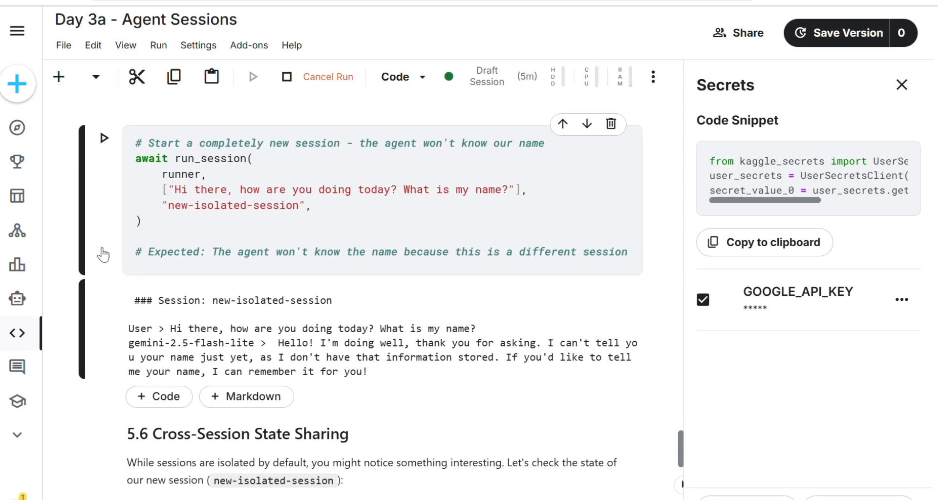
pyautogui.scroll(-3)
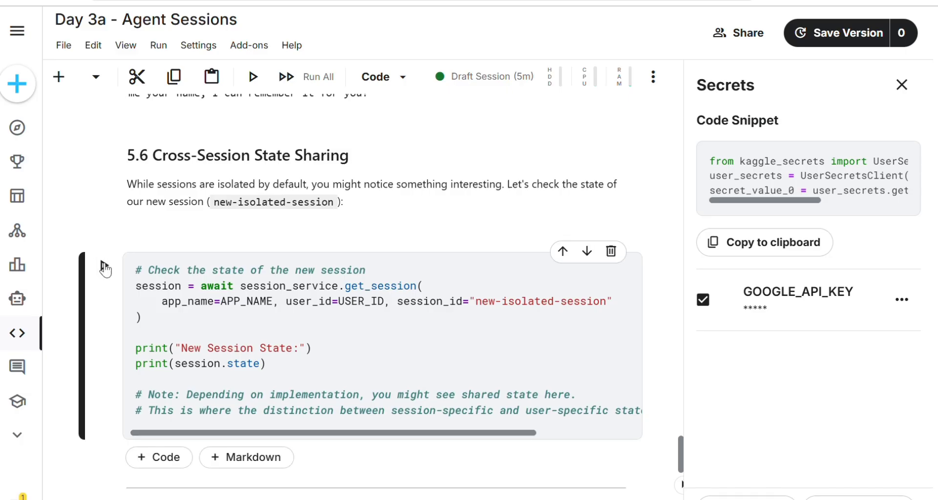
# Step: Run the 5.6 state-check and Cleanup cells, then scroll down to the Authors section
pyautogui.click(252, 76)
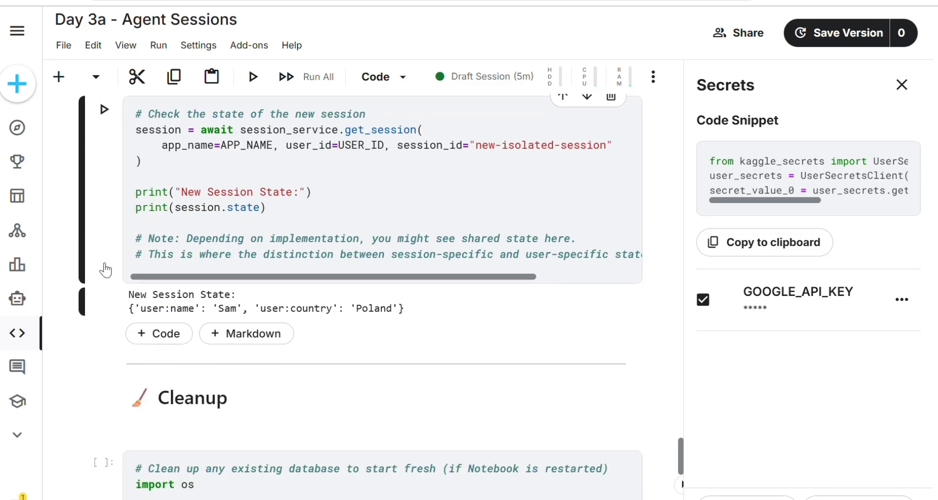
pyautogui.scroll(-3)
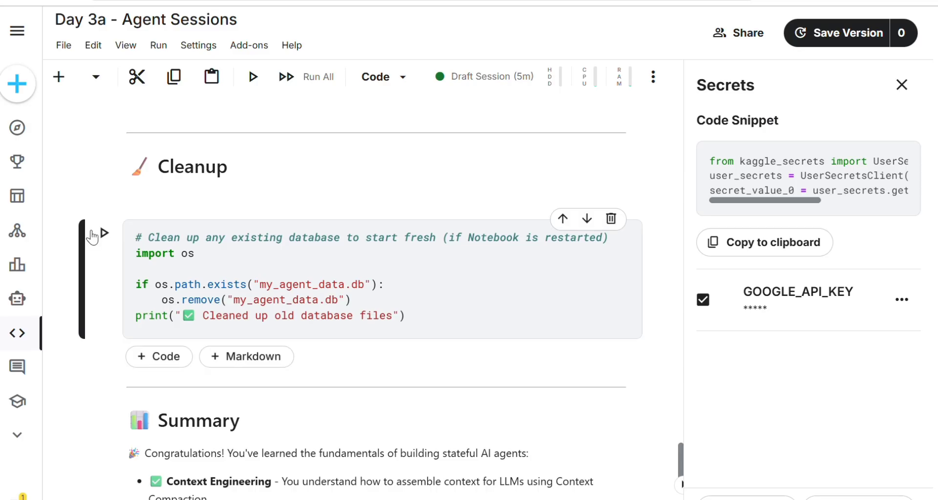
pyautogui.click(104, 233)
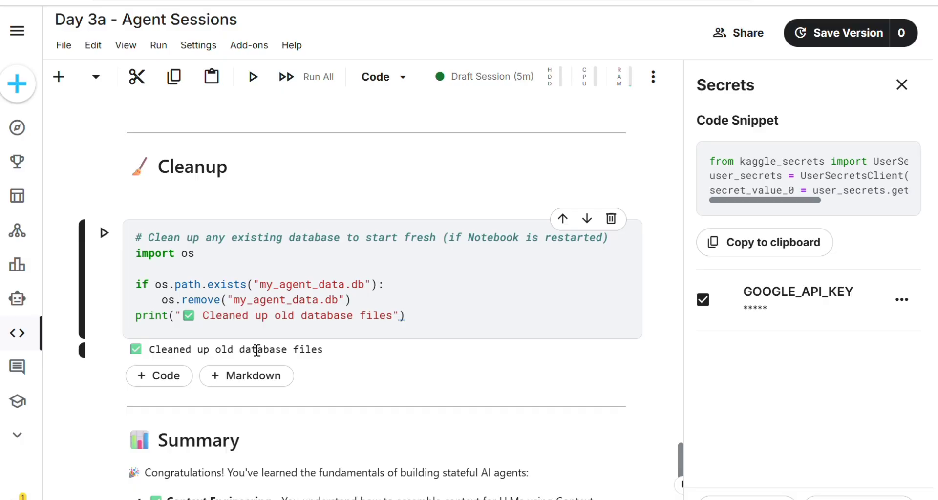
pyautogui.scroll(-3)
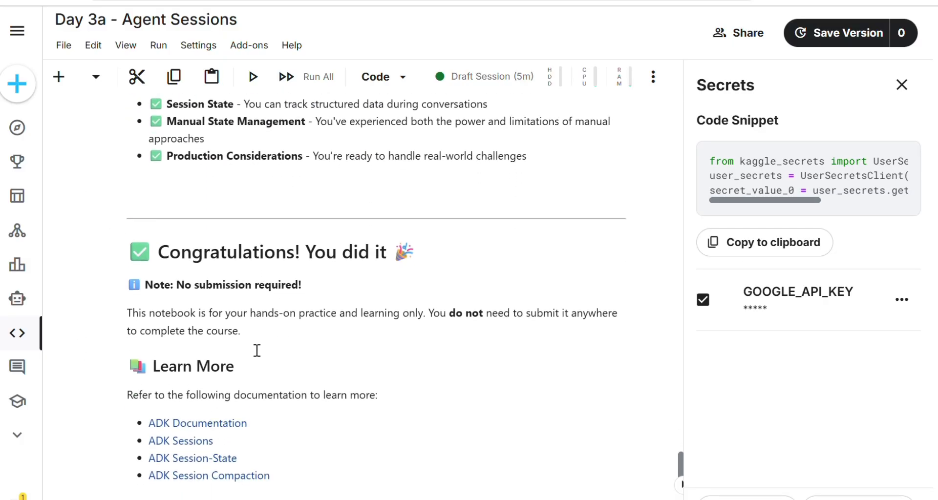
pyautogui.scroll(-3)
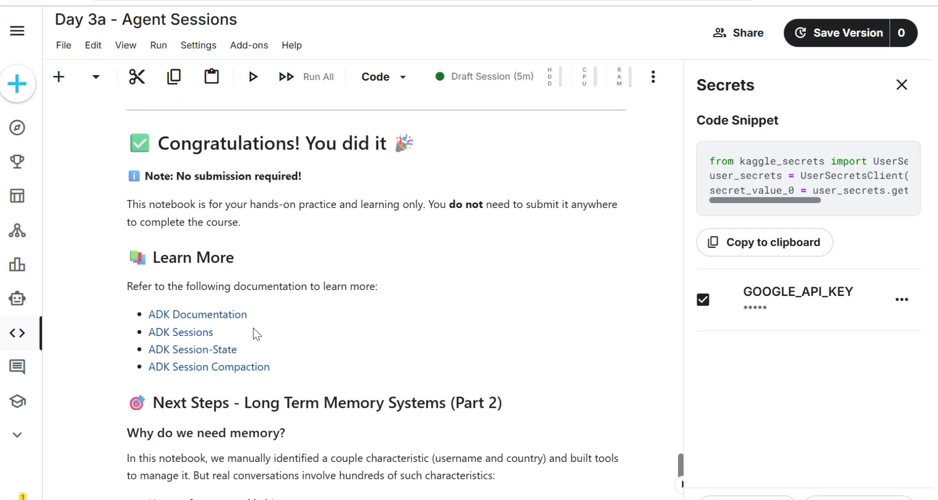
pyautogui.moveTo(477, 221)
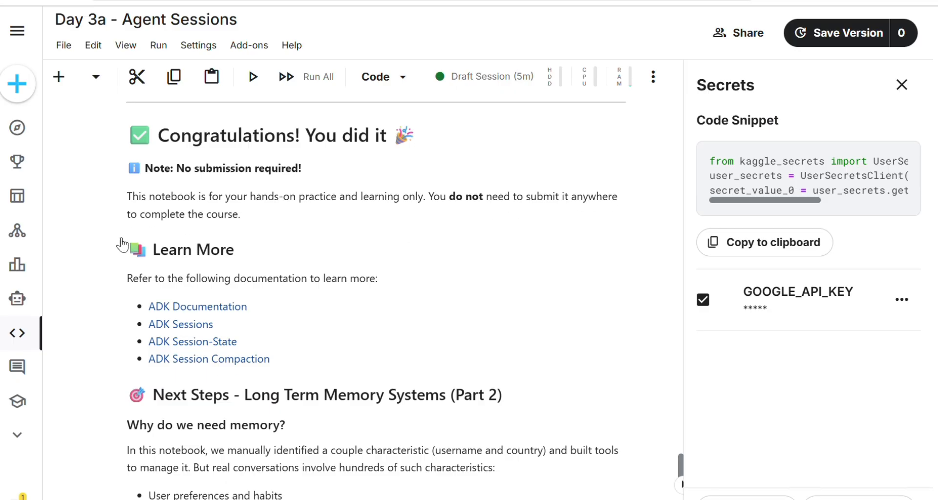
pyautogui.scroll(-3)
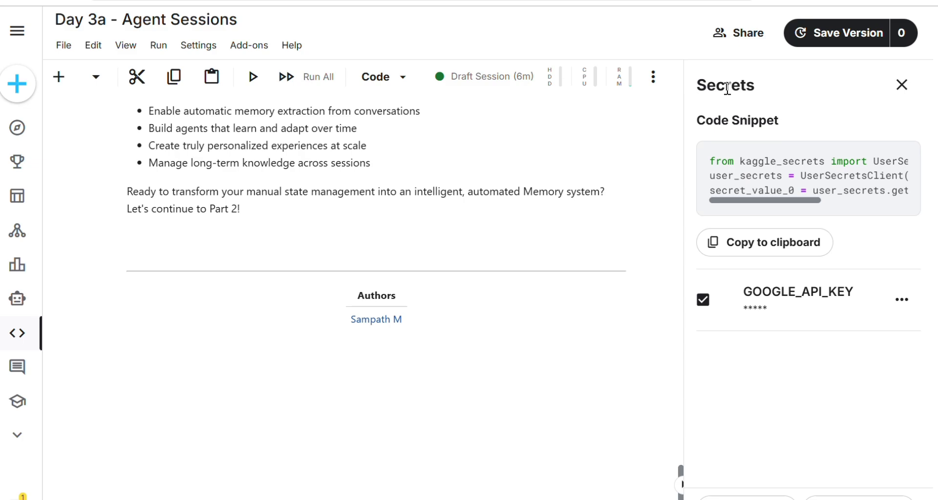
# Step: Save Version #1 of the Day 3a - Agent Sessions notebook
pyautogui.click(846, 33)
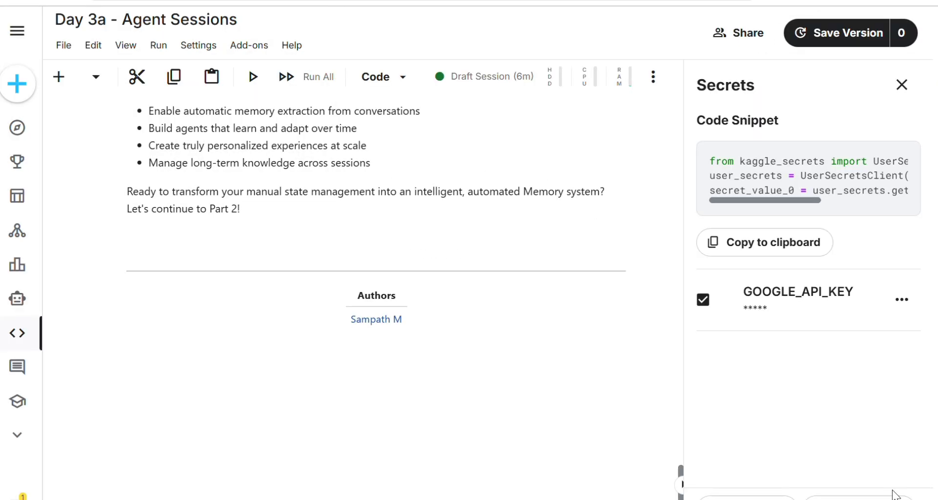
pyautogui.click(17, 31)
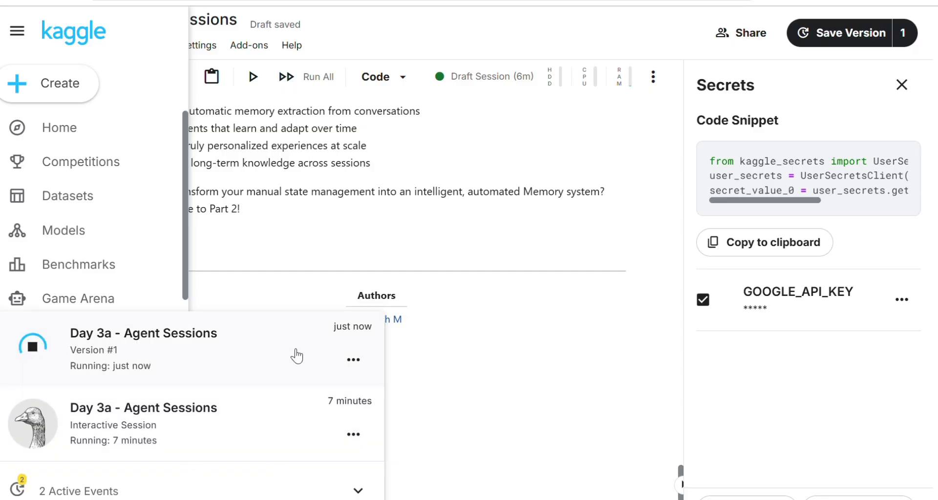
pyautogui.moveTo(492, 358)
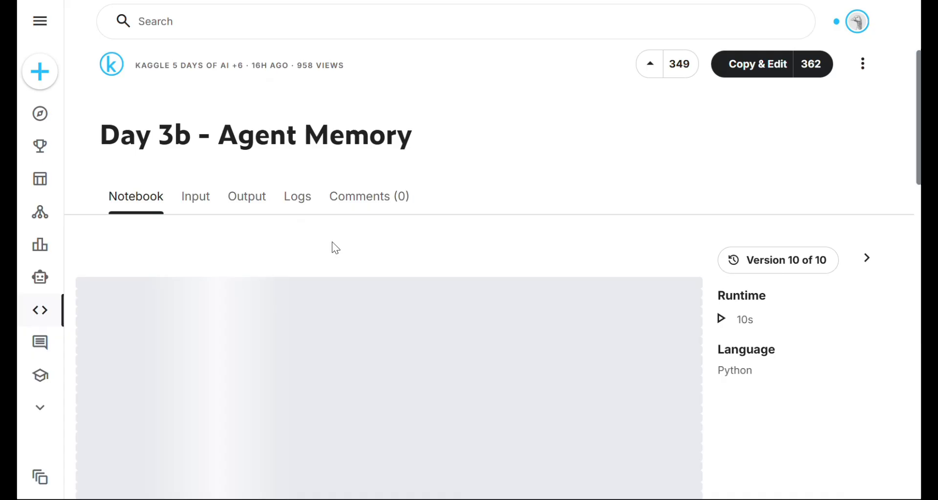
# Step: Copy & Edit the Day 3b - Agent Memory notebook into your own draft
pyautogui.scroll(-3)
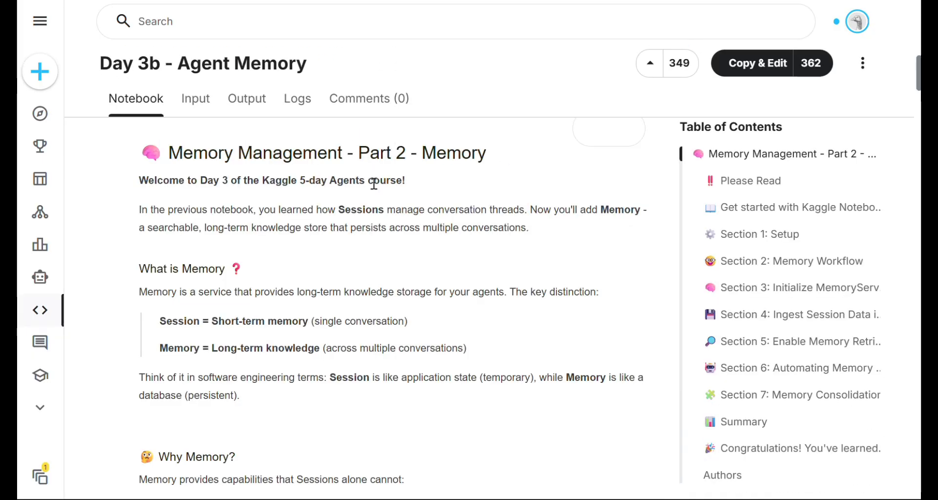
pyautogui.scroll(-3)
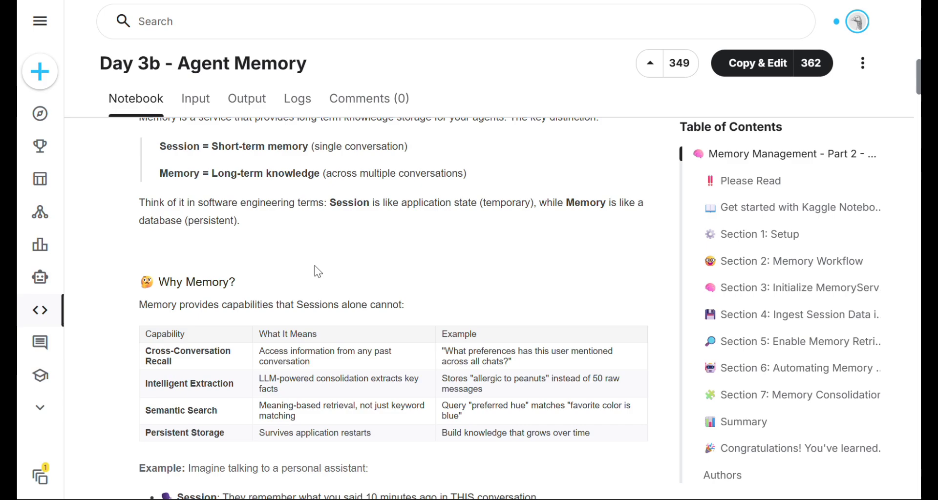
pyautogui.scroll(-3)
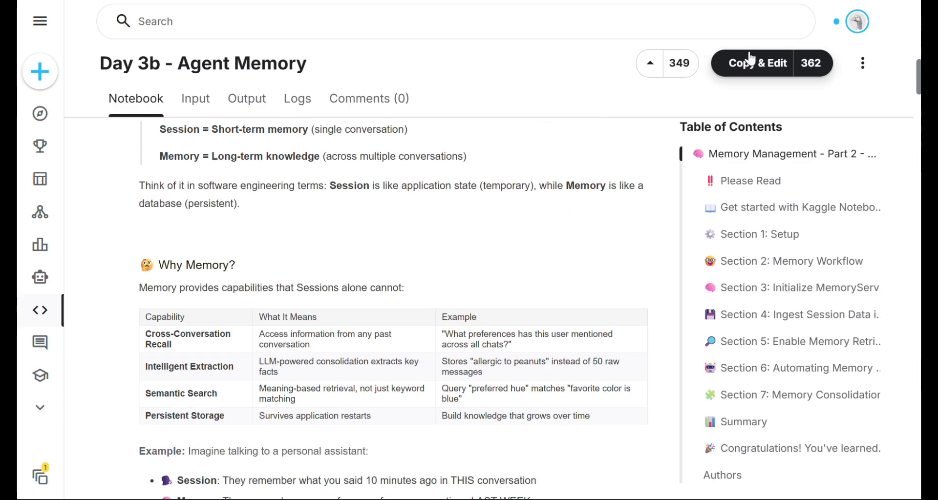
pyautogui.click(757, 62)
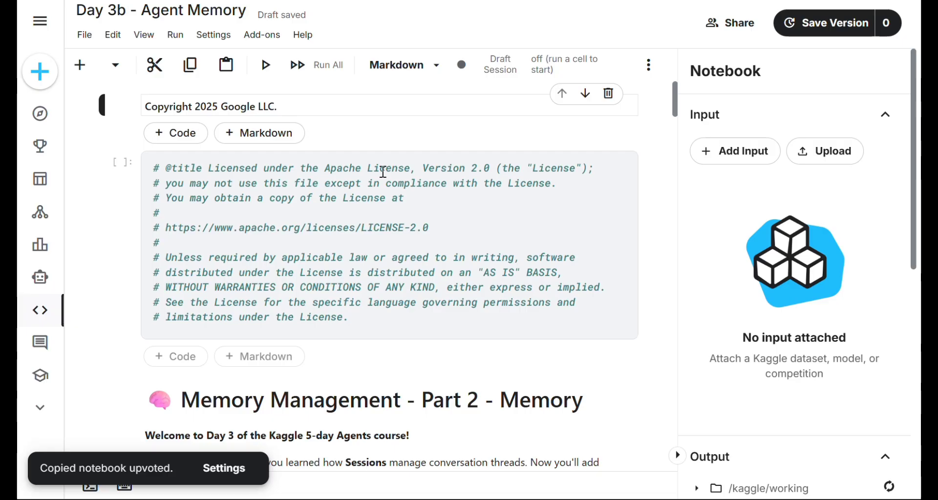
# Step: Scroll past the intro and Setup notes to the 'Authenticate in the notebook' cell
pyautogui.scroll(-3)
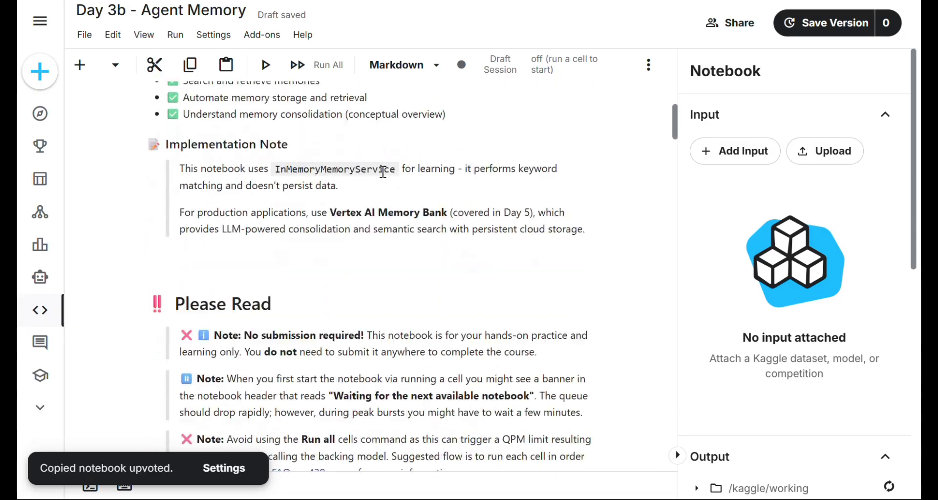
pyautogui.scroll(-3)
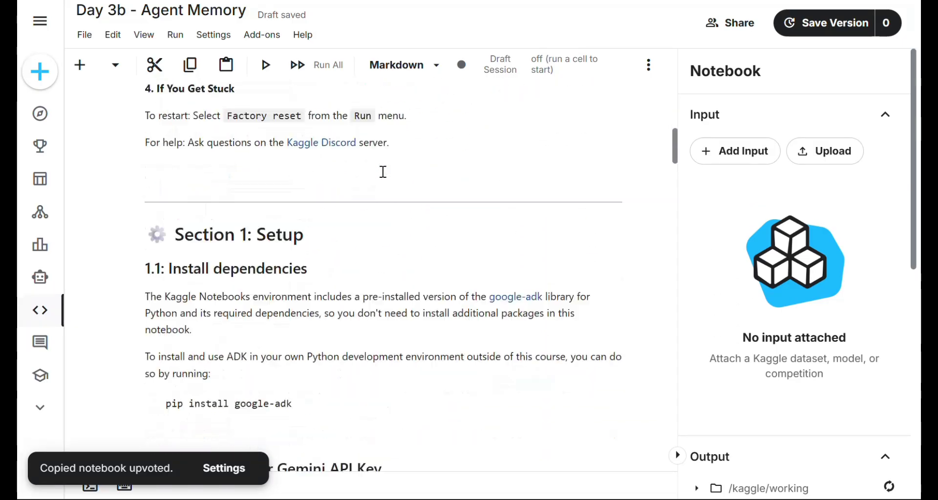
pyautogui.scroll(-3)
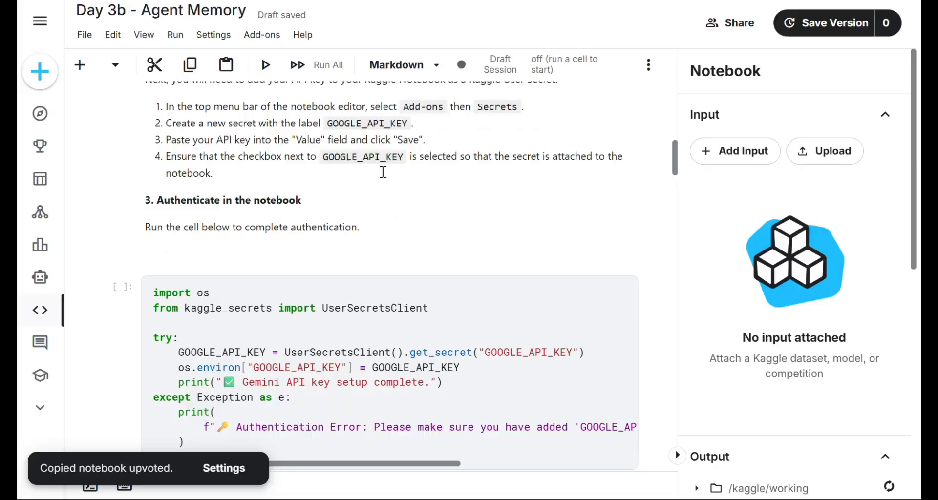
pyautogui.scroll(-3)
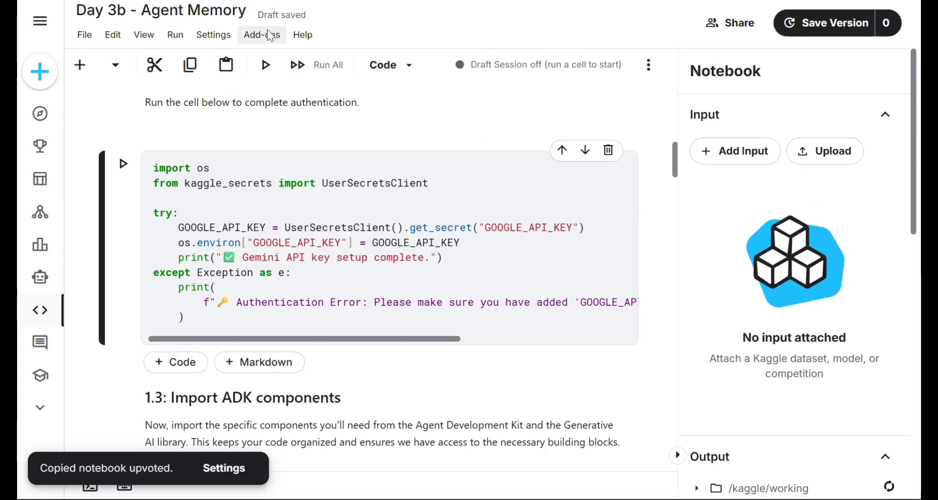
# Step: Attach the GOOGLE_API_KEY secret to the notebook via Add-ons > Secrets
pyautogui.click(261, 35)
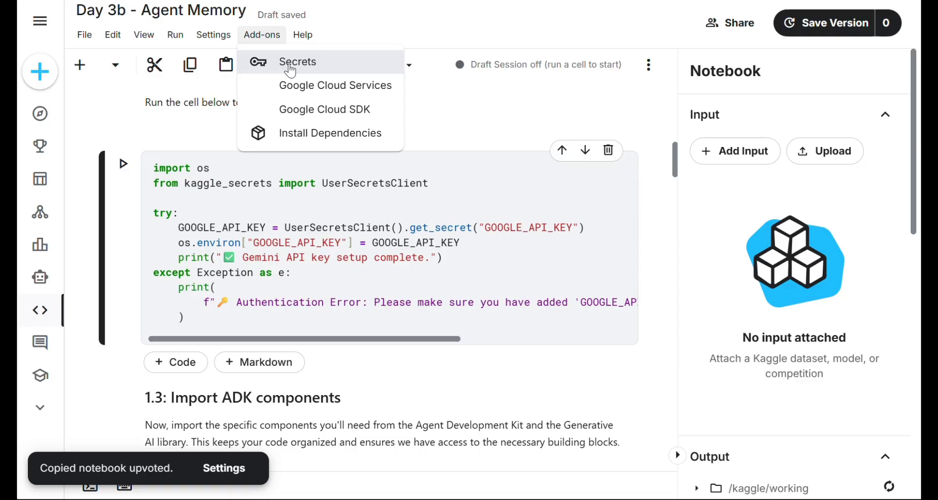
pyautogui.click(297, 61)
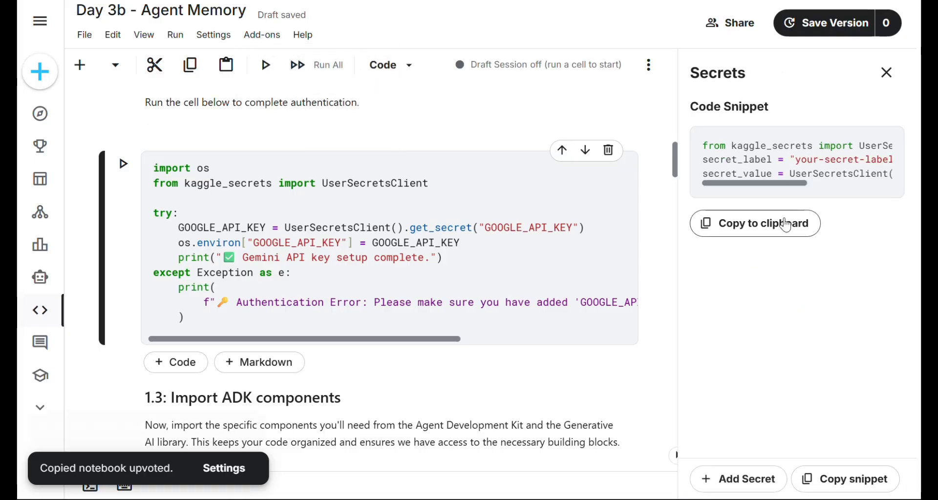
pyautogui.click(754, 224)
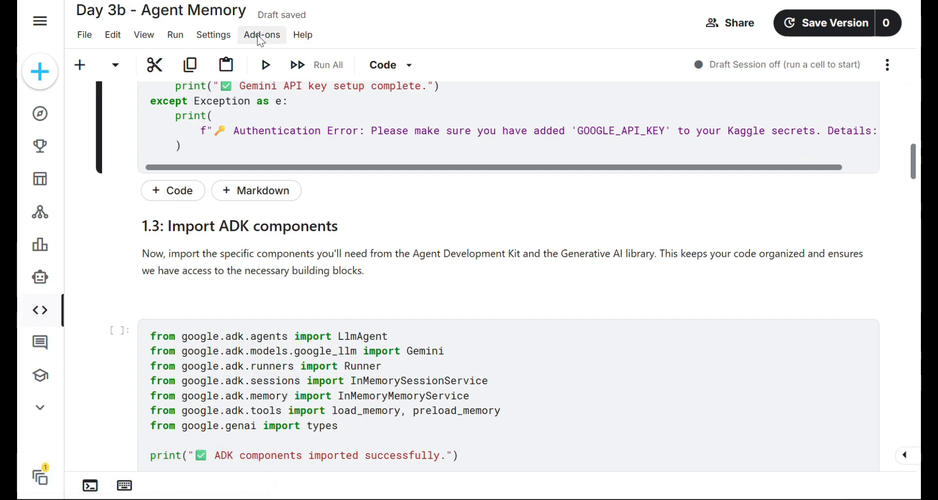
pyautogui.click(261, 35)
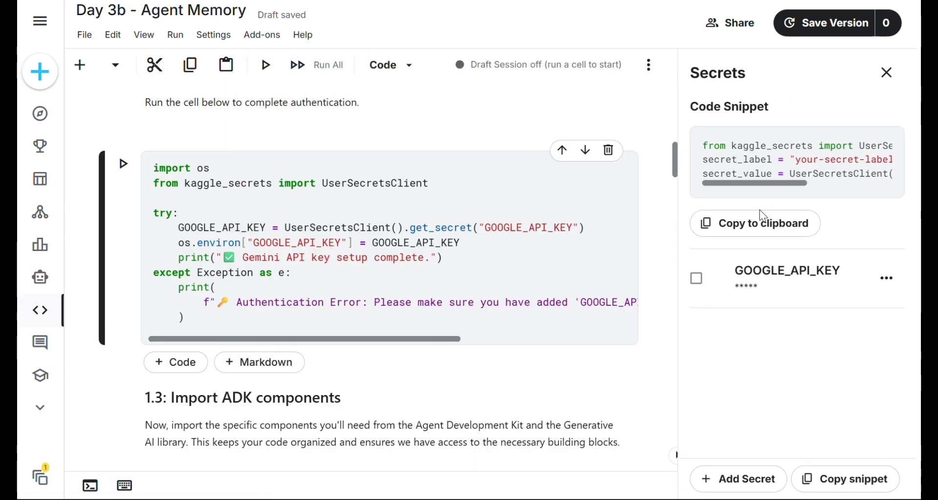
pyautogui.click(696, 277)
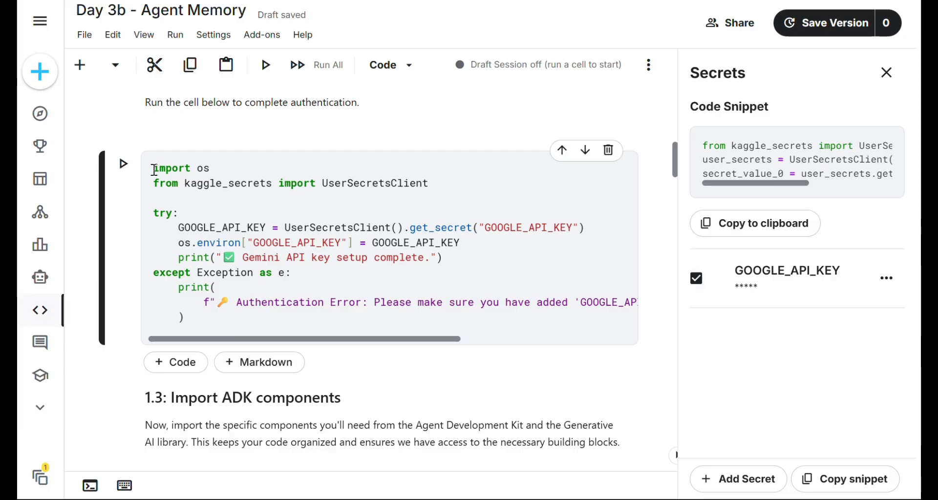
# Step: Run the API key authentication, import, helper and retry configuration cells
pyautogui.click(123, 163)
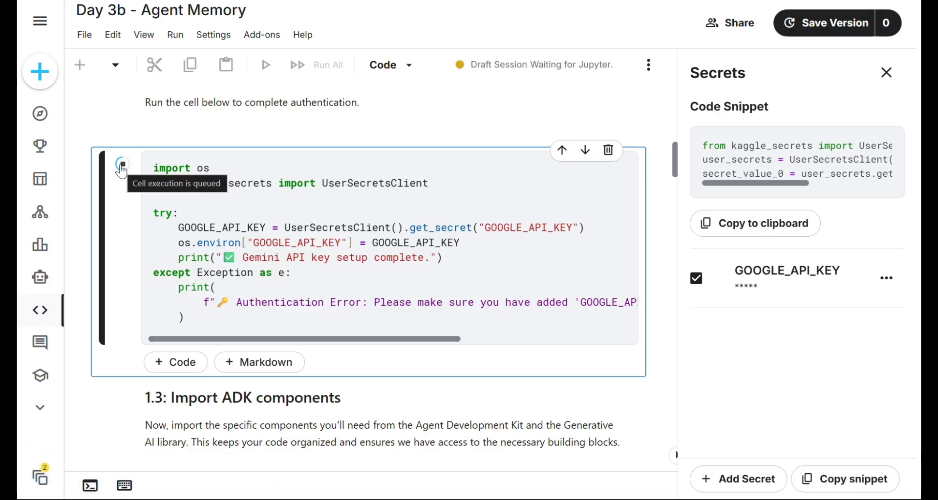
pyautogui.click(122, 165)
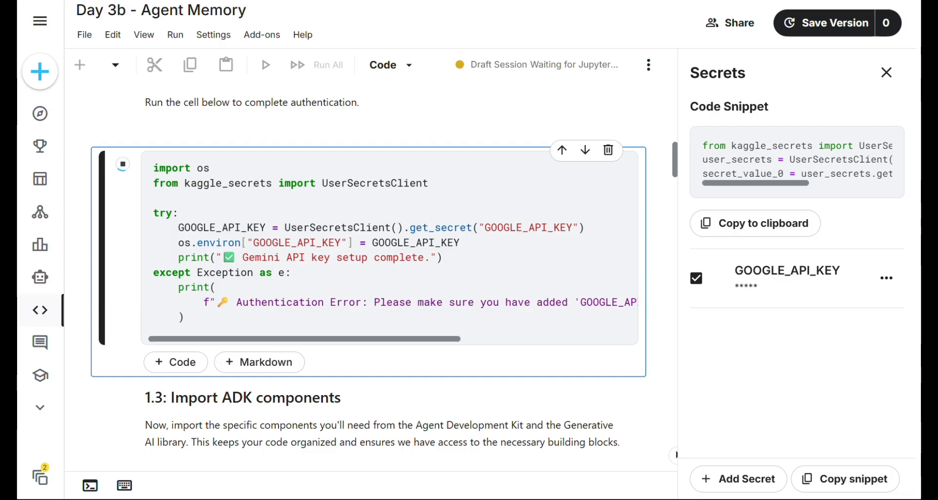
pyautogui.click(266, 65)
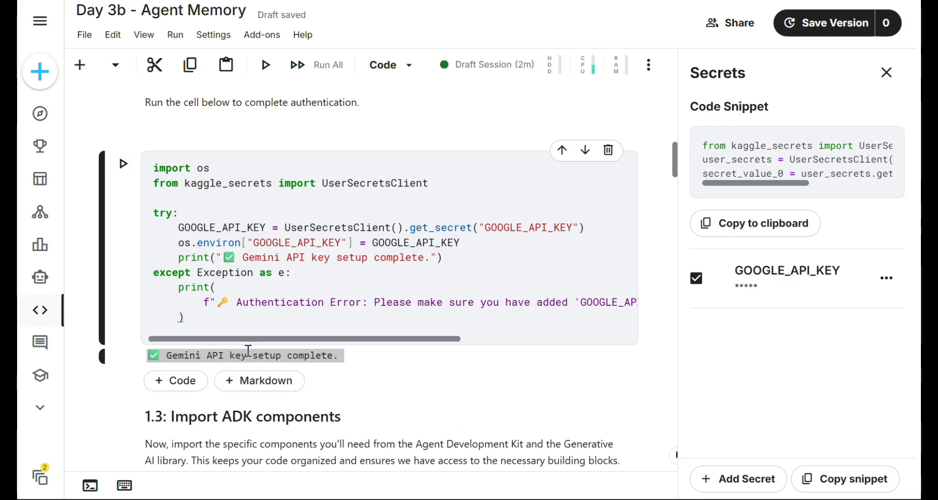
pyautogui.scroll(-3)
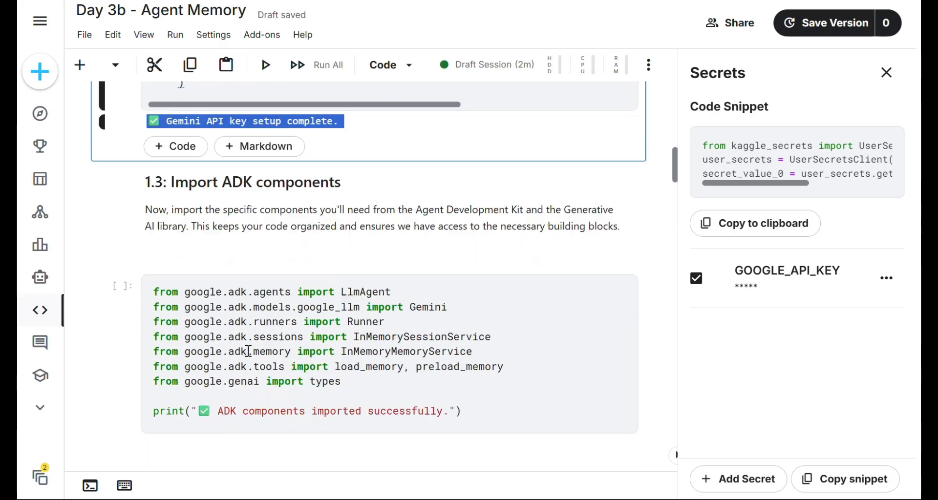
pyautogui.scroll(-3)
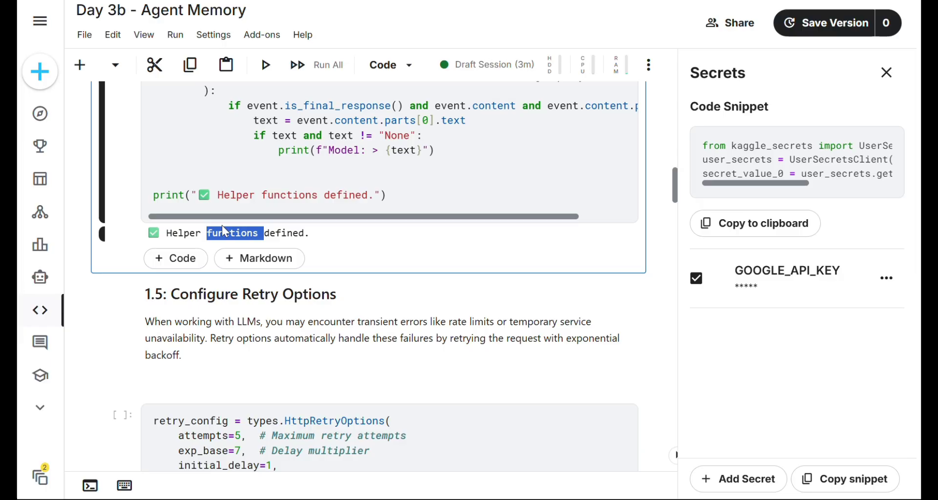
pyautogui.scroll(-3)
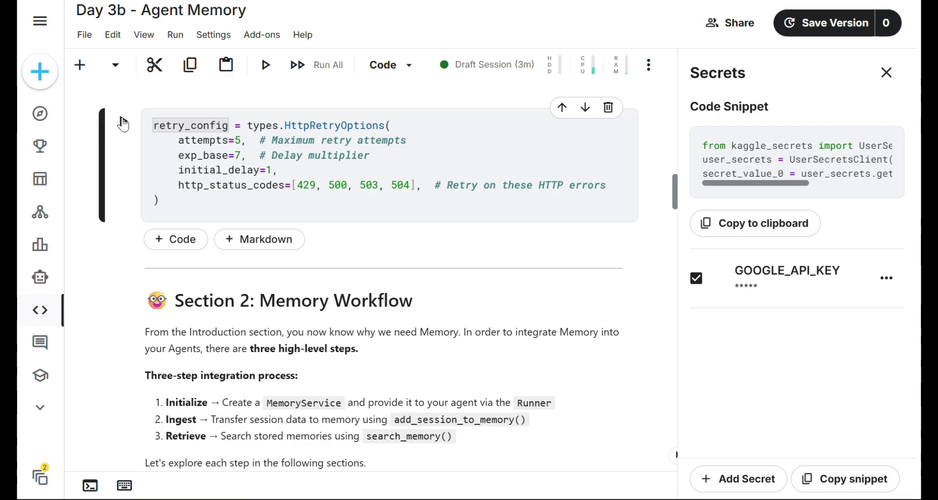
pyautogui.scroll(-3)
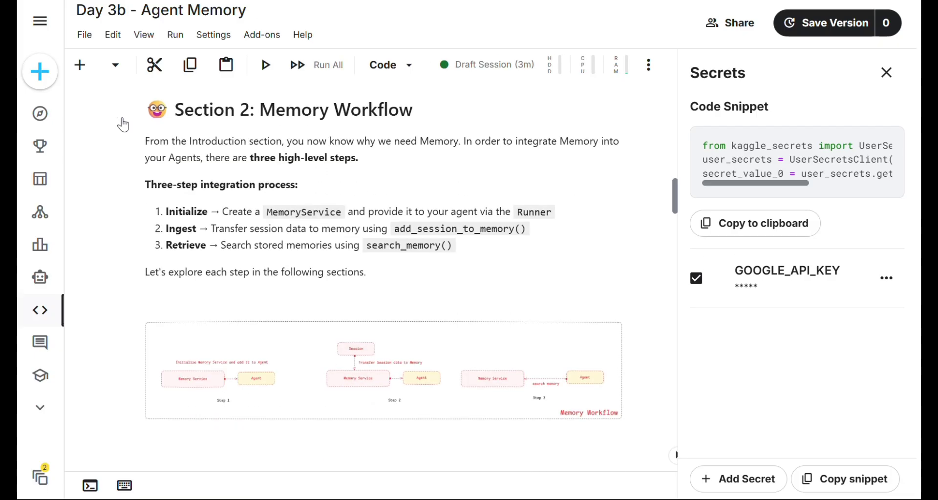
pyautogui.scroll(-3)
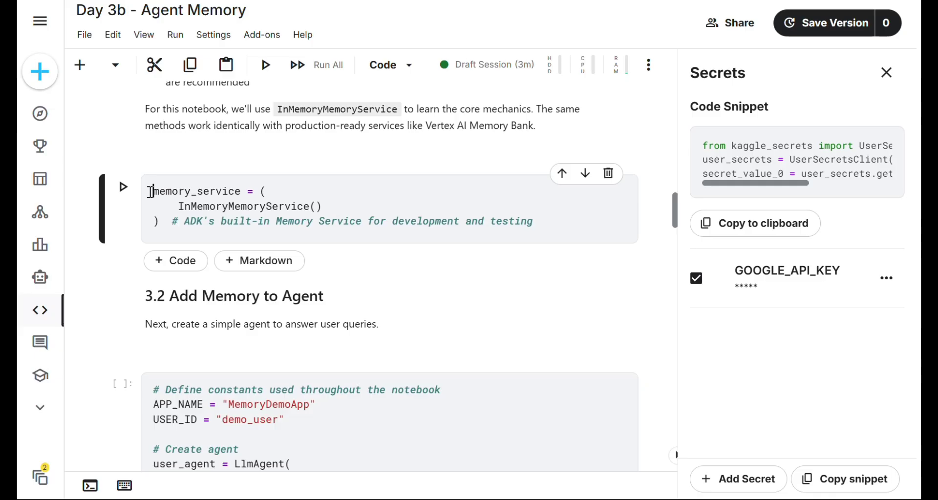
pyautogui.scroll(-3)
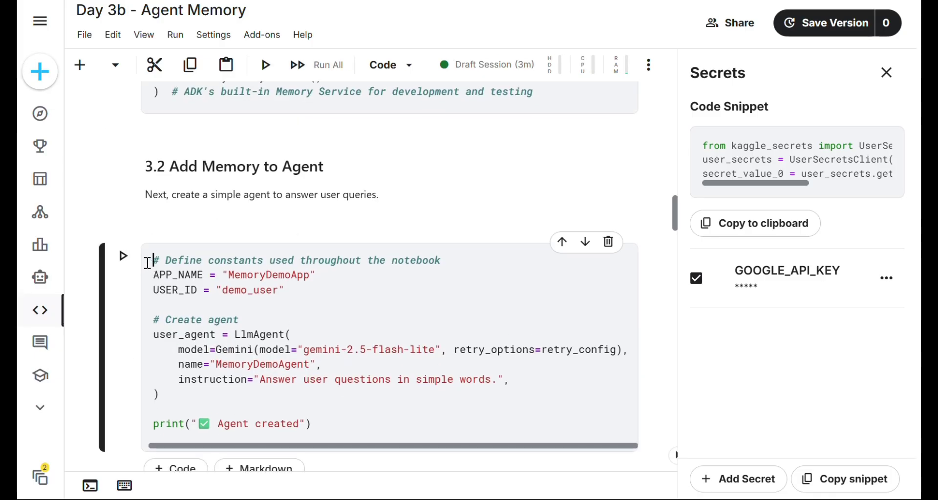
# Step: Create the memory-enabled agent and its Runner with session and memory services
pyautogui.click(123, 256)
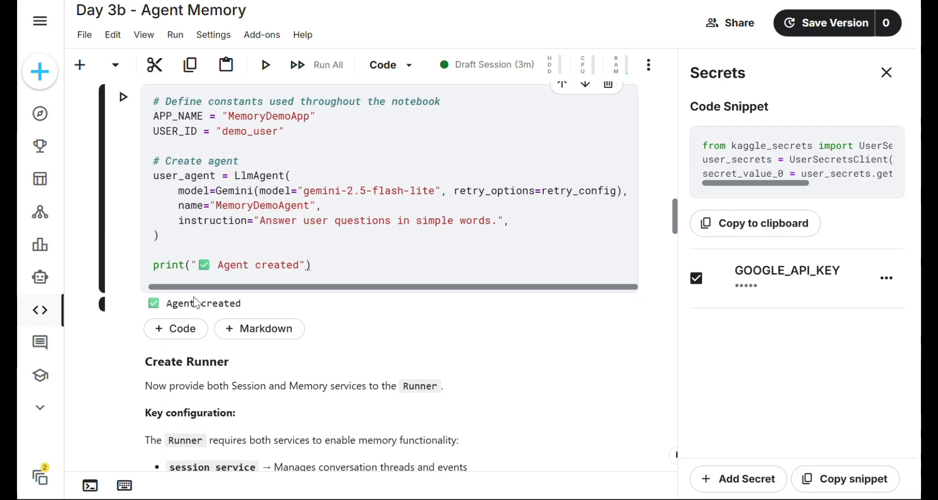
pyautogui.scroll(-3)
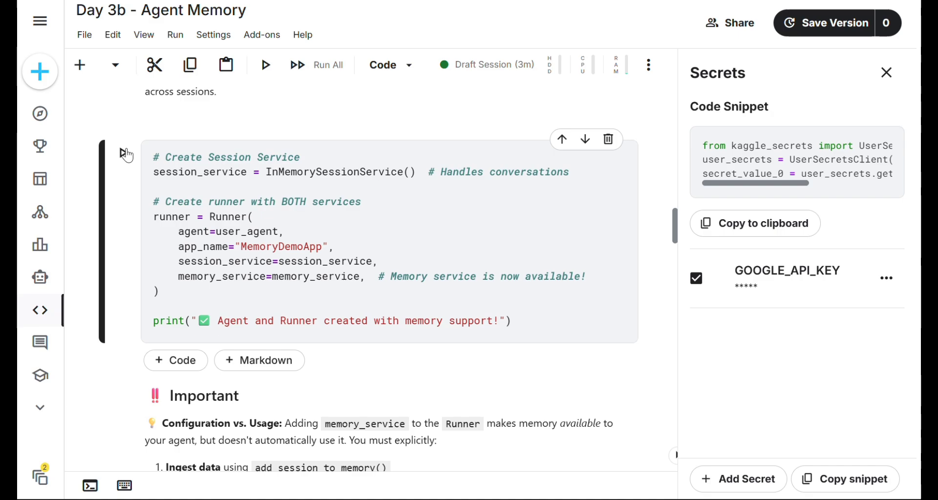
pyautogui.click(265, 65)
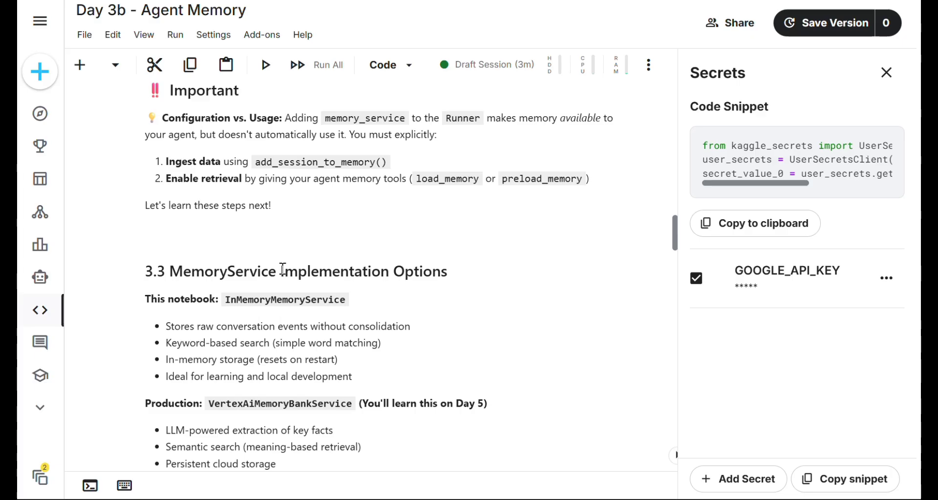
pyautogui.scroll(-3)
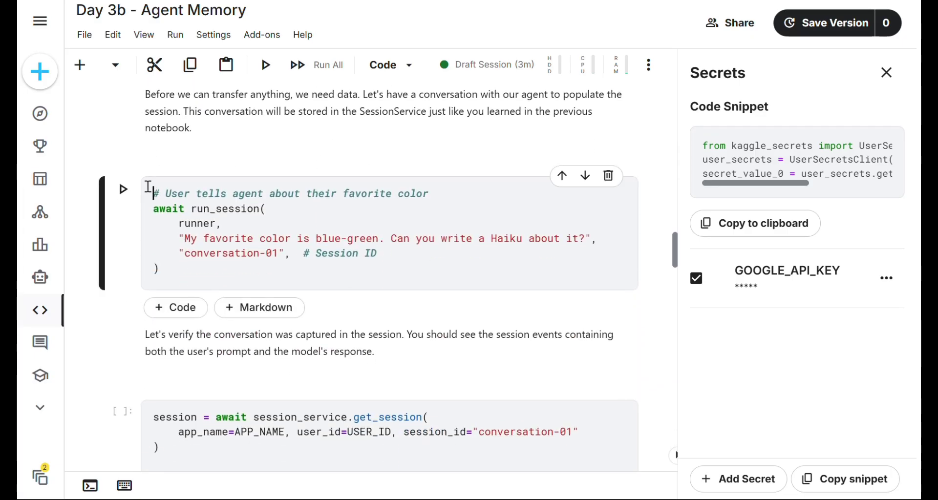
# Step: Run the favorite-color conversation yielding a blue-green haiku, then print the session events
pyautogui.click(123, 189)
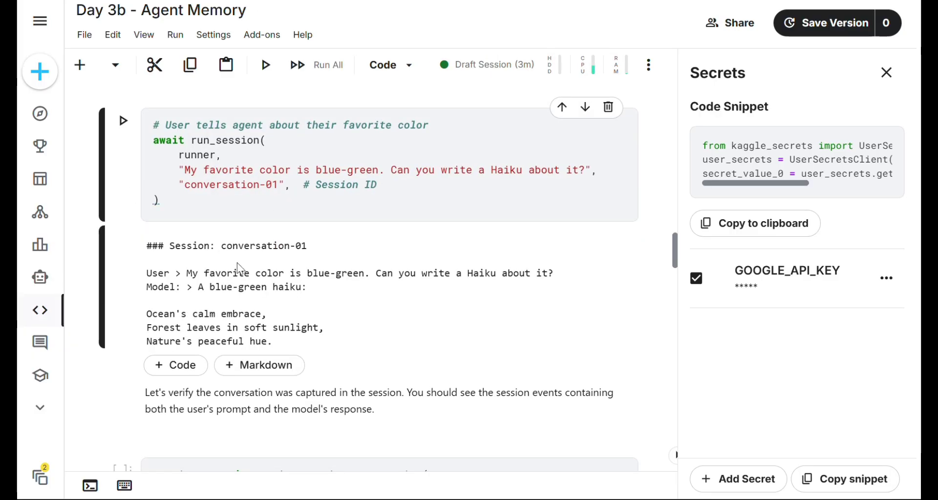
pyautogui.scroll(-3)
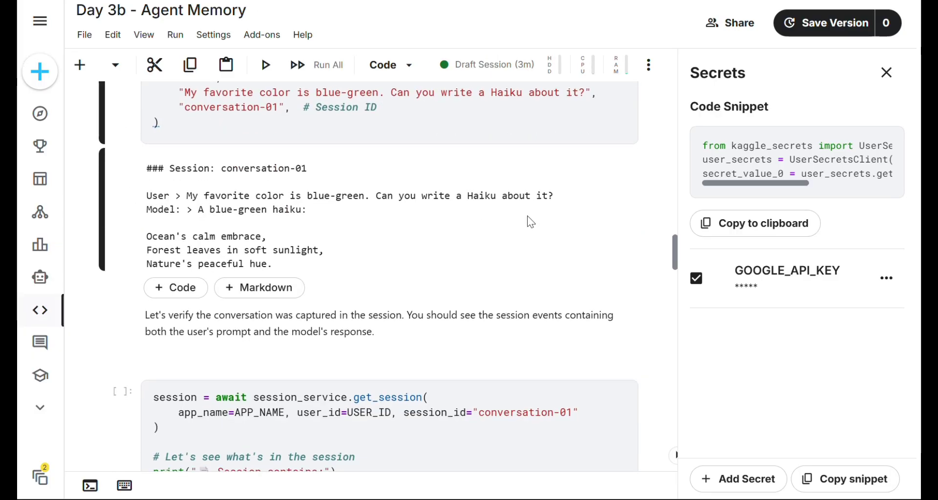
pyautogui.scroll(-3)
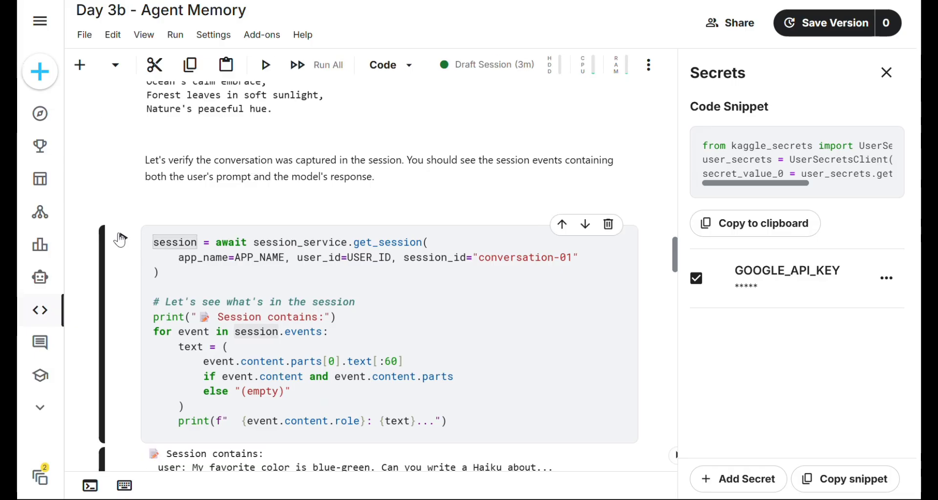
pyautogui.moveTo(120, 238)
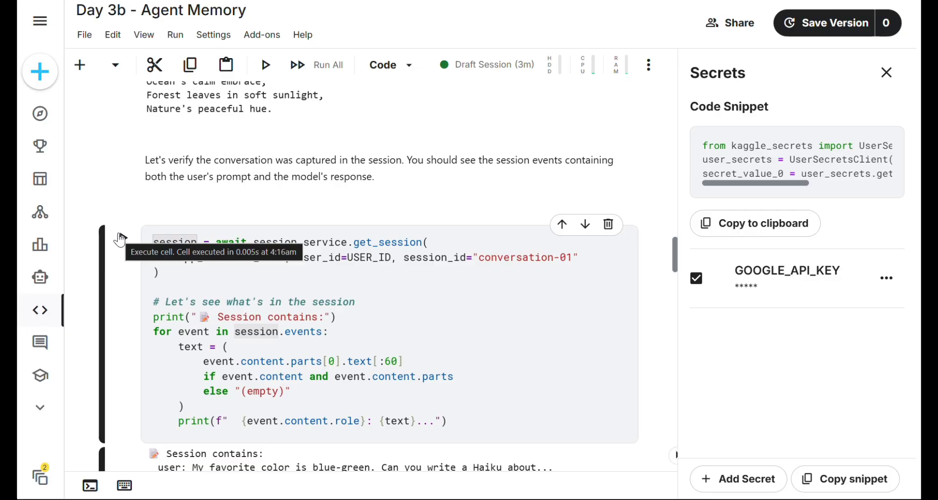
pyautogui.scroll(-3)
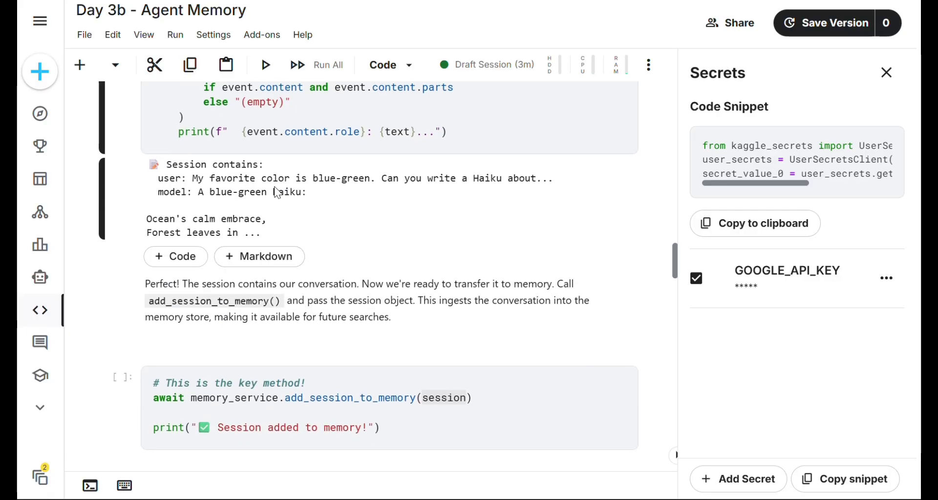
pyautogui.scroll(-3)
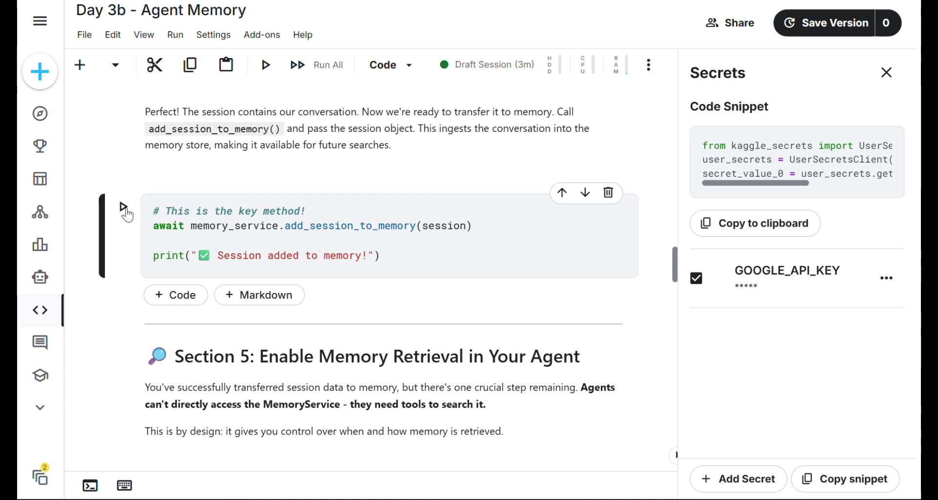
pyautogui.scroll(-3)
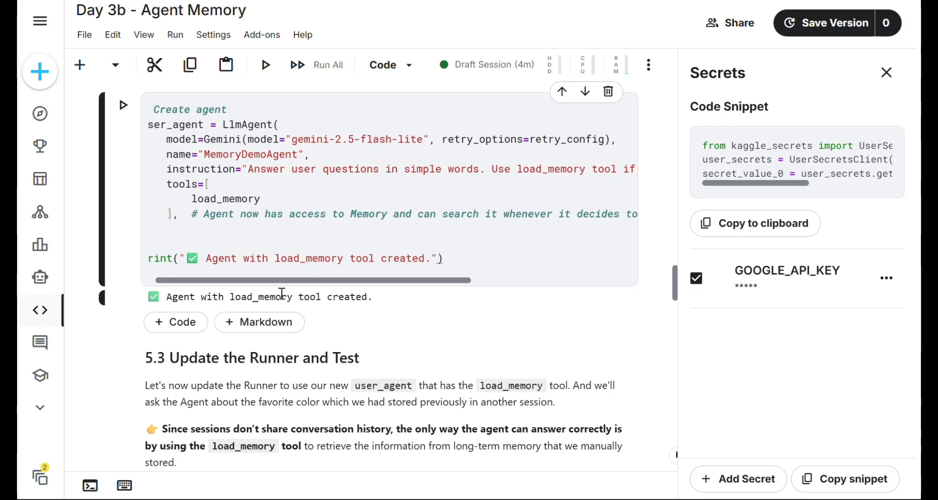
# Step: Ask the favorite color, save the March 15th birthday, and recall it in a new session
pyautogui.scroll(-3)
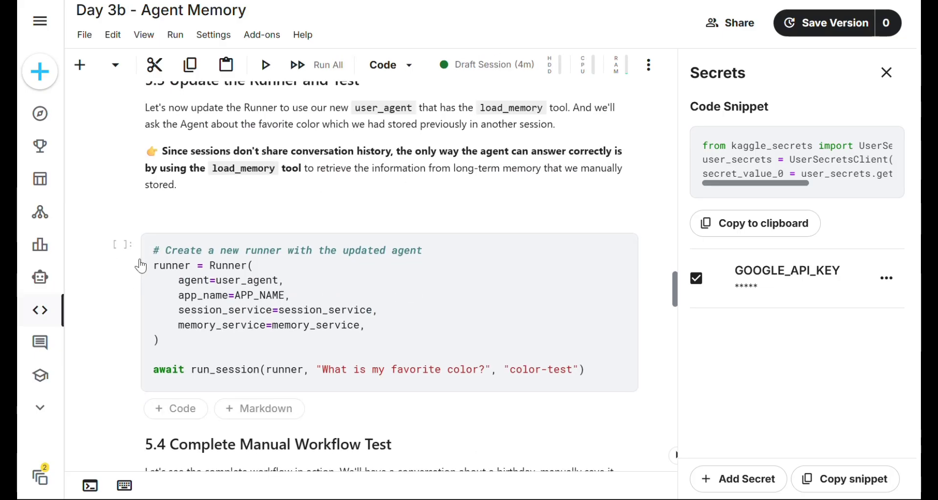
pyautogui.click(265, 64)
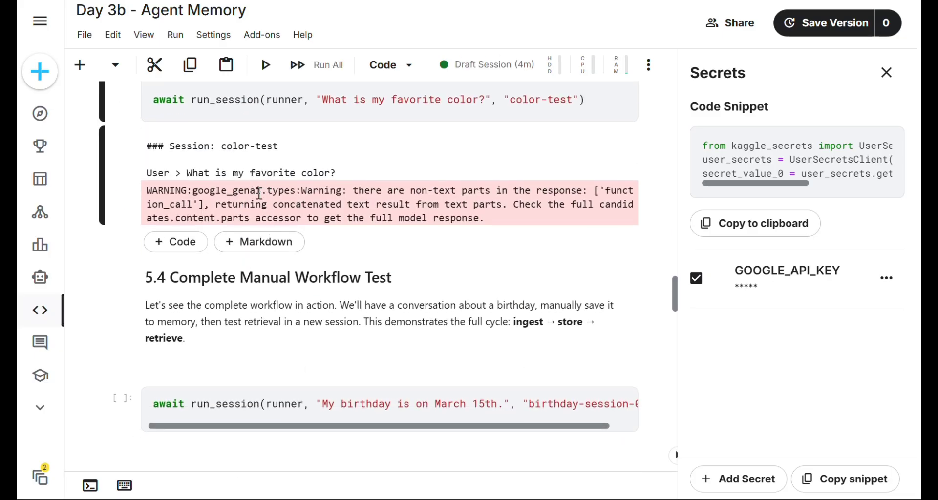
pyautogui.scroll(-3)
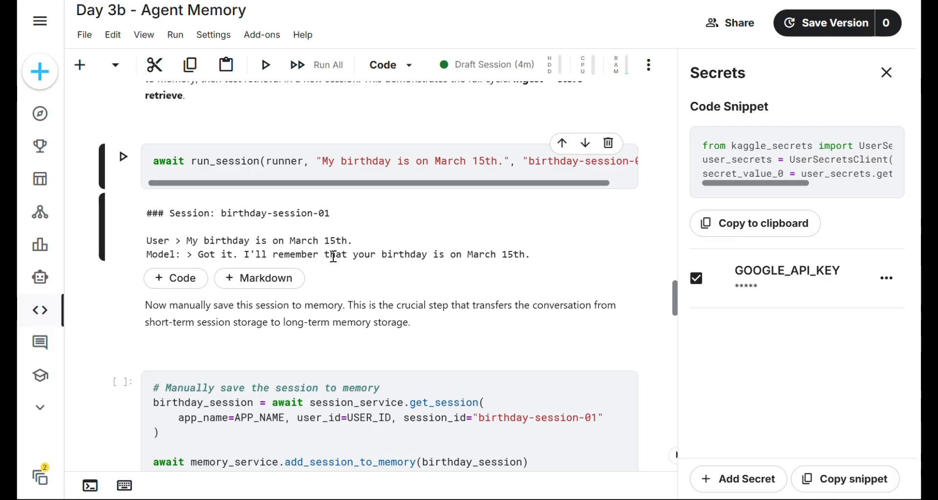
pyautogui.scroll(-3)
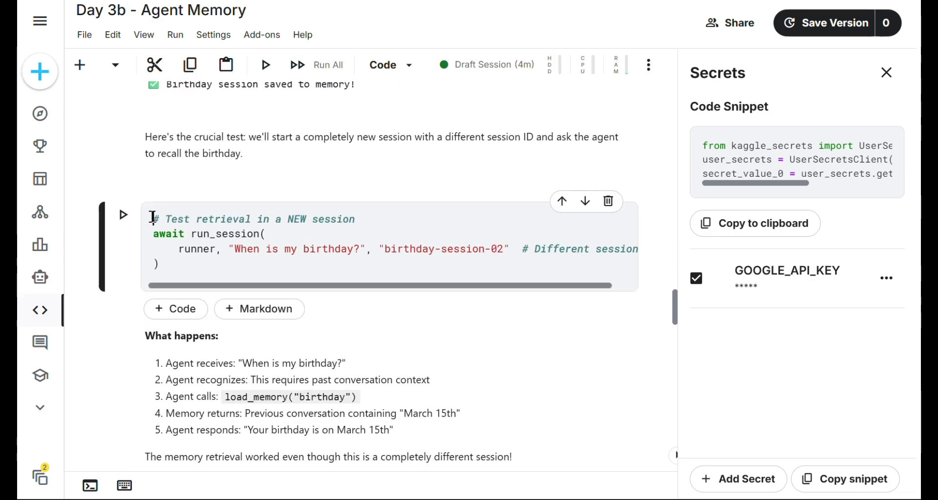
pyautogui.click(123, 214)
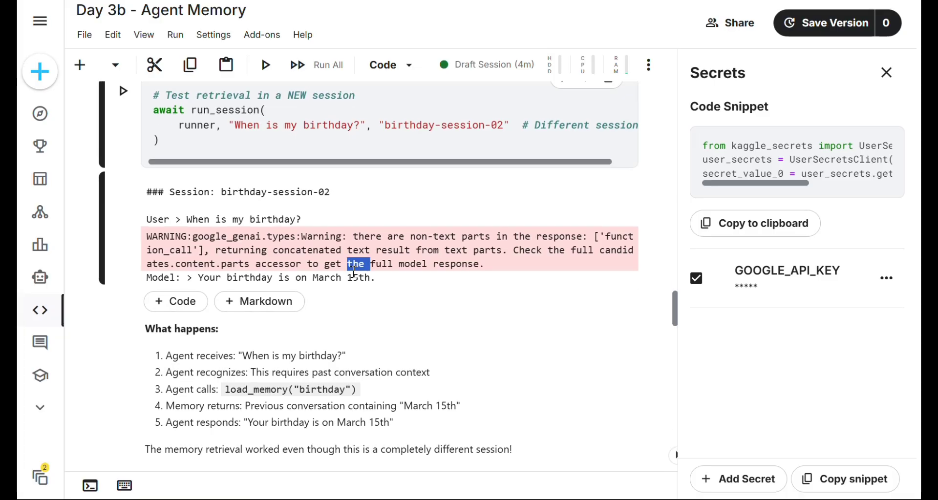
pyautogui.scroll(-3)
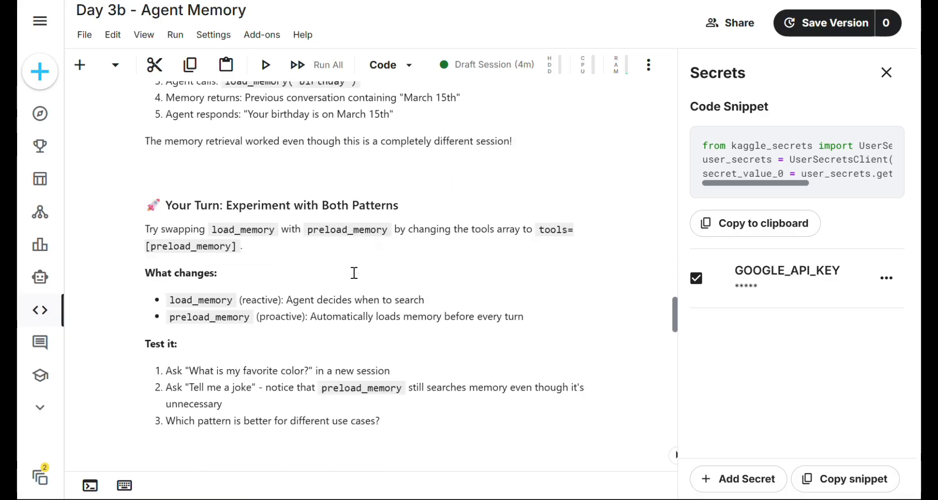
pyautogui.scroll(-3)
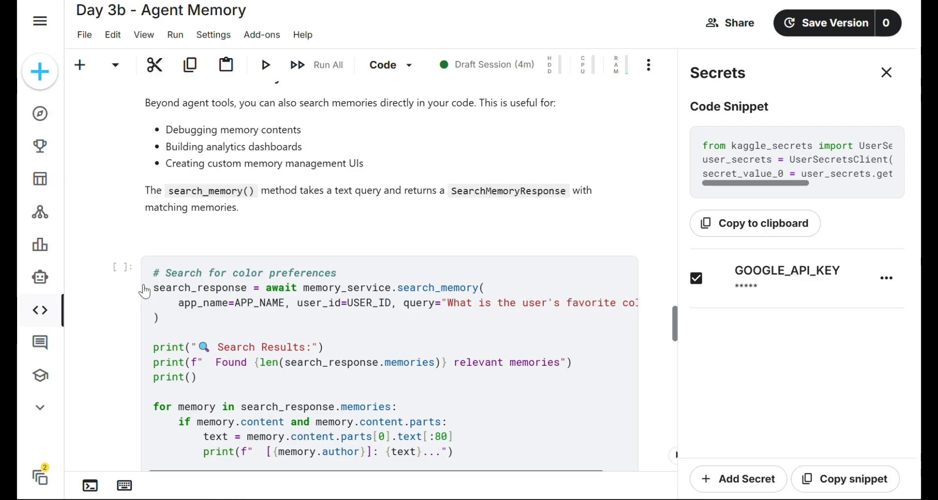
# Step: Search memory for color preferences (4 memories found) and define the auto_save_to_memory callback
pyautogui.click(128, 268)
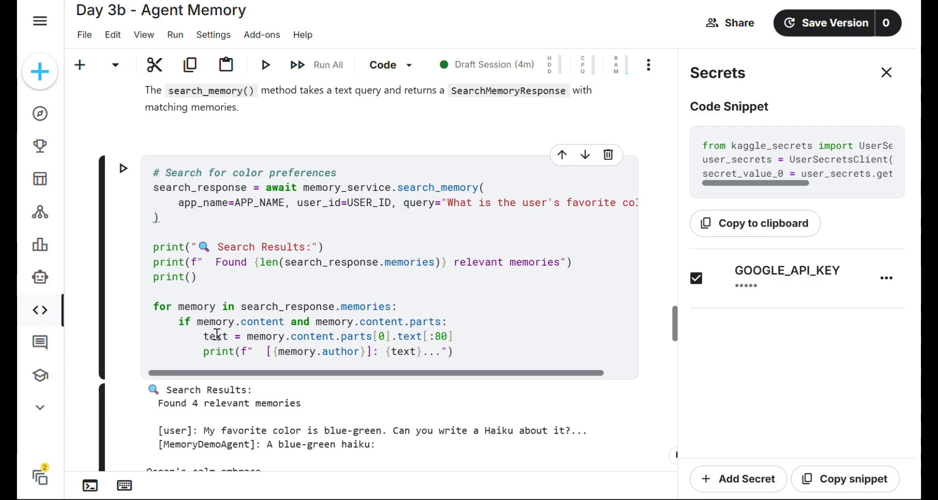
pyautogui.scroll(-3)
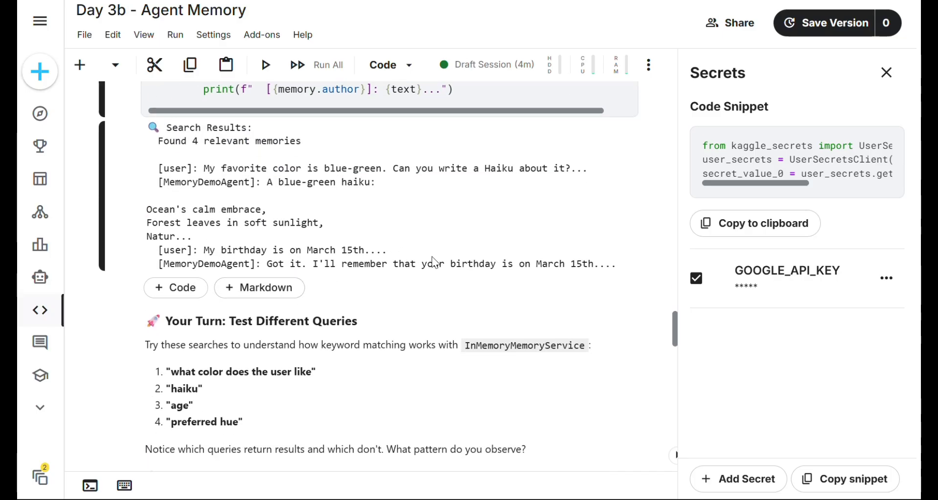
pyautogui.scroll(-3)
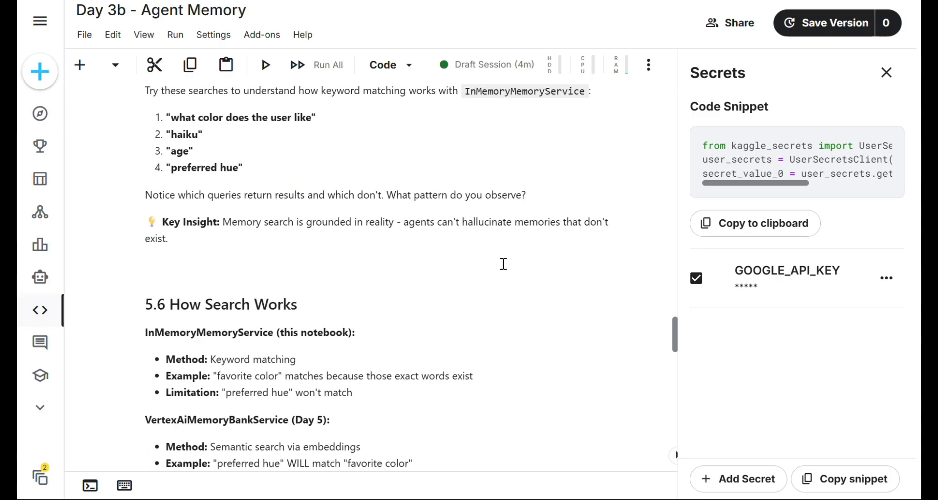
pyautogui.scroll(-3)
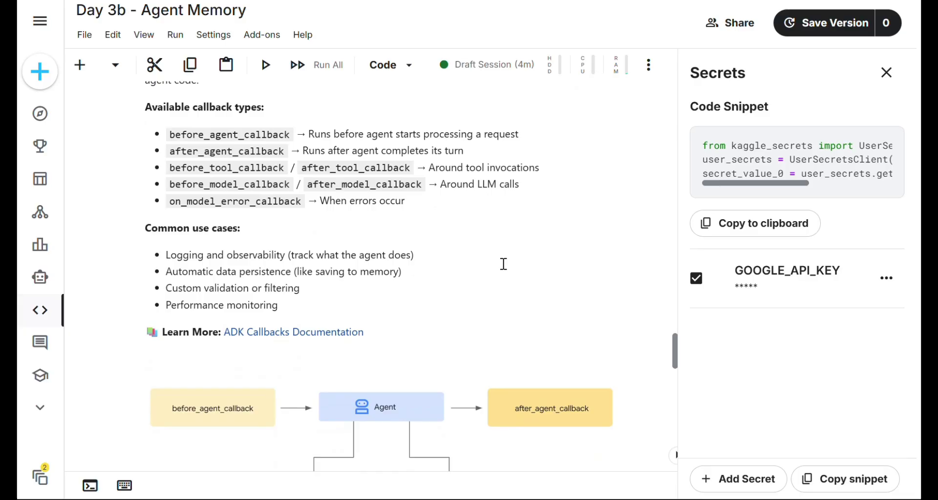
pyautogui.scroll(-3)
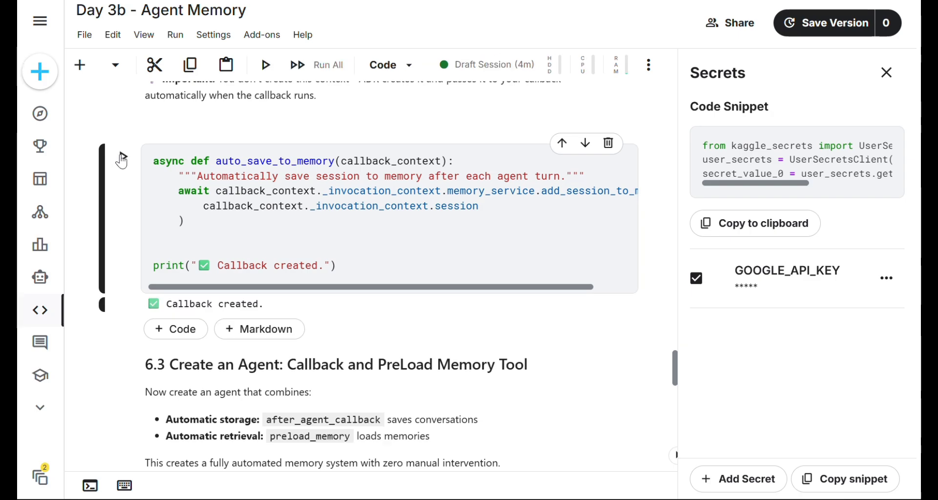
# Step: Create auto_memory_agent and auto_runner, then run the Test 1 gift conversation
pyautogui.scroll(-3)
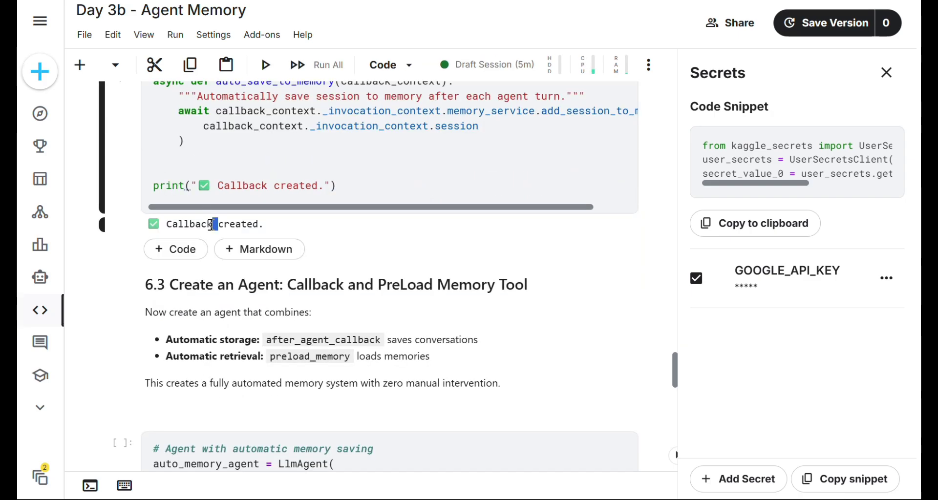
pyautogui.scroll(-3)
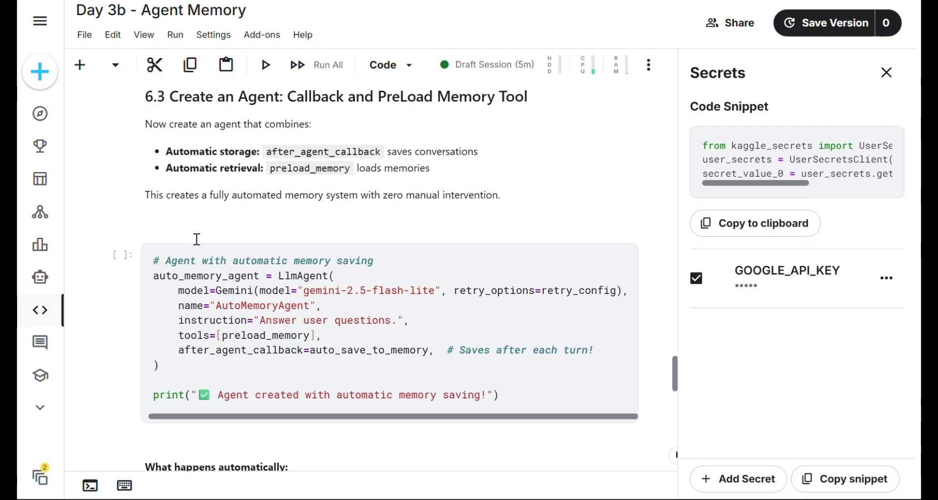
pyautogui.click(266, 65)
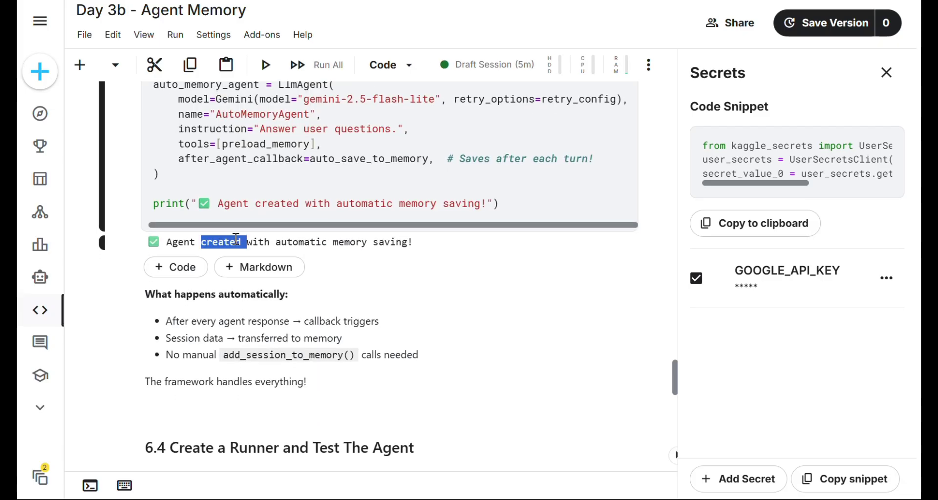
pyautogui.scroll(-3)
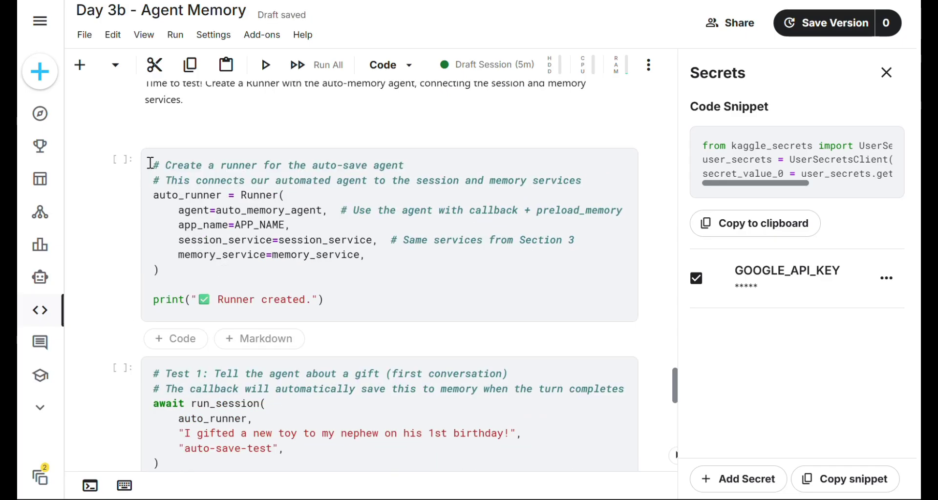
pyautogui.click(266, 65)
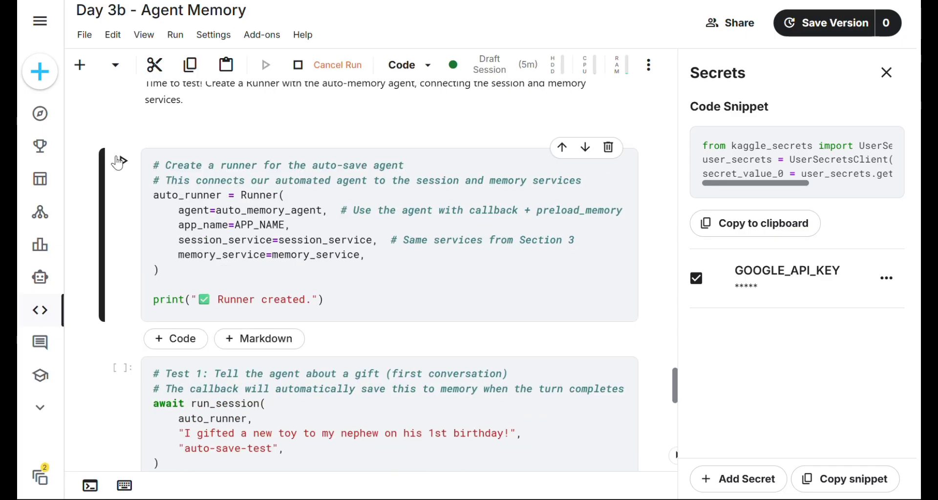
pyautogui.click(266, 65)
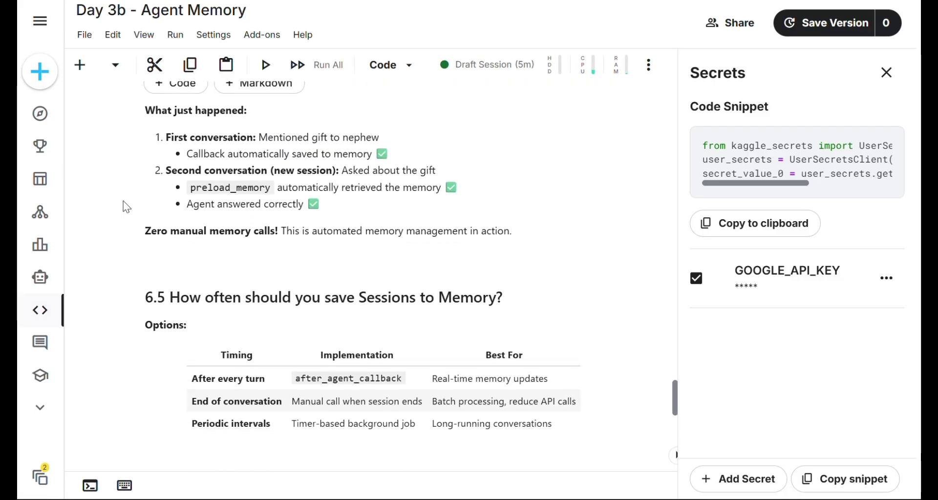
pyautogui.scroll(-3)
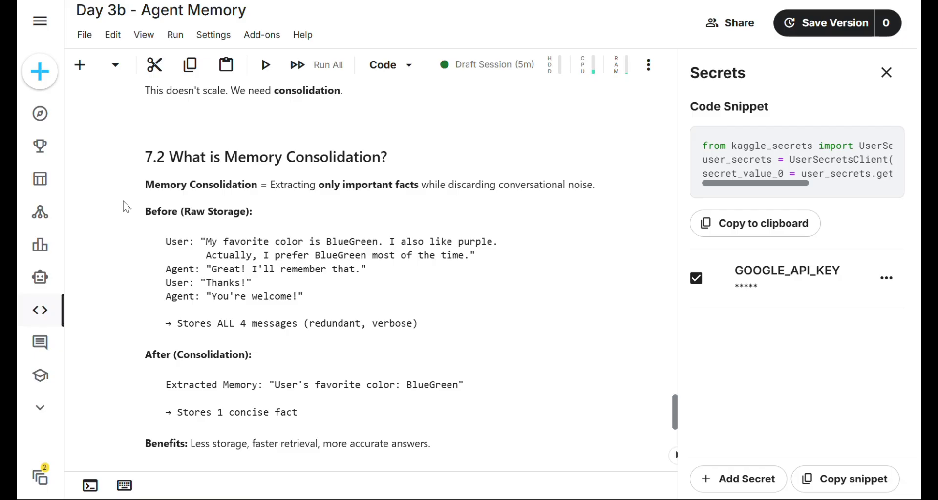
pyautogui.scroll(-3)
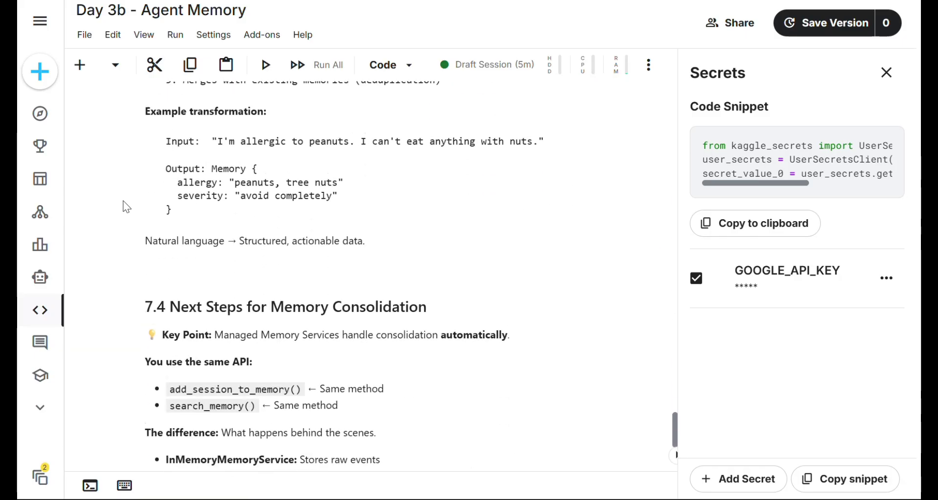
pyautogui.scroll(-3)
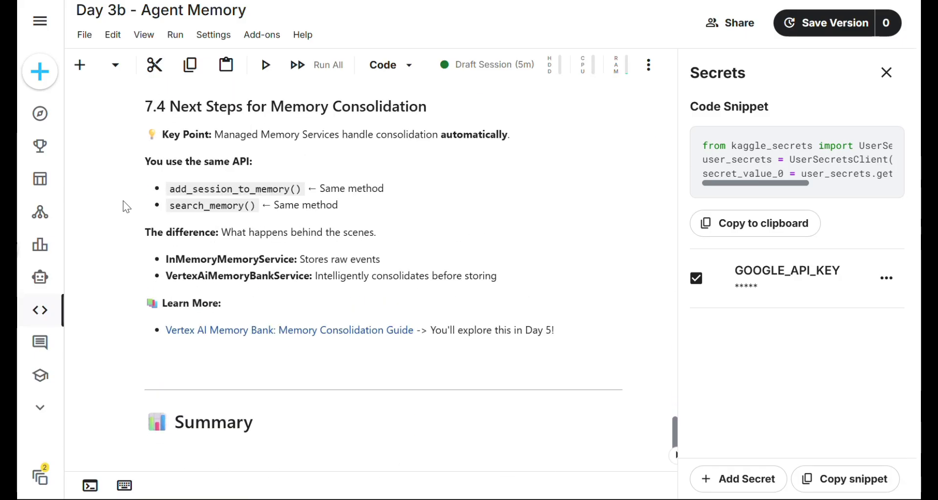
pyautogui.scroll(-3)
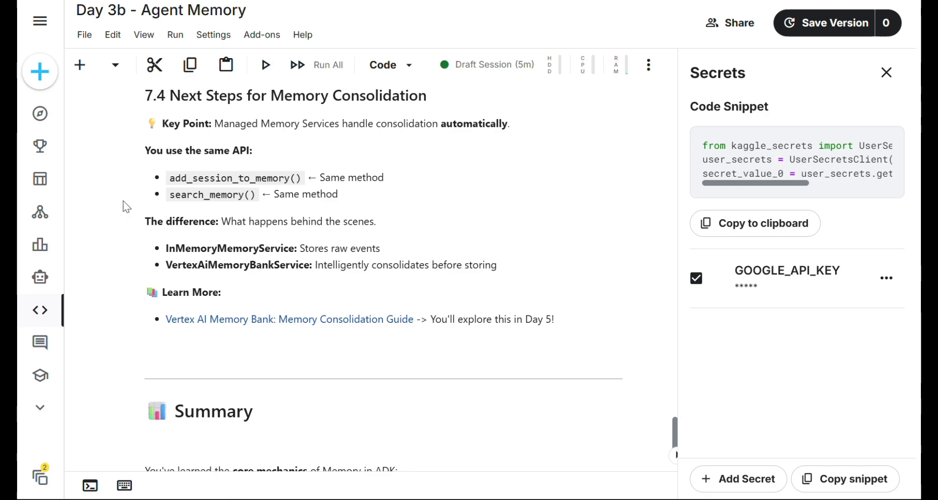
pyautogui.scroll(-3)
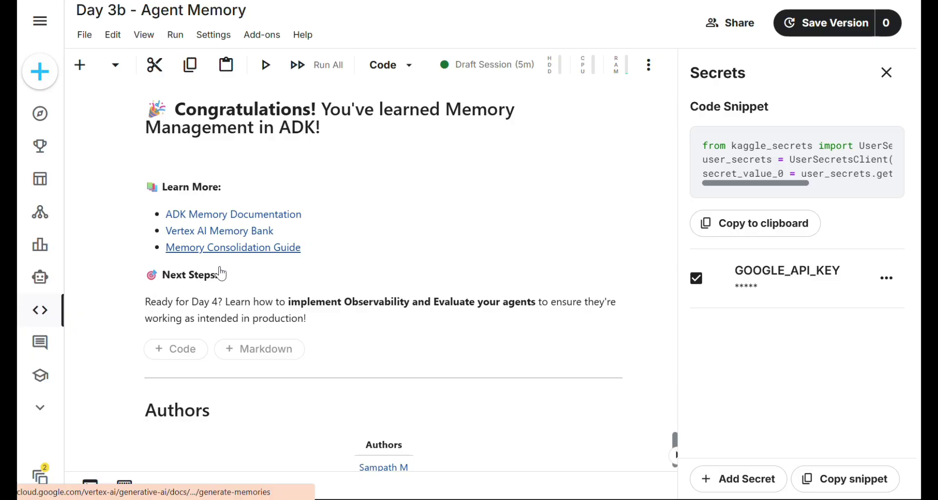
pyautogui.scroll(-3)
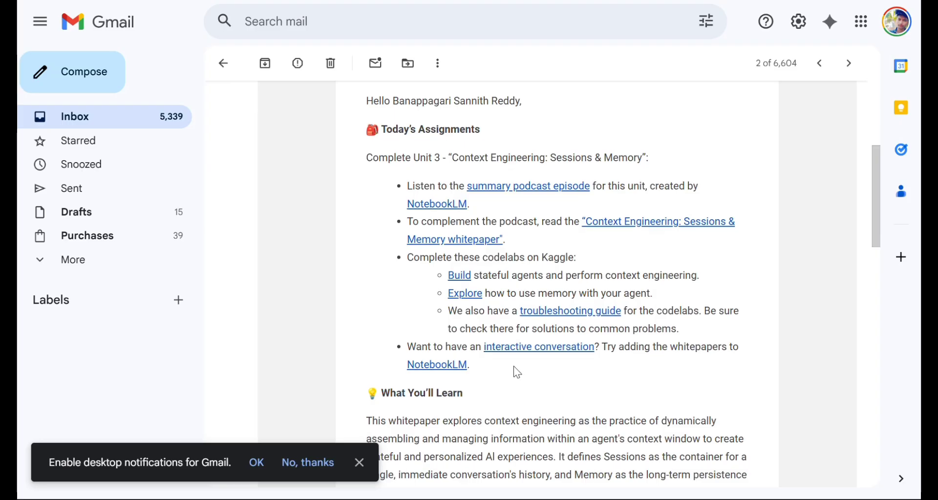
# Step: Scroll the Unit 3 Sessions & Memory email down to its What You'll Learn section
pyautogui.scroll(-3)
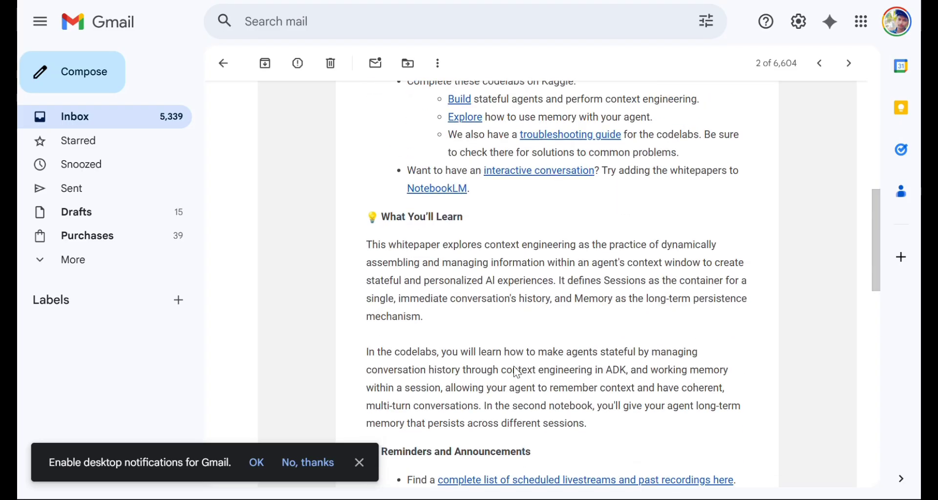